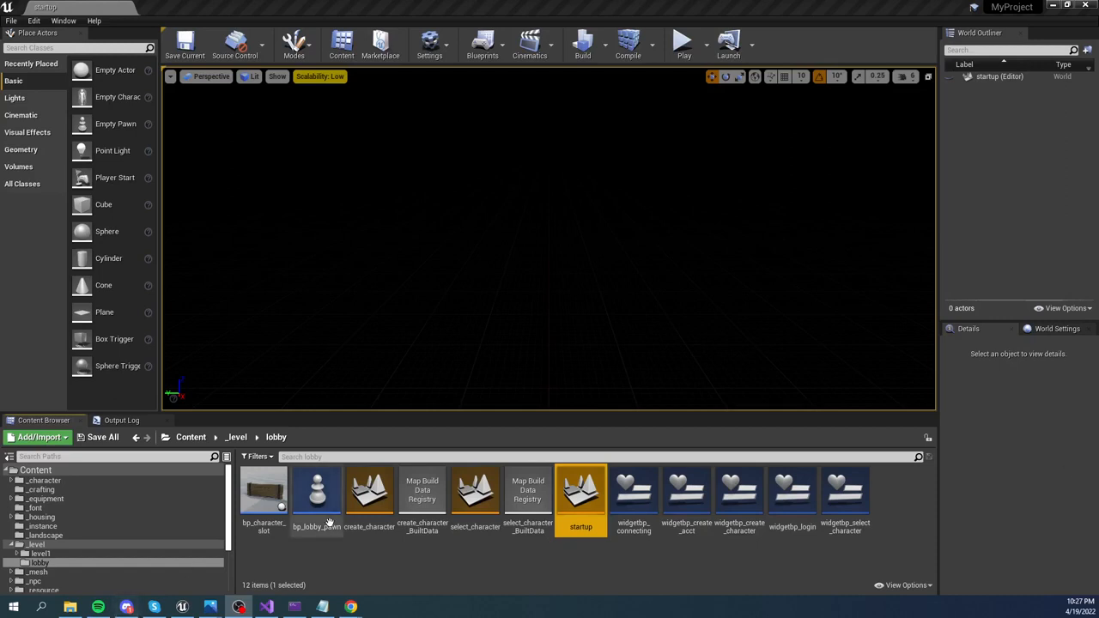
mouse_move(584, 585)
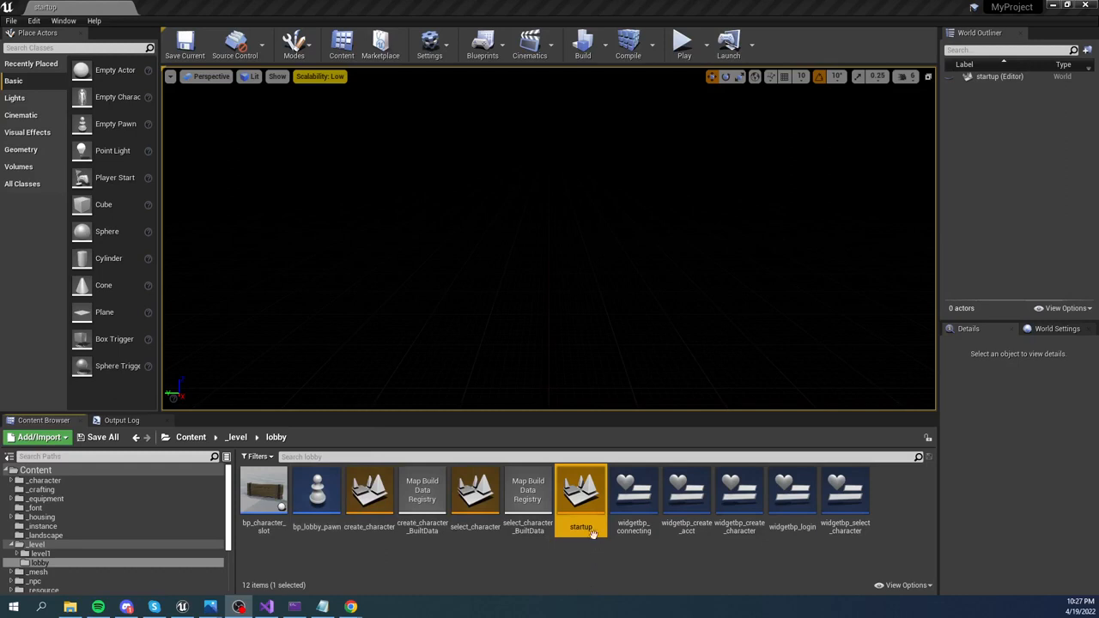
mouse_move(581, 495)
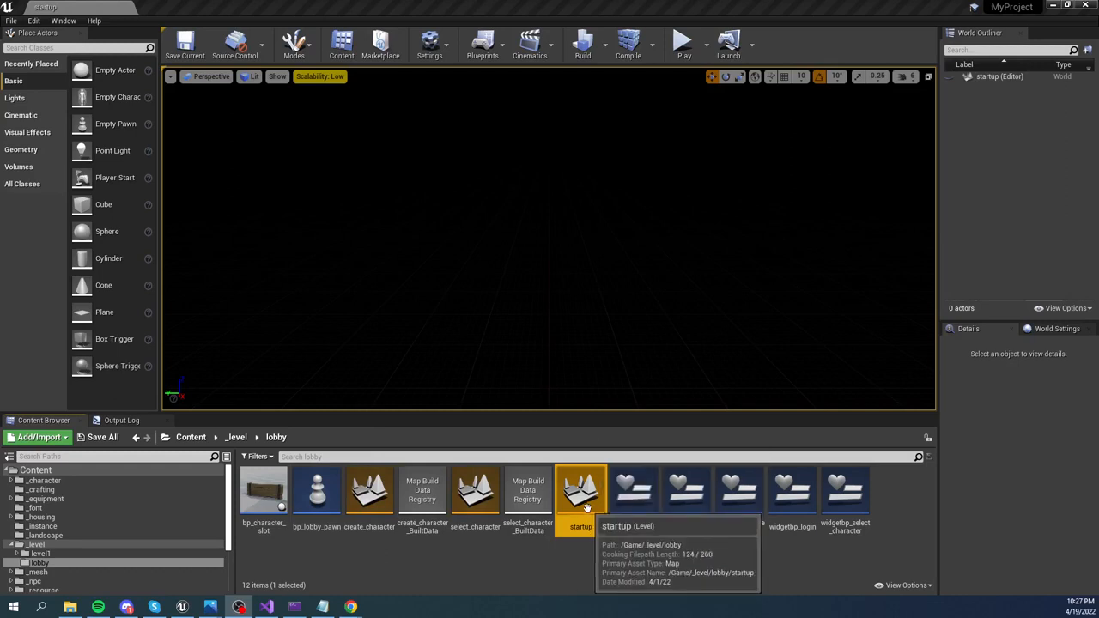
mouse_move(582, 495)
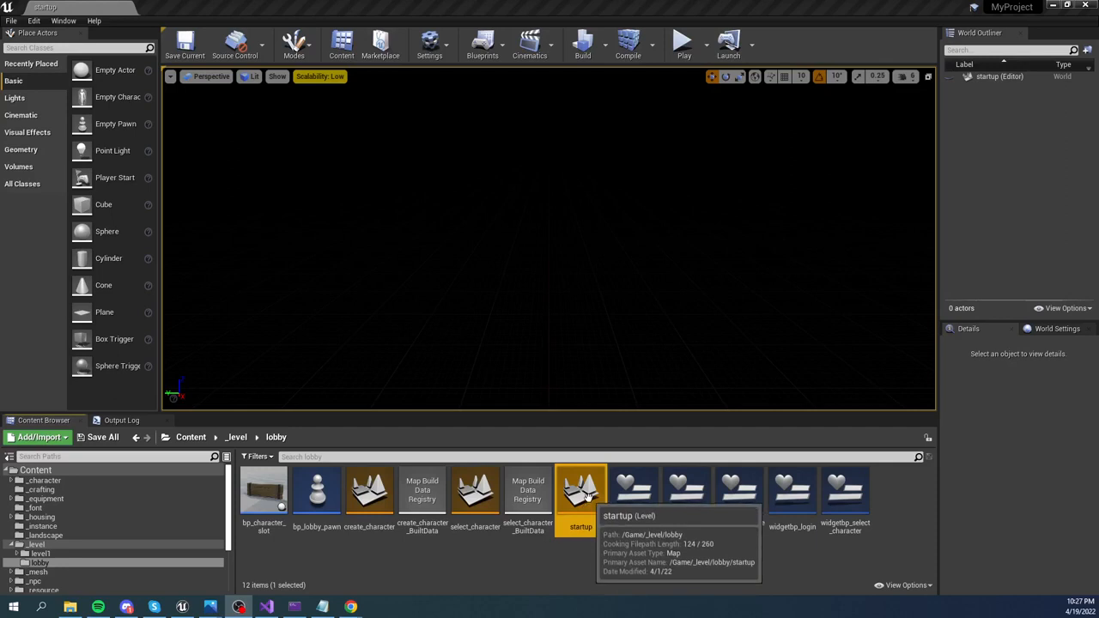
mouse_move(495, 230)
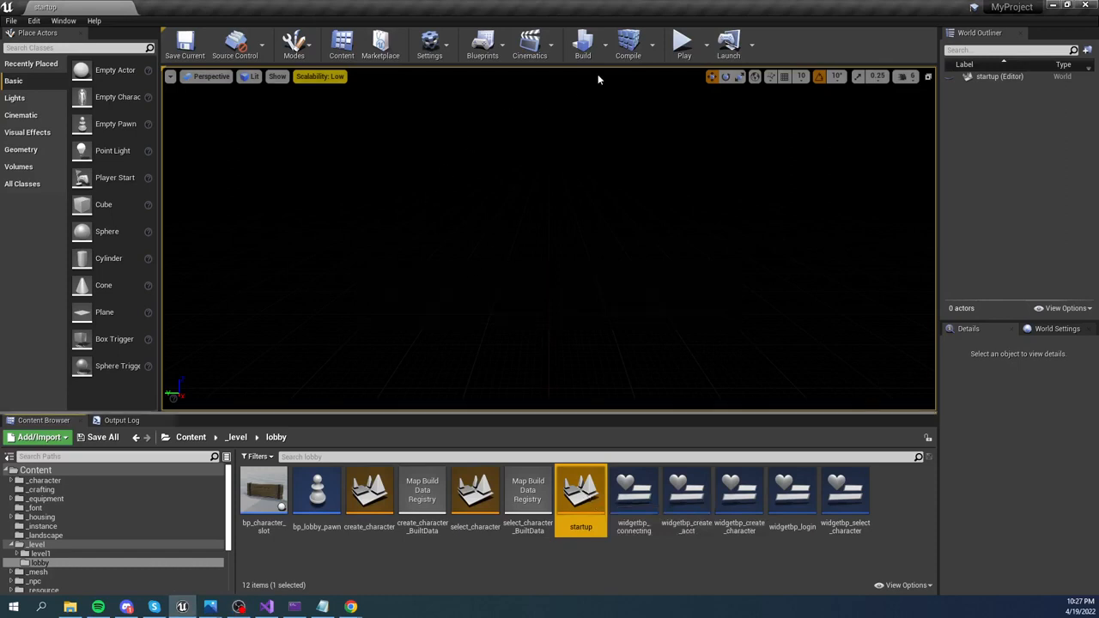
Step: Start a play-in-editor session and walk the character to the shoreline's red trace lines
click(683, 40)
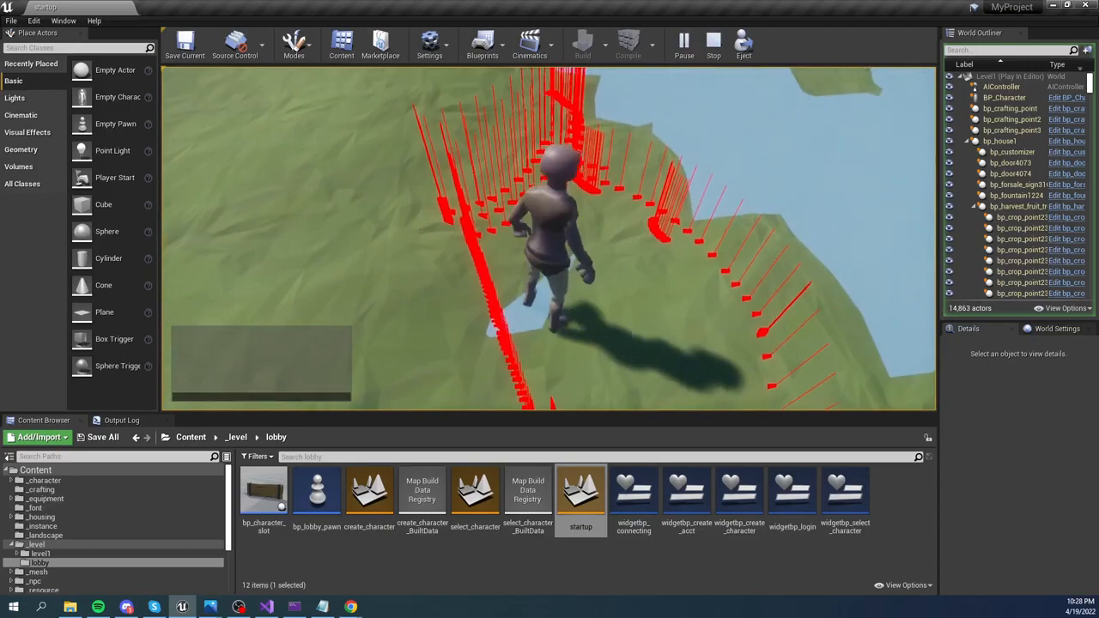
Step: End the play session and return to the empty startup level
drag(550, 241, 532, 275)
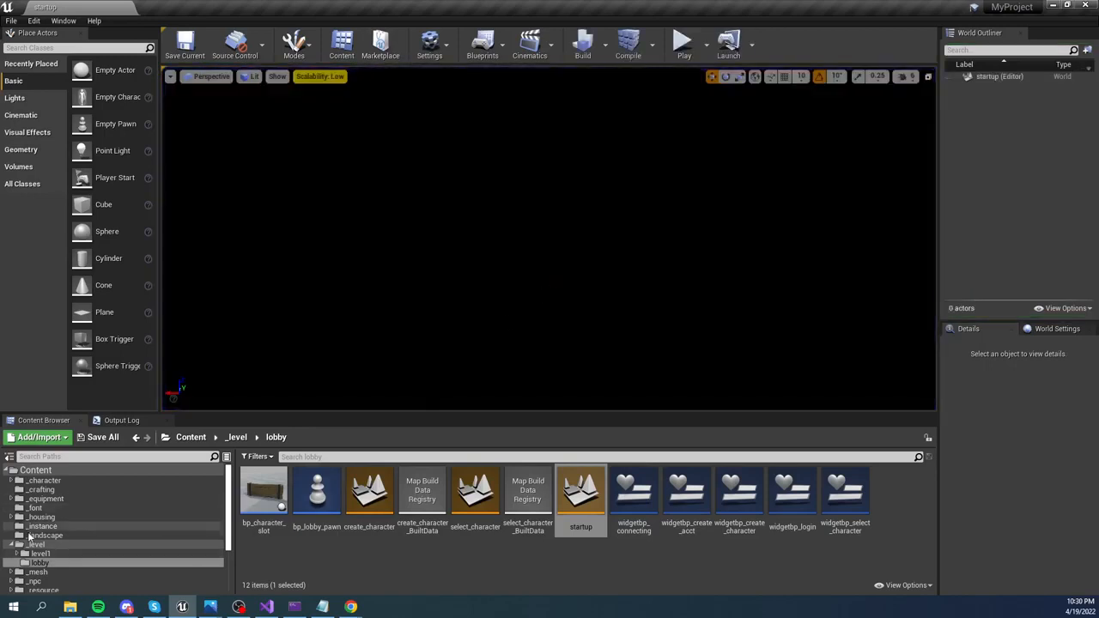
Step: Load the Level1 map from the level1 folder and filter the World Outliner by 'water'
click(41, 553)
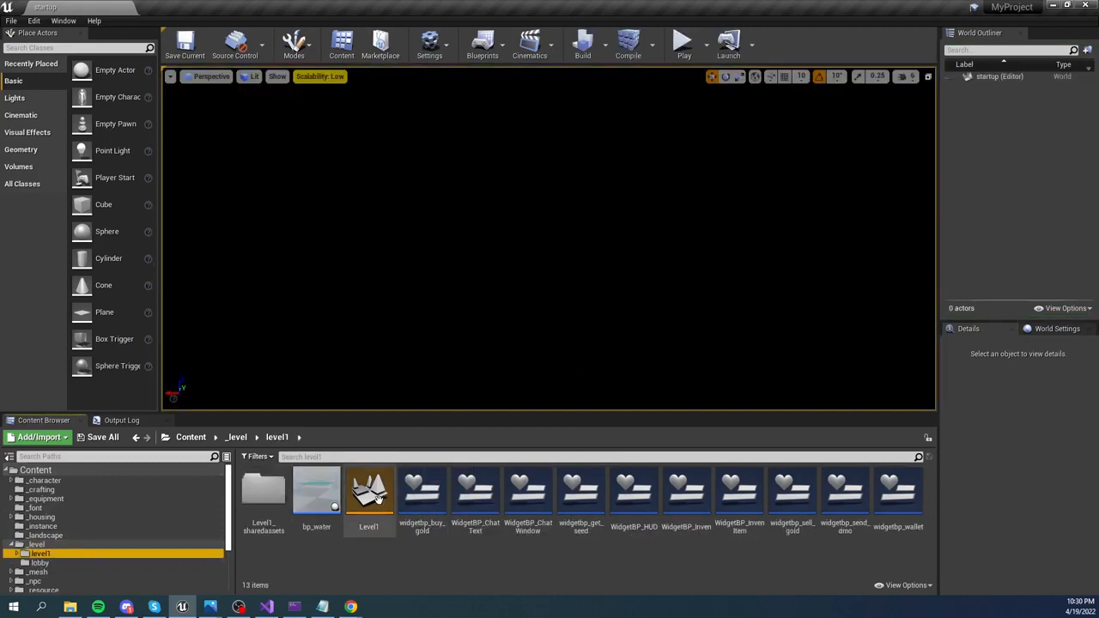
double_click(370, 495)
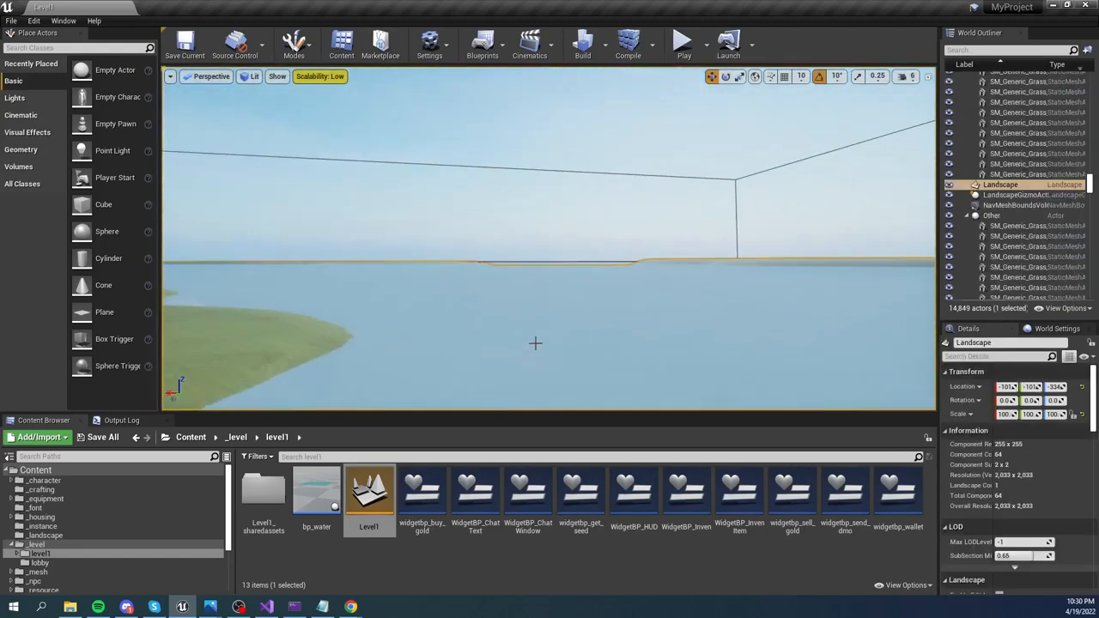
mouse_move(711, 283)
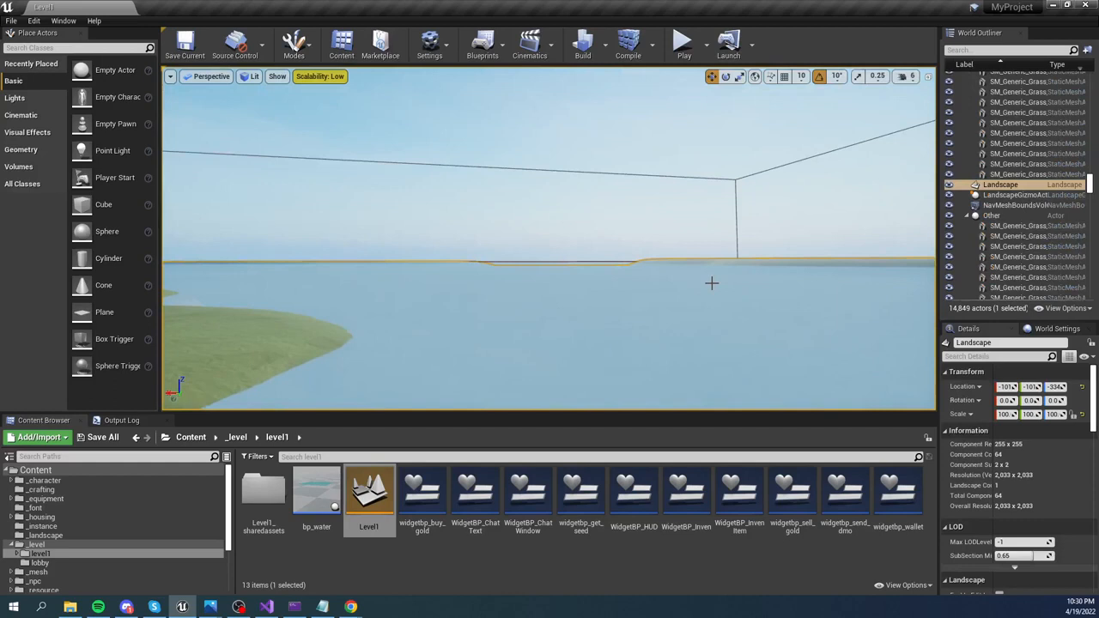
mouse_move(467, 316)
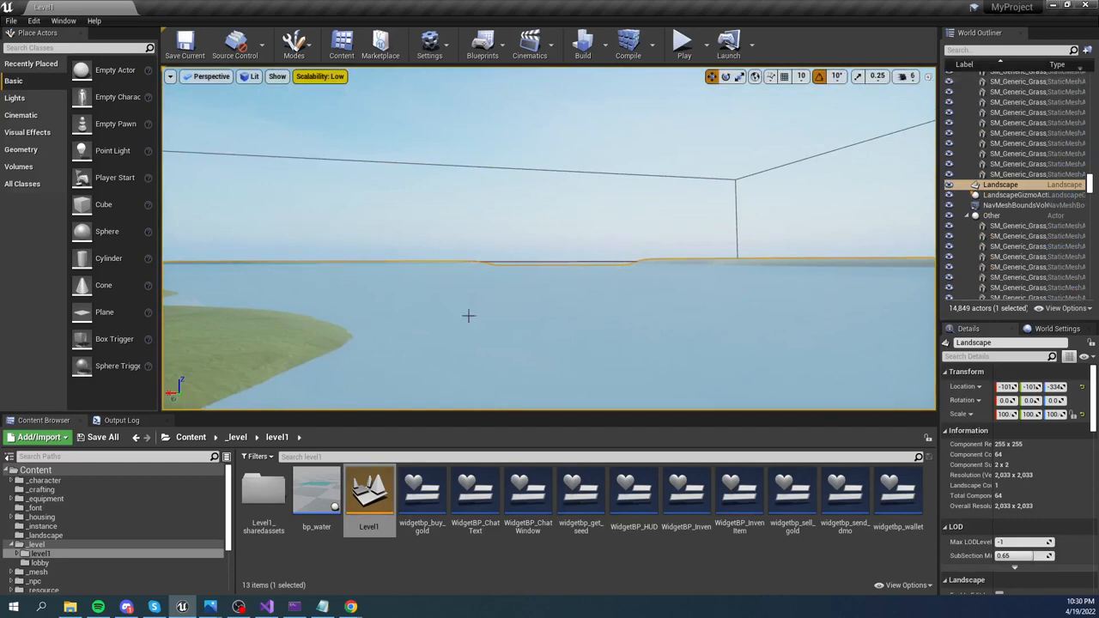
click(1010, 49)
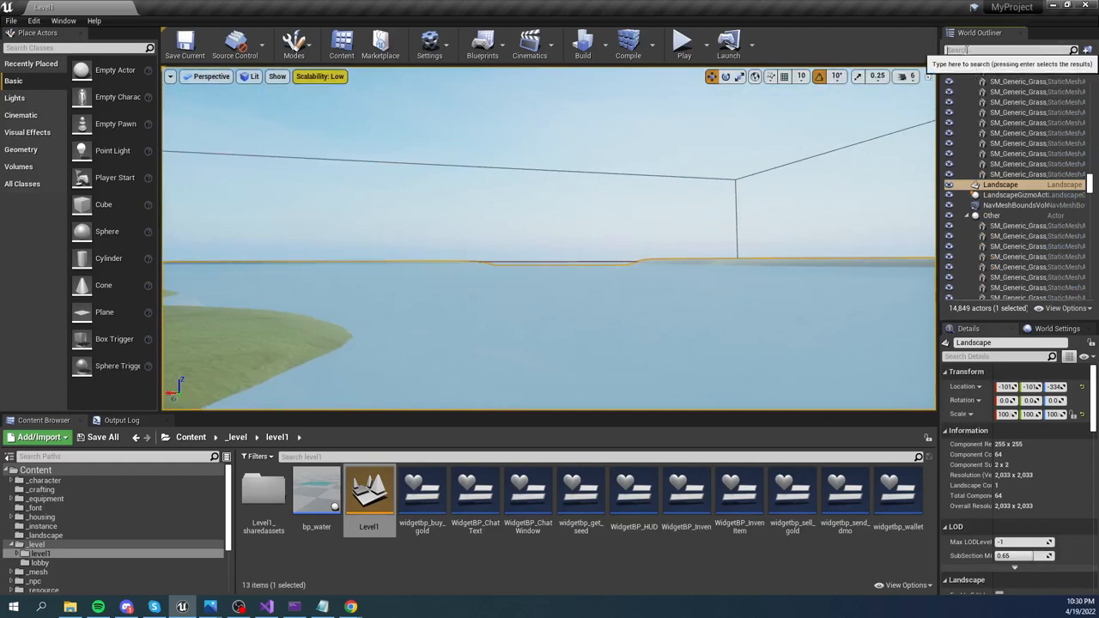
text(water)
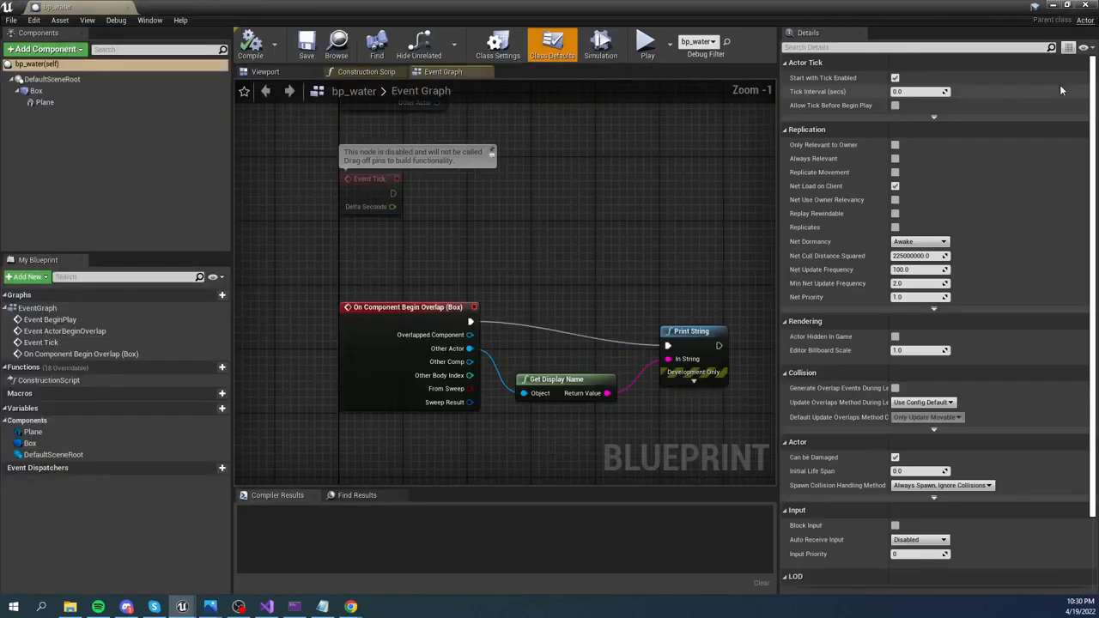
Step: View bp_water's Plane and Box components in 3D and inspect the Plane's collision settings
click(265, 72)
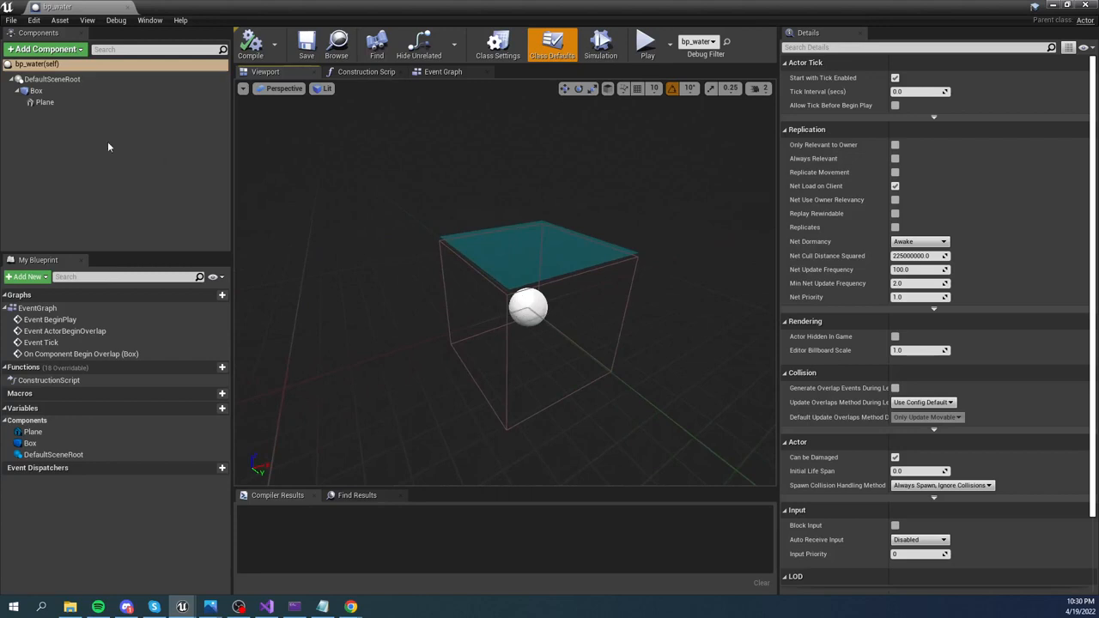
click(45, 103)
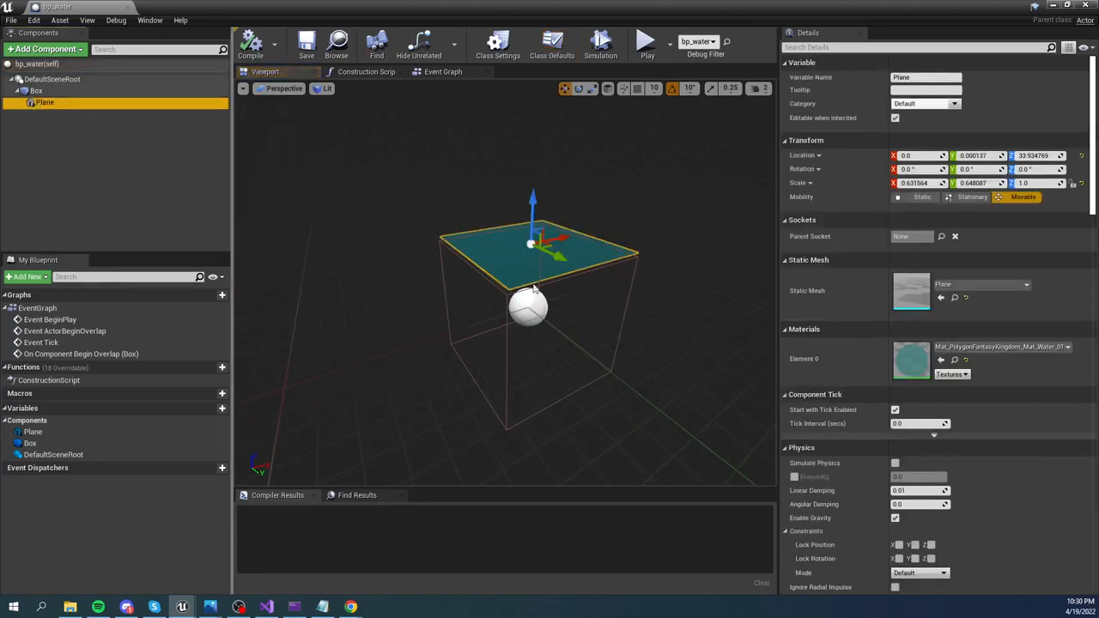
mouse_move(911, 359)
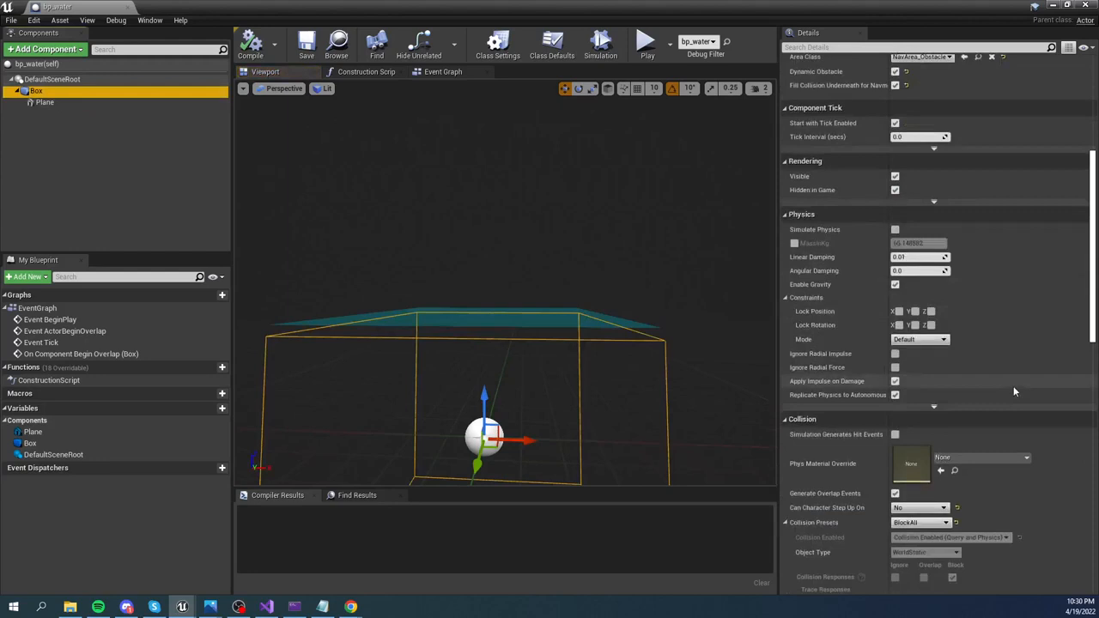
scroll(down, 3)
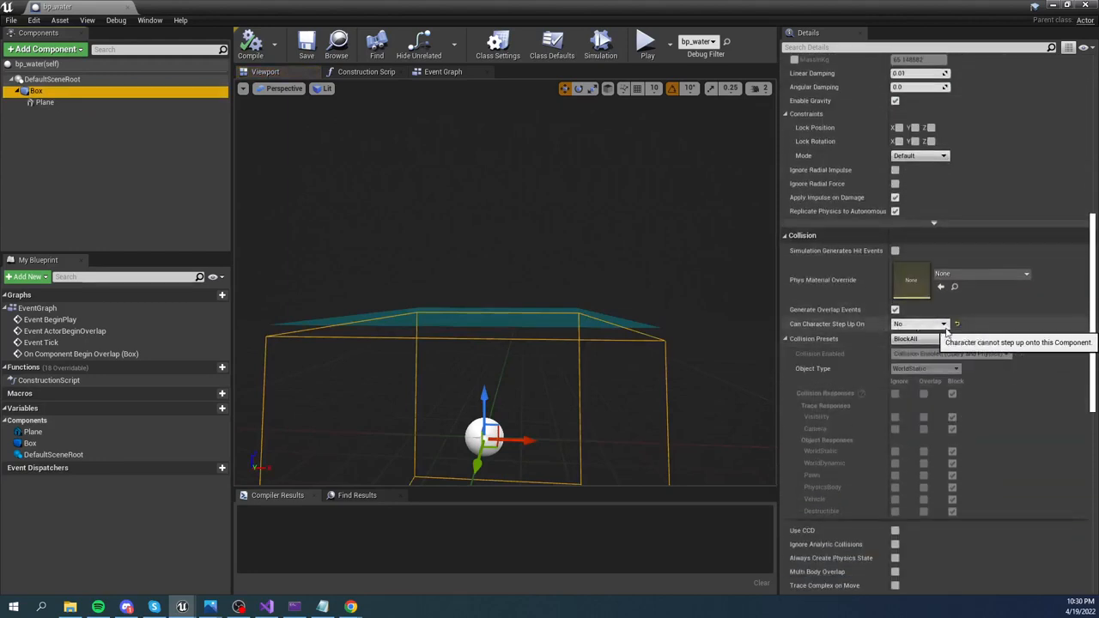
click(44, 103)
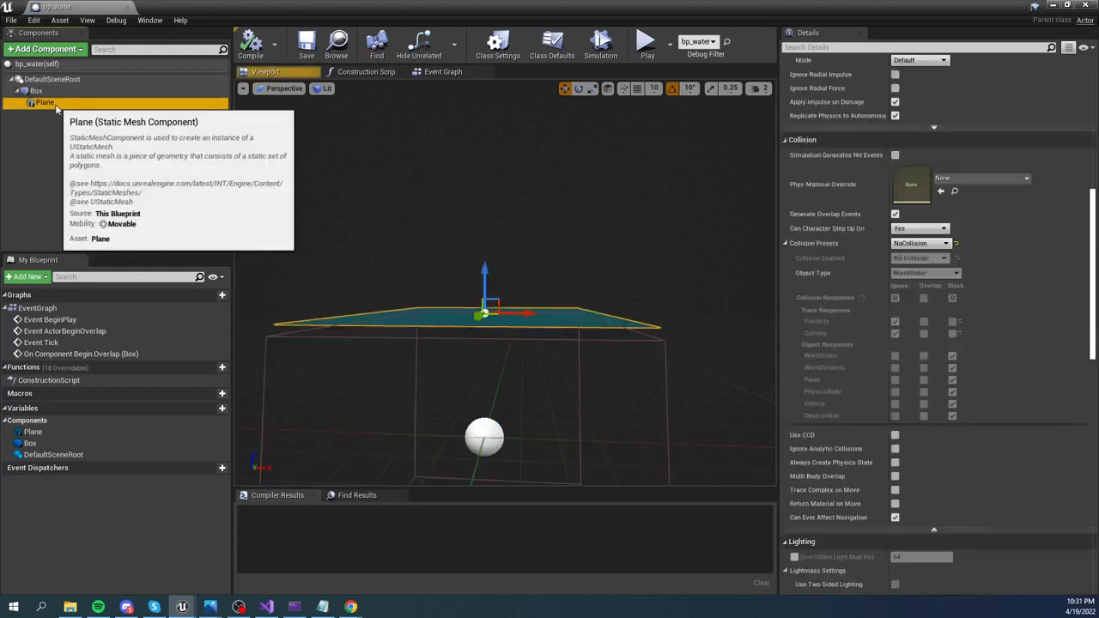
mouse_move(1010, 229)
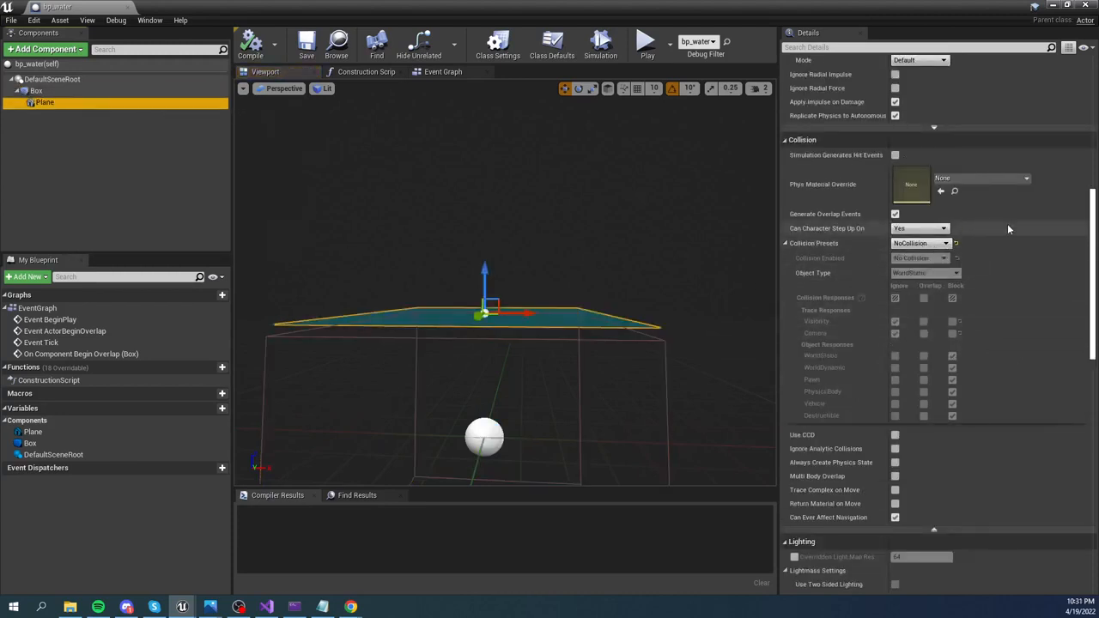
mouse_move(856, 306)
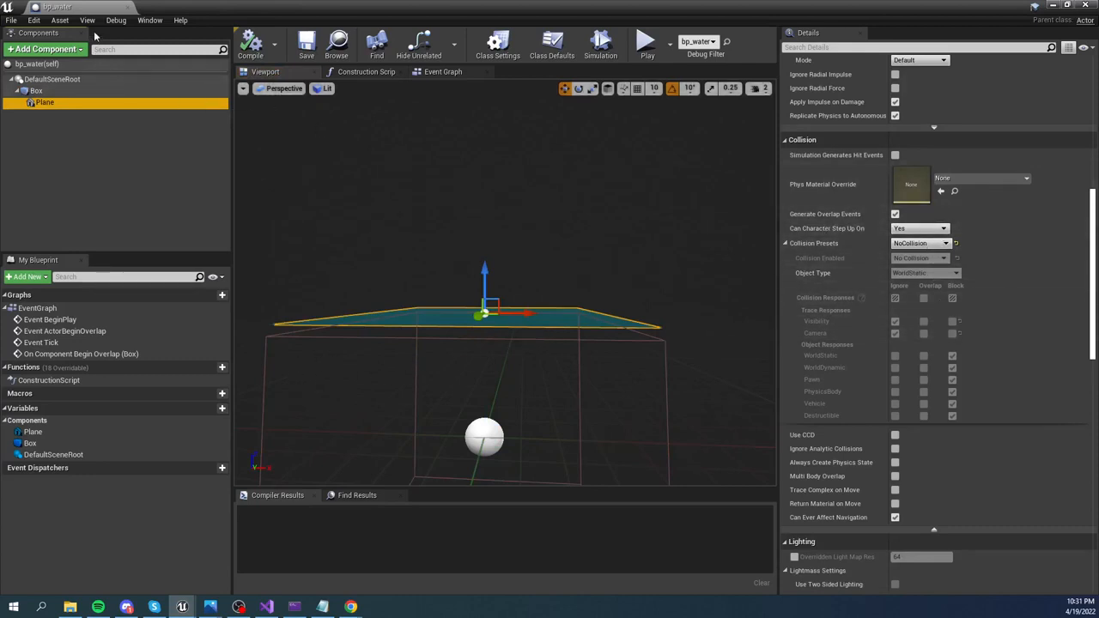
mouse_move(168, 138)
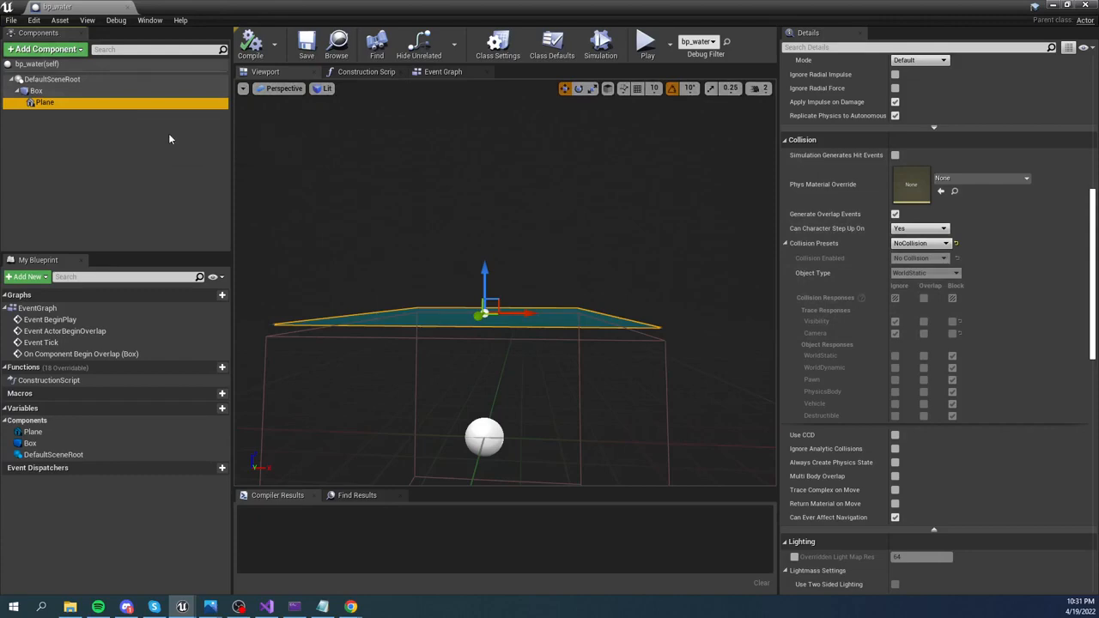
mouse_move(814, 118)
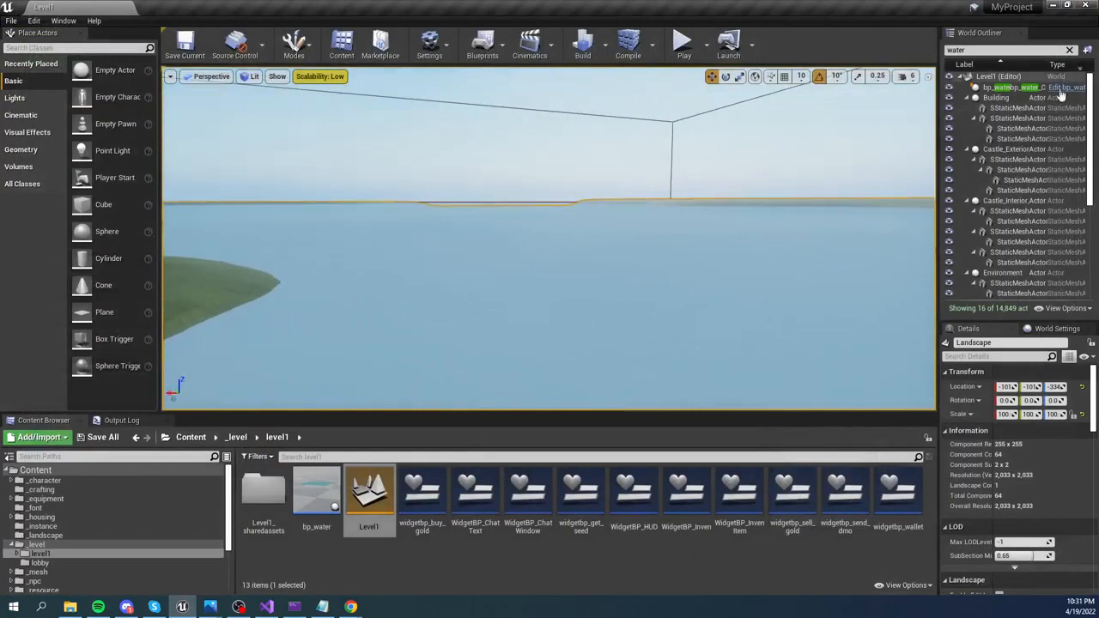
Step: Select bp_water and the castle scenery in the level, then list the _character folder's assets
click(1010, 85)
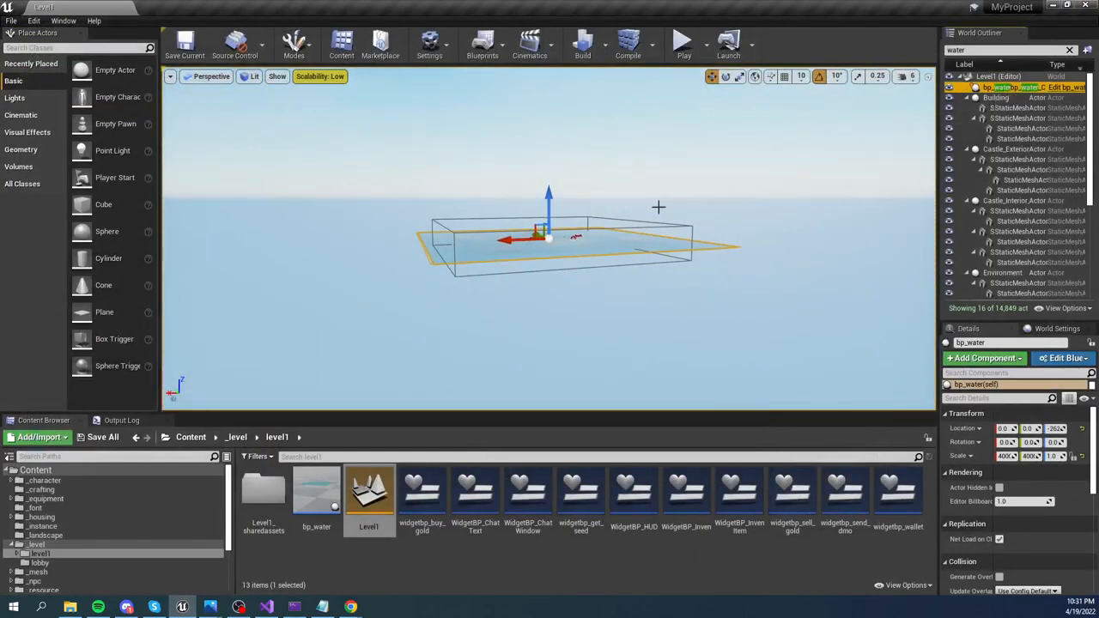
mouse_move(446, 223)
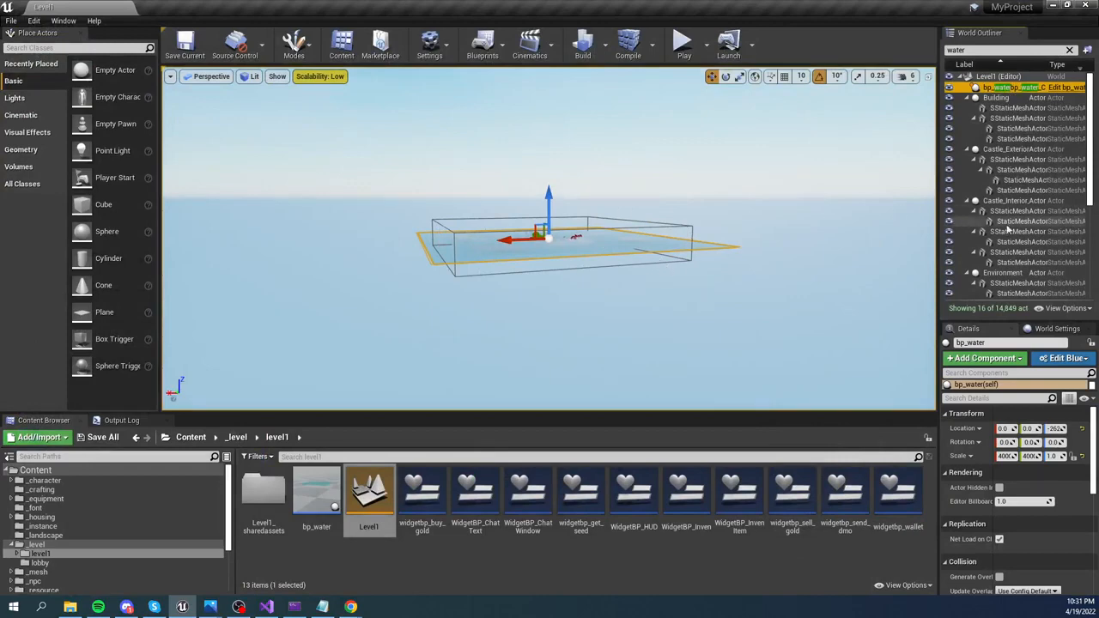
click(1016, 147)
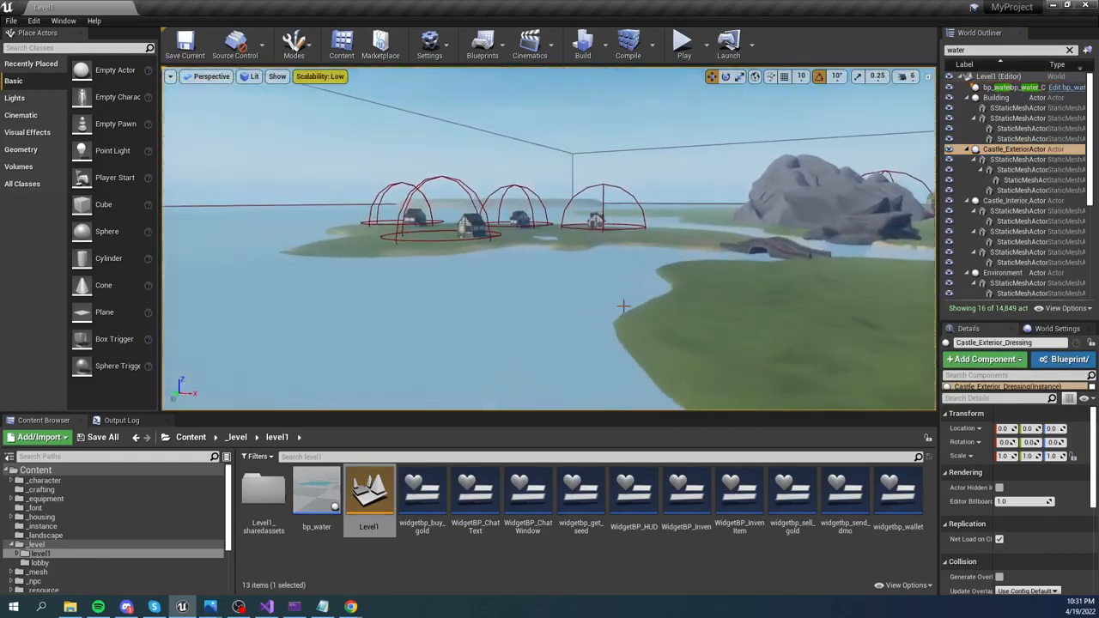
click(45, 481)
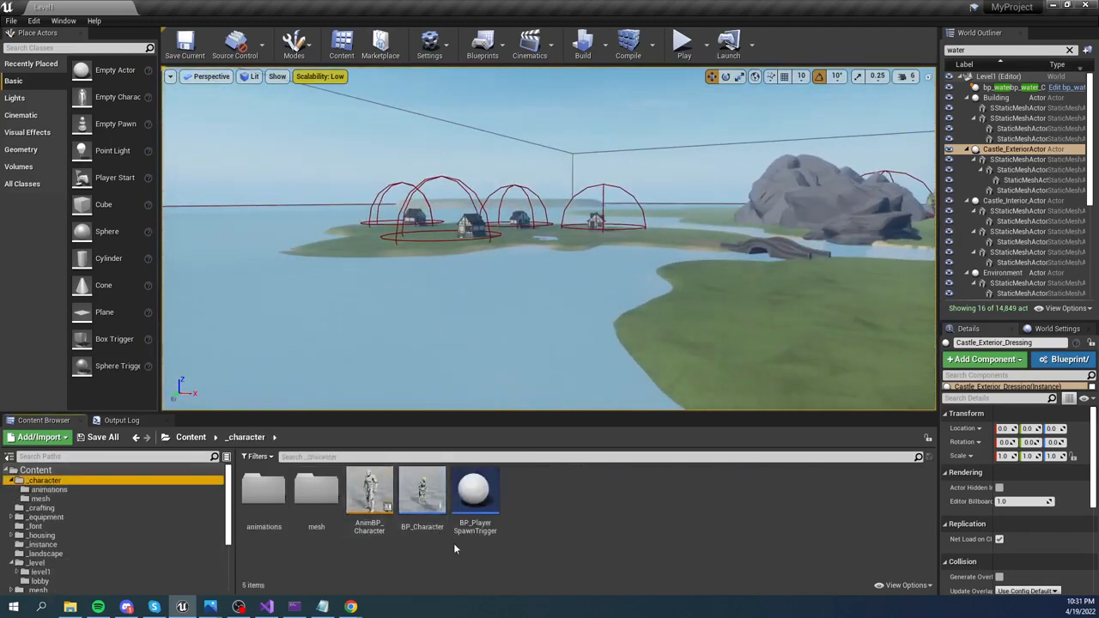
mouse_move(423, 489)
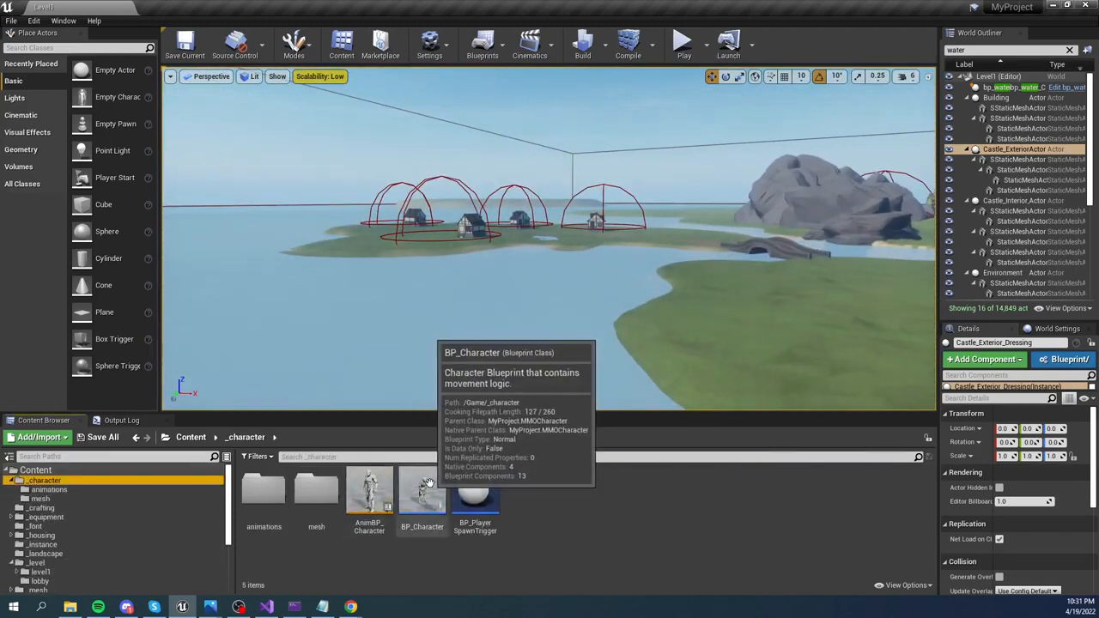
Step: Open BP_Character and zoom out to see the whole Probe Water line-trace network
double_click(422, 491)
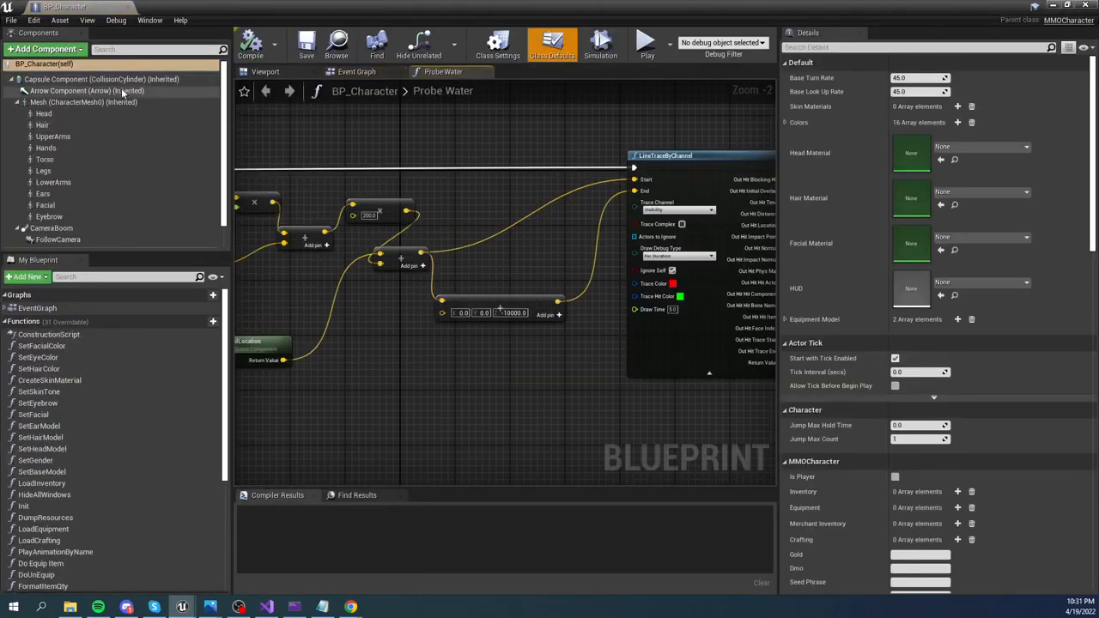
mouse_move(109, 136)
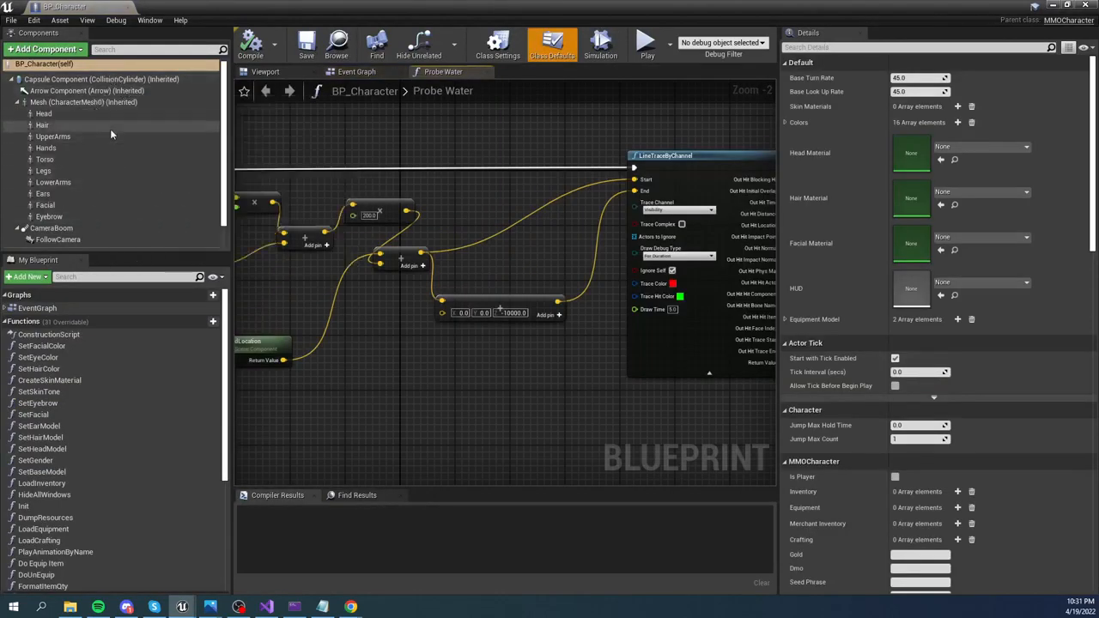
mouse_move(142, 113)
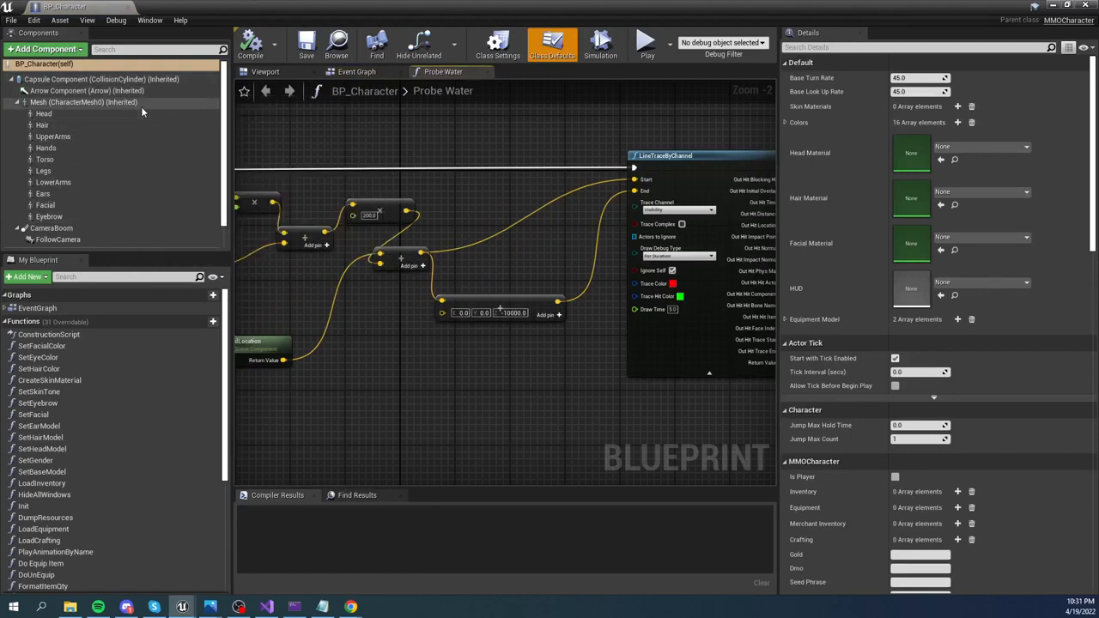
scroll(down, 3)
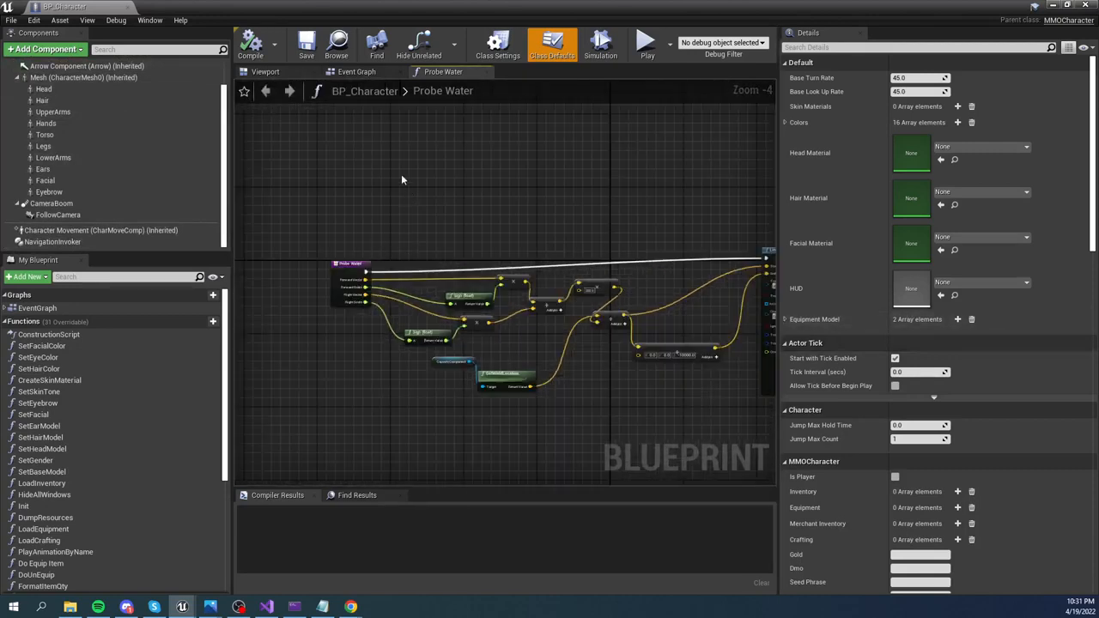
Step: Switch to BP_Character's main event graph with the MoveForward/MoveRight wiring
click(358, 72)
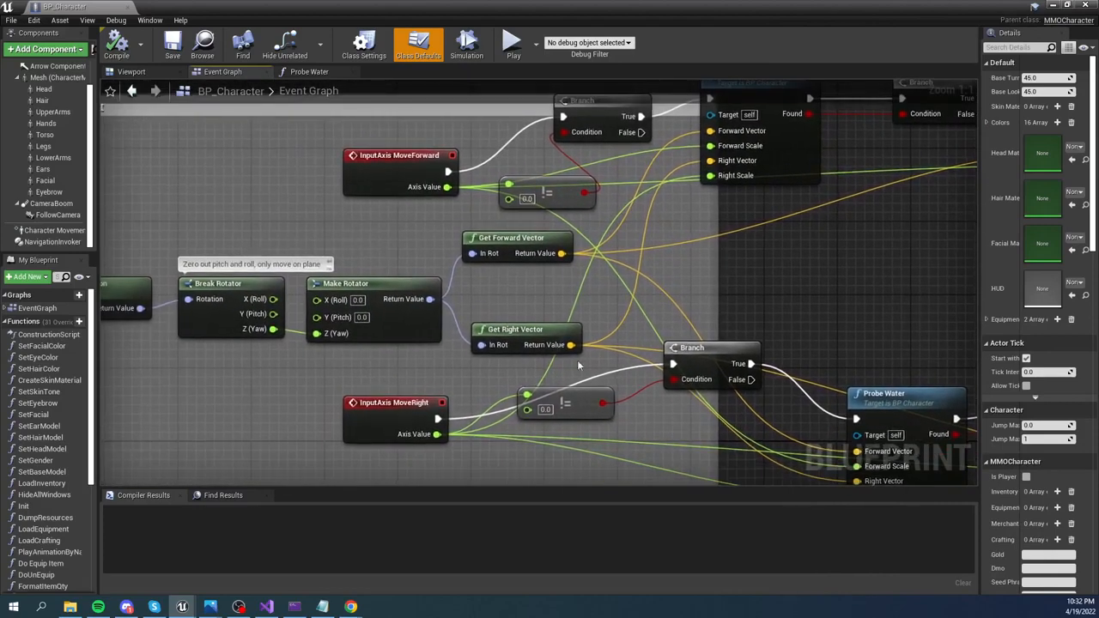
mouse_move(443, 200)
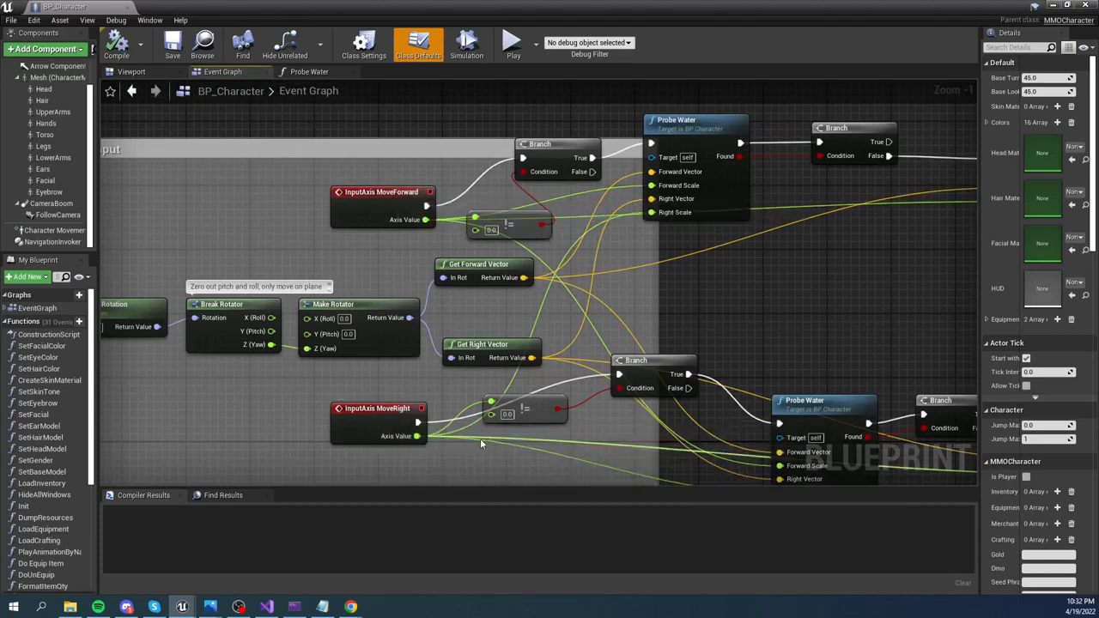
mouse_move(732, 326)
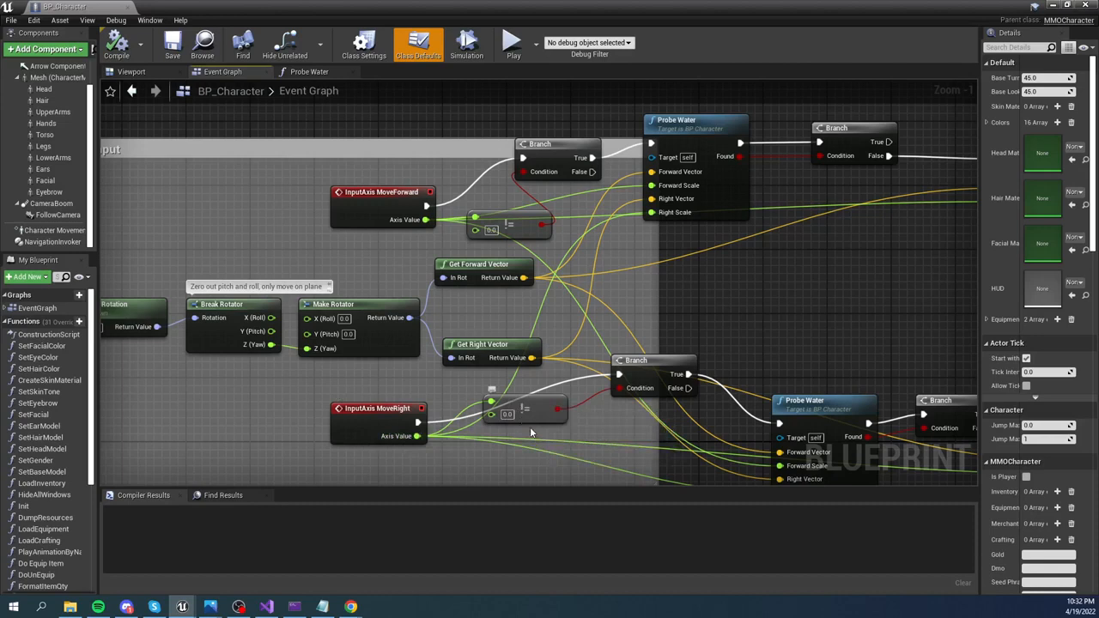
mouse_move(732, 347)
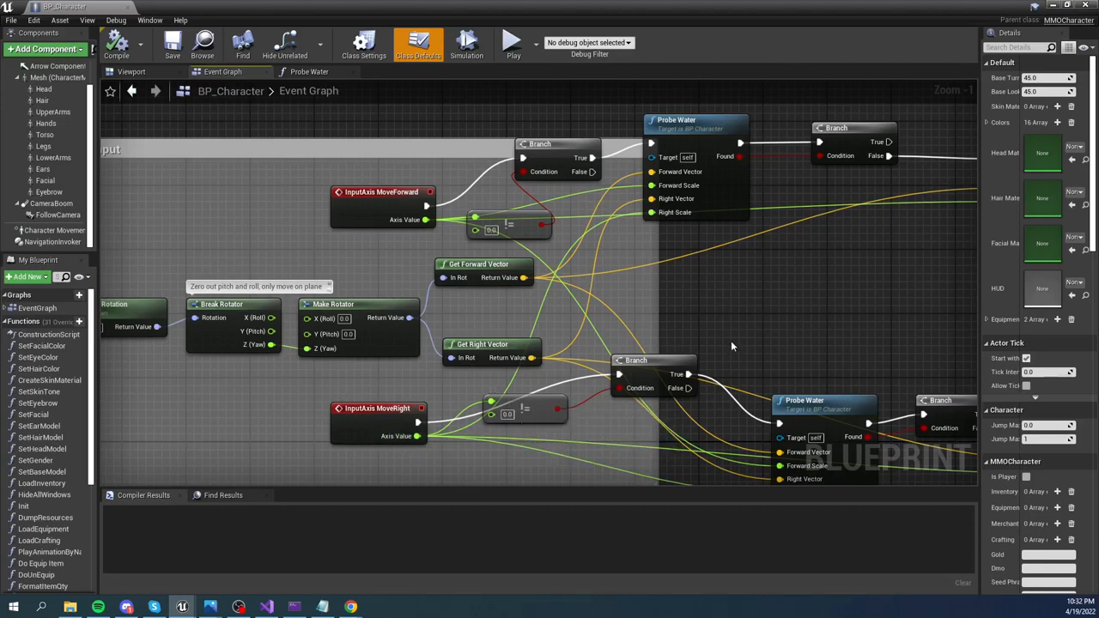
mouse_move(481, 271)
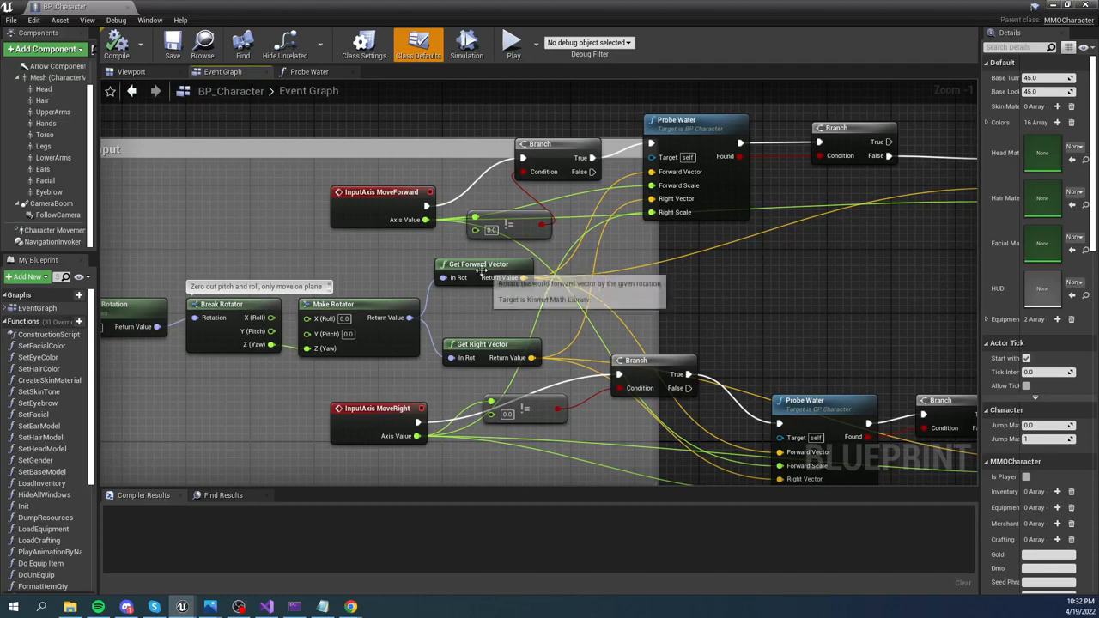
mouse_move(524, 227)
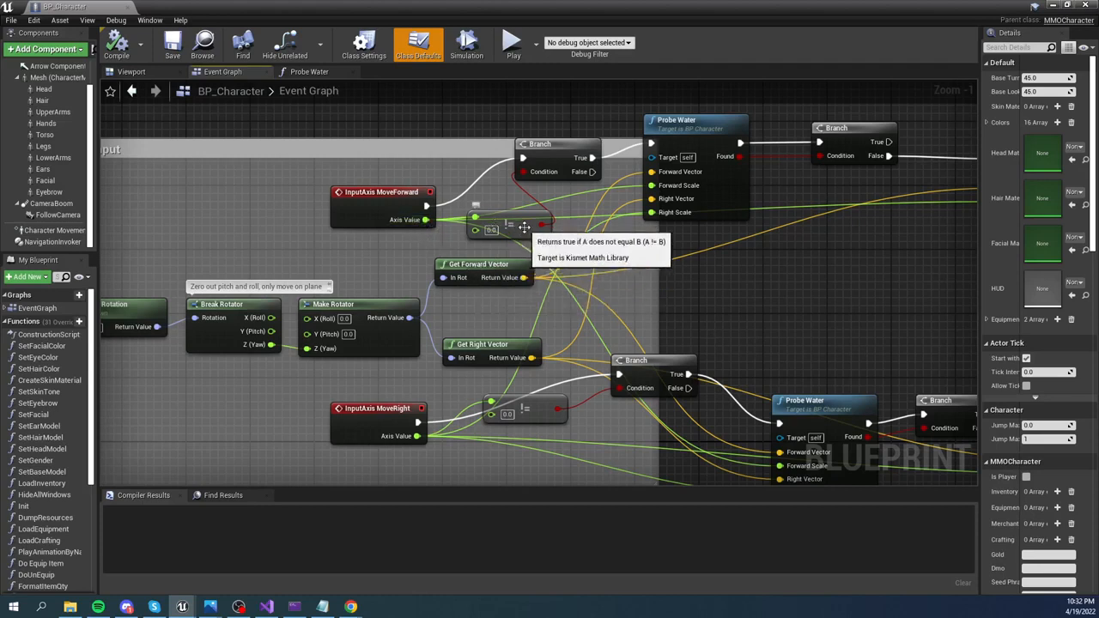
mouse_move(463, 230)
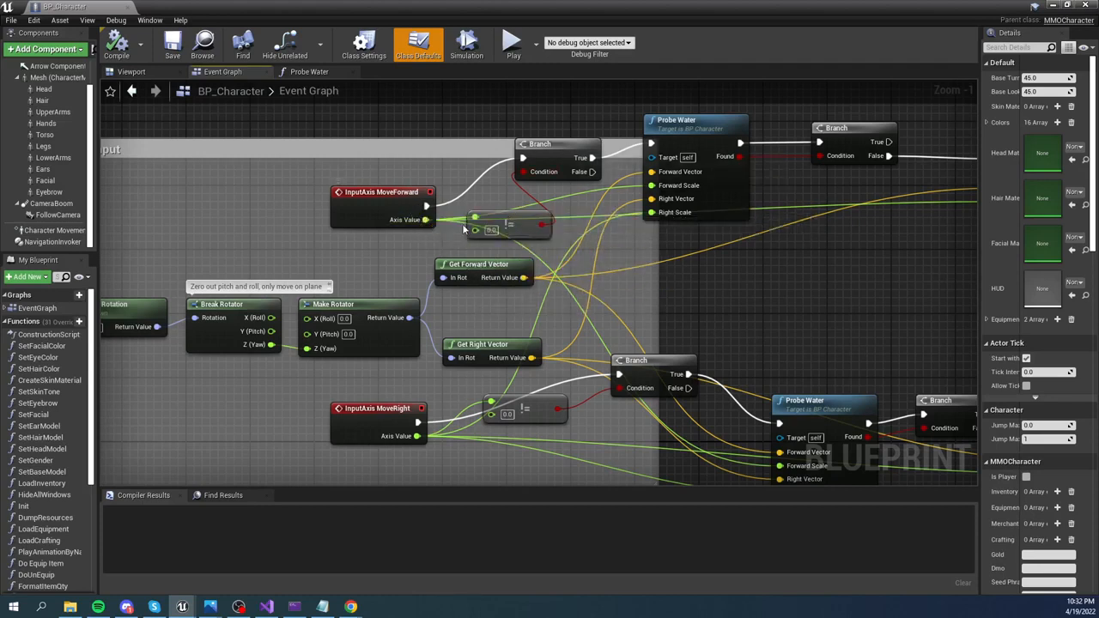
mouse_move(507, 222)
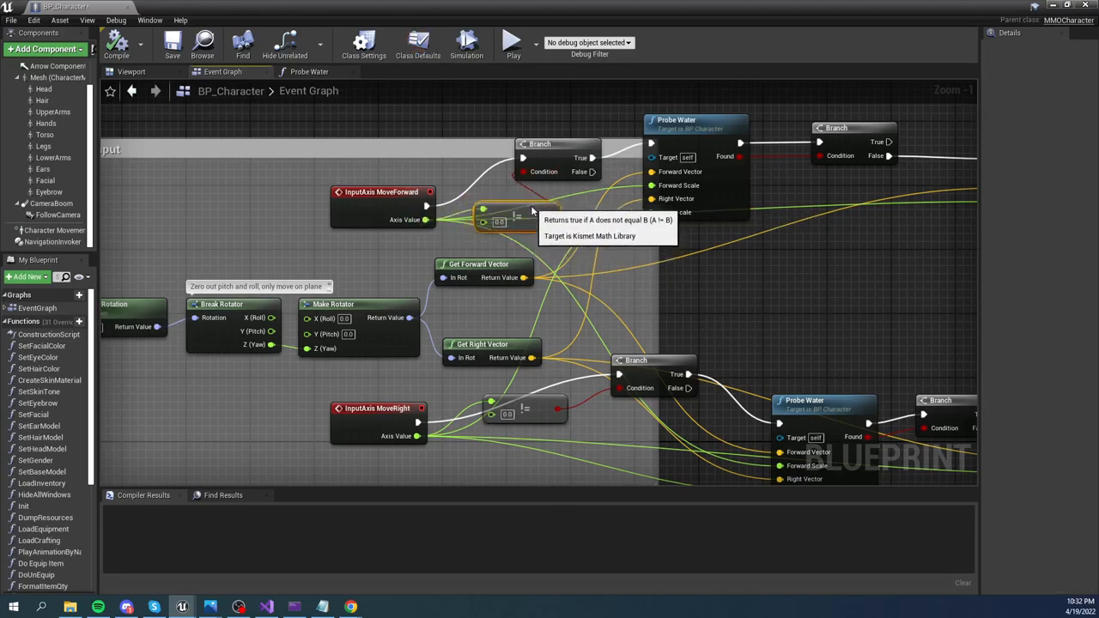
mouse_move(516, 215)
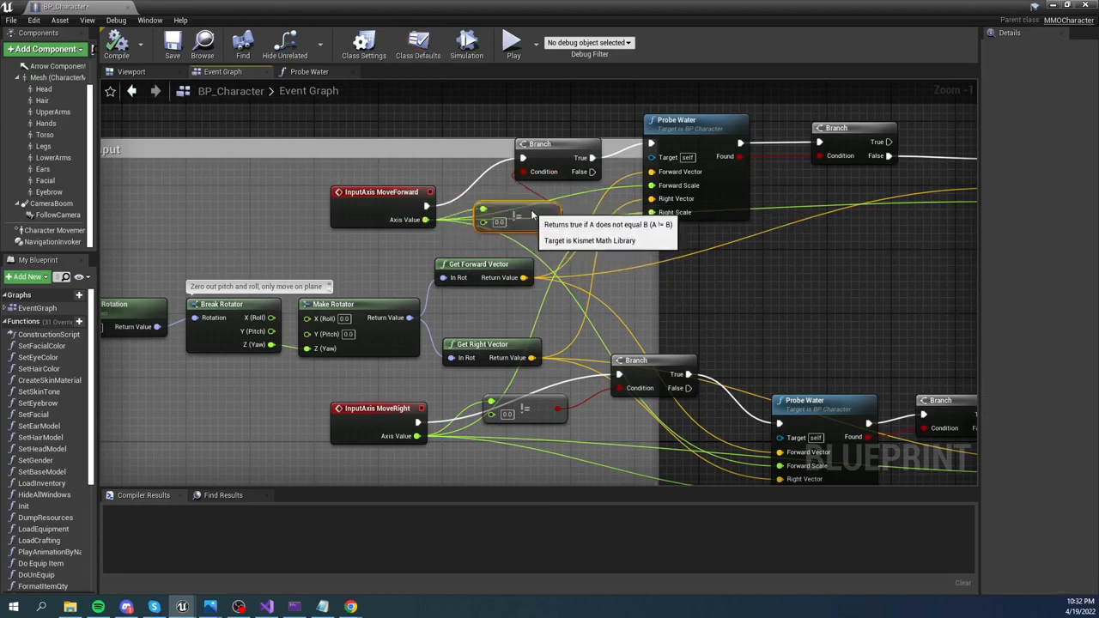
mouse_move(781, 308)
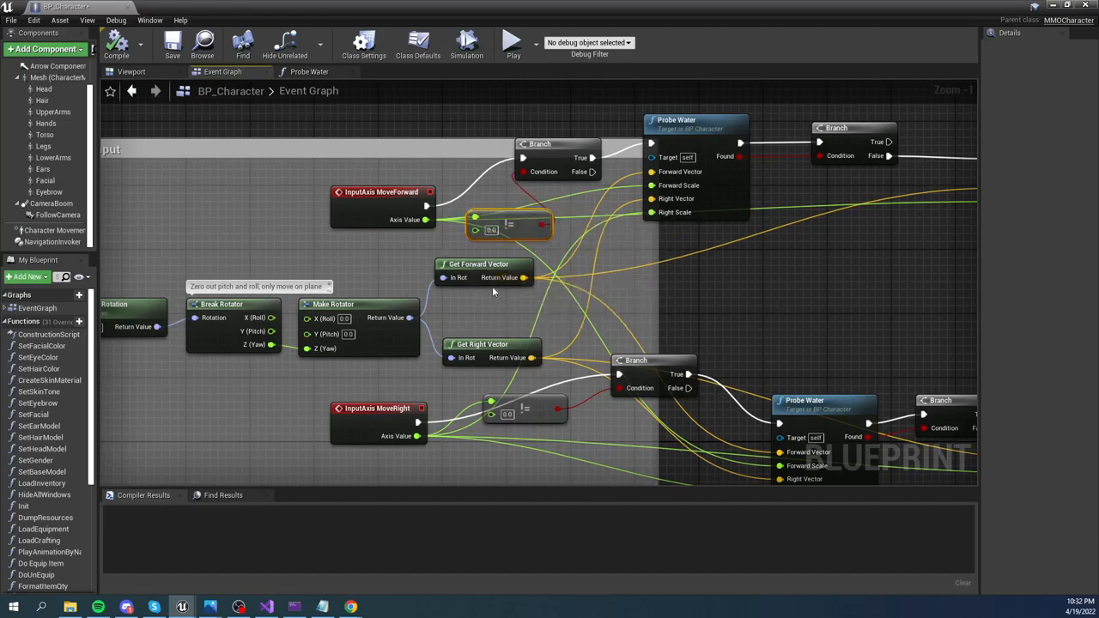
mouse_move(505, 350)
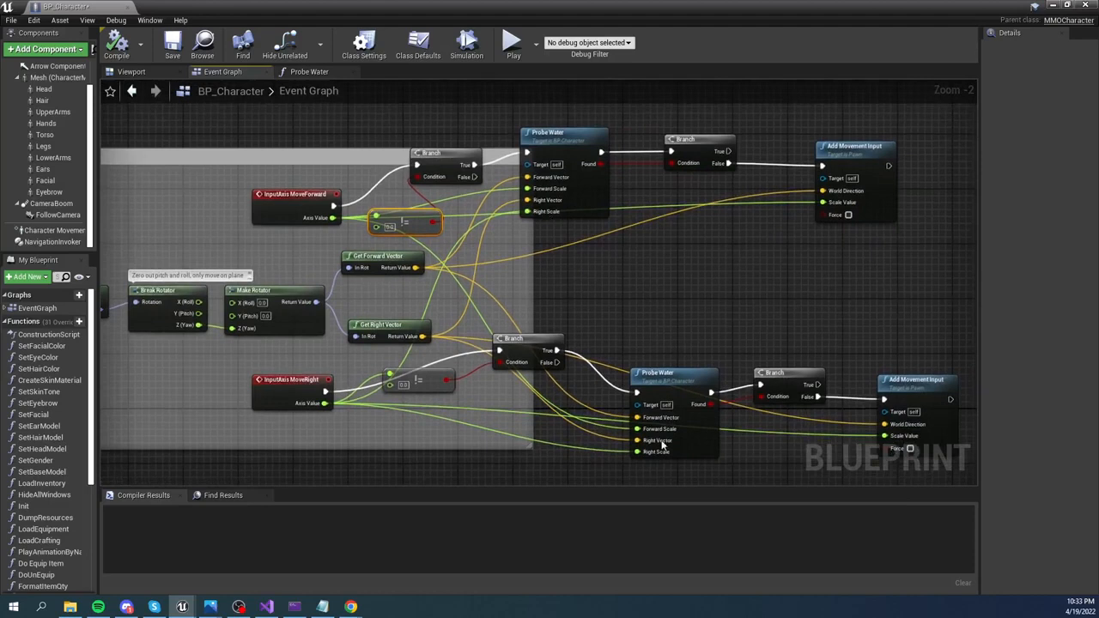
mouse_move(507, 177)
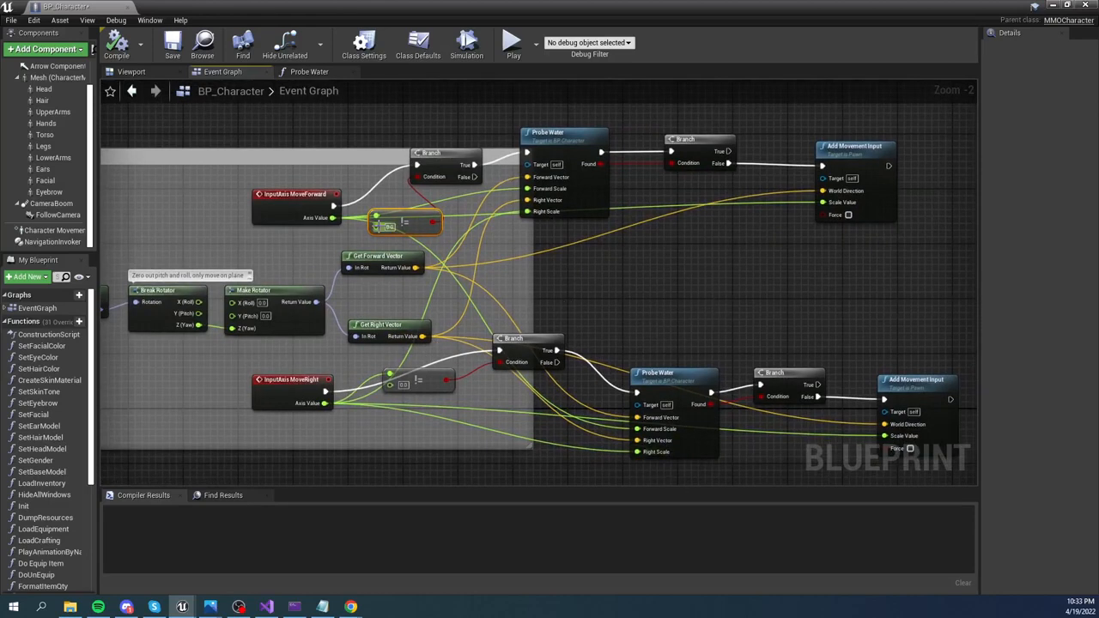
mouse_move(878, 215)
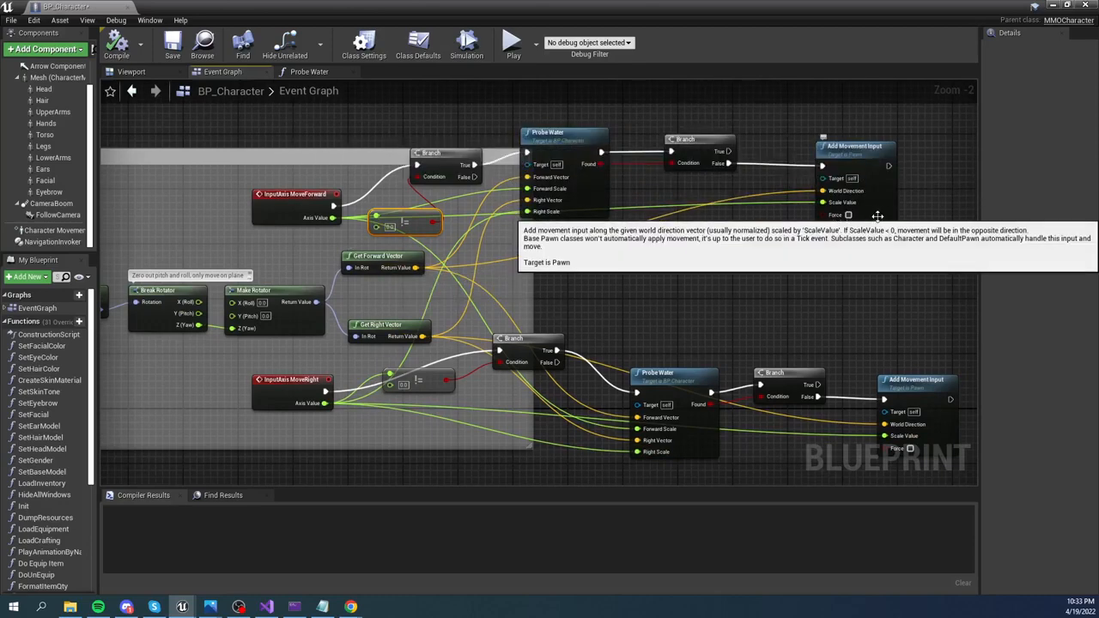
mouse_move(894, 247)
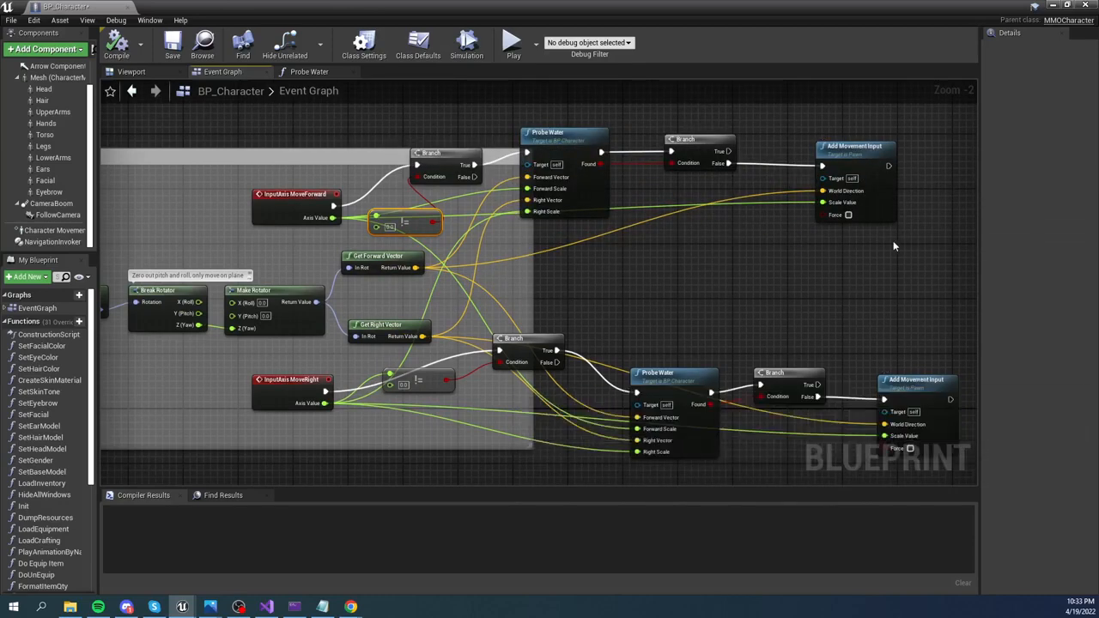
mouse_move(742, 311)
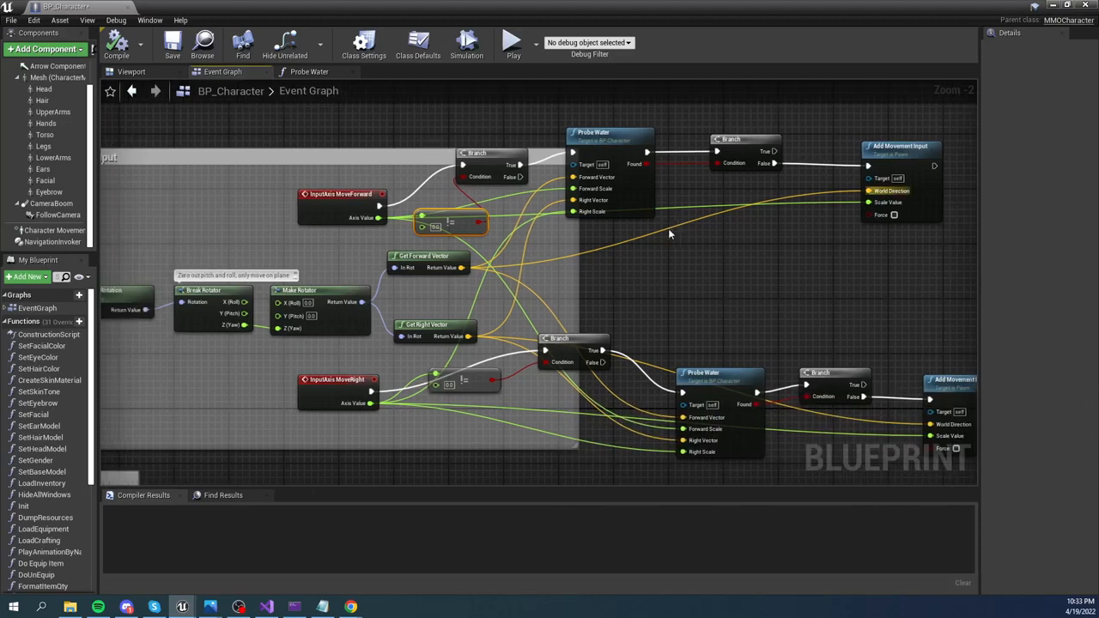
mouse_move(590, 211)
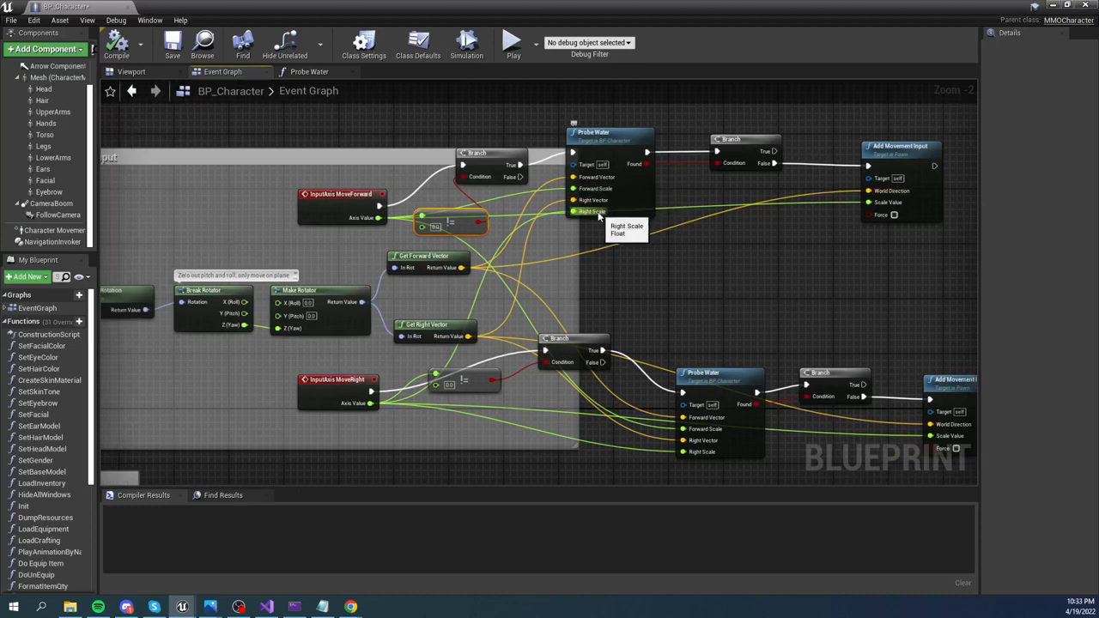
mouse_move(398, 419)
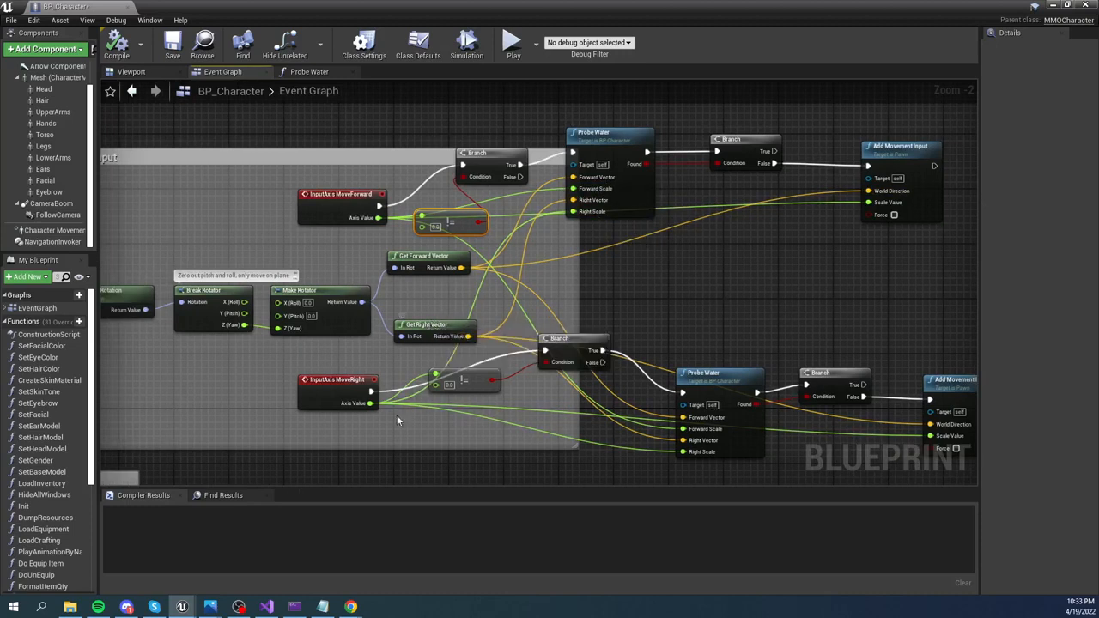
mouse_move(356, 403)
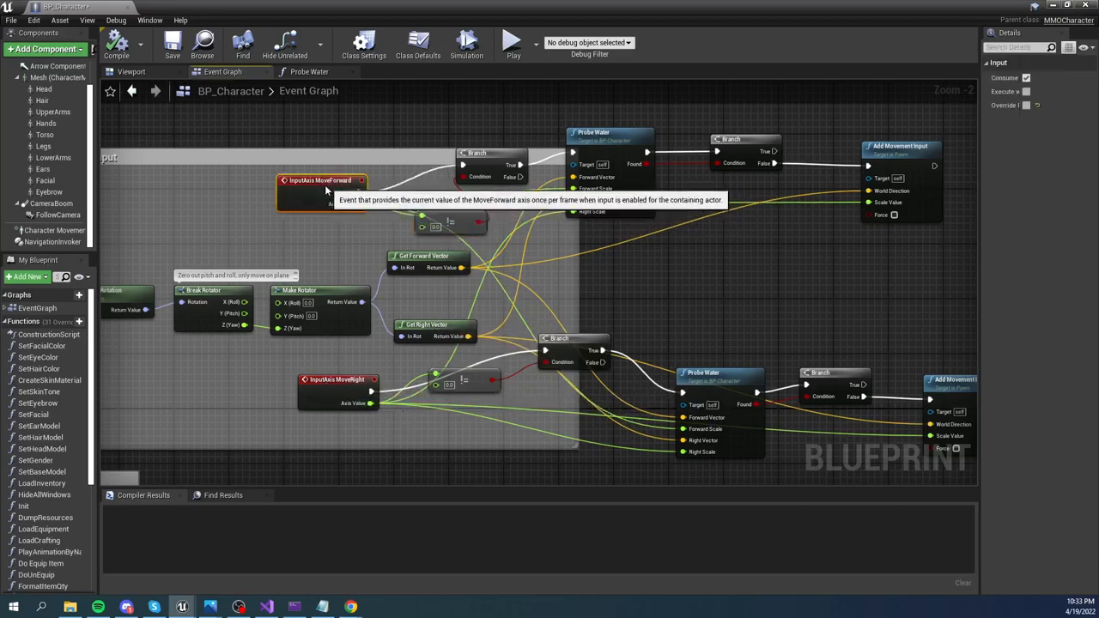
mouse_move(653, 147)
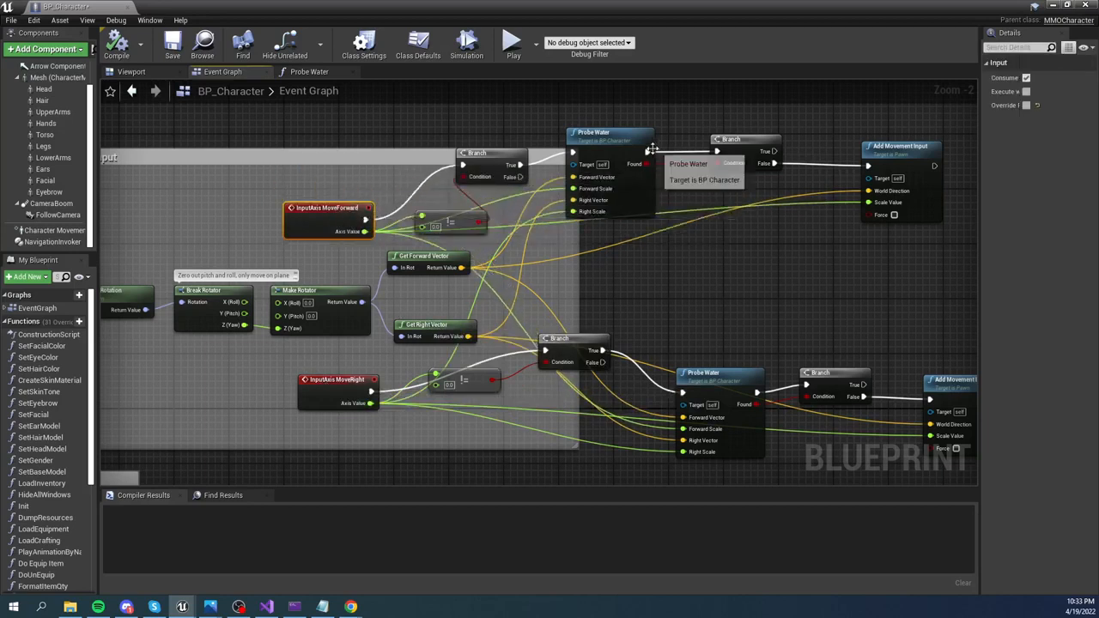
mouse_move(711, 280)
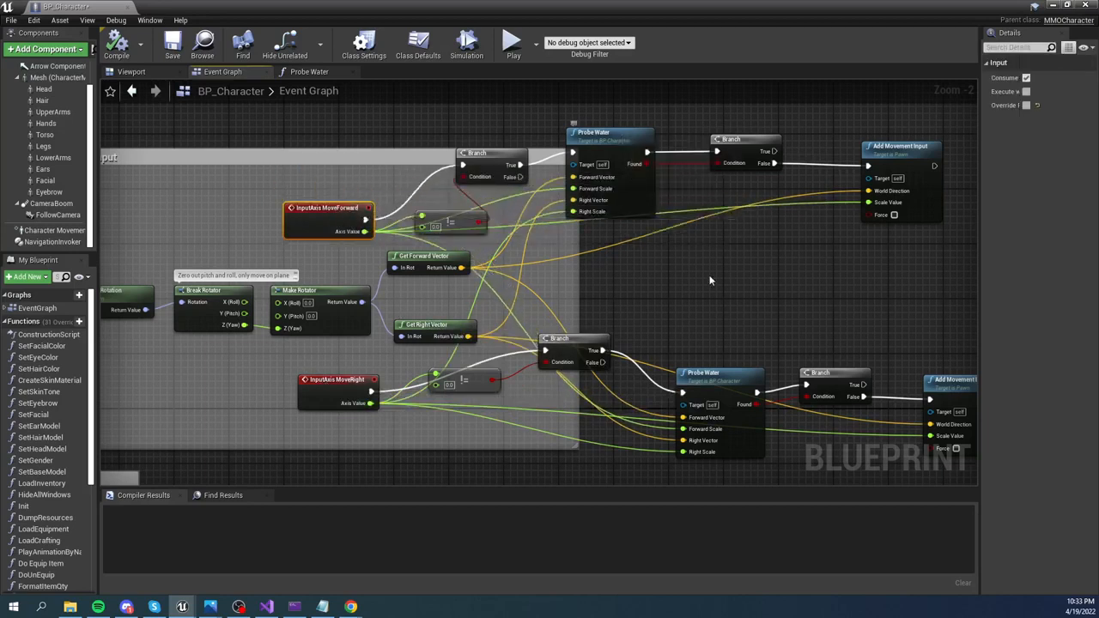
mouse_move(801, 278)
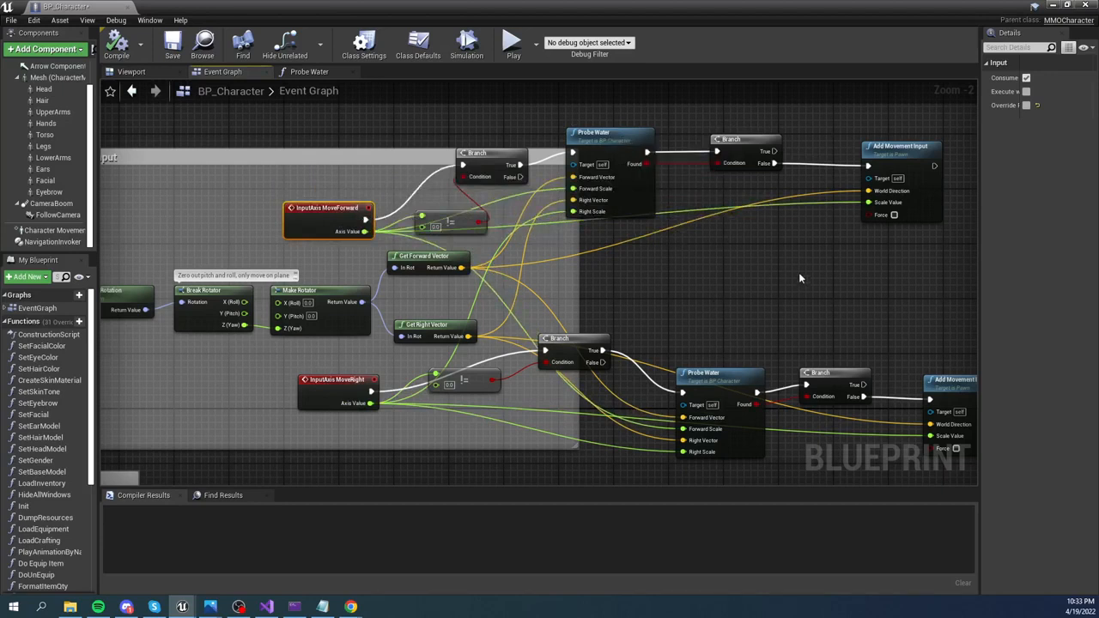
mouse_move(443, 268)
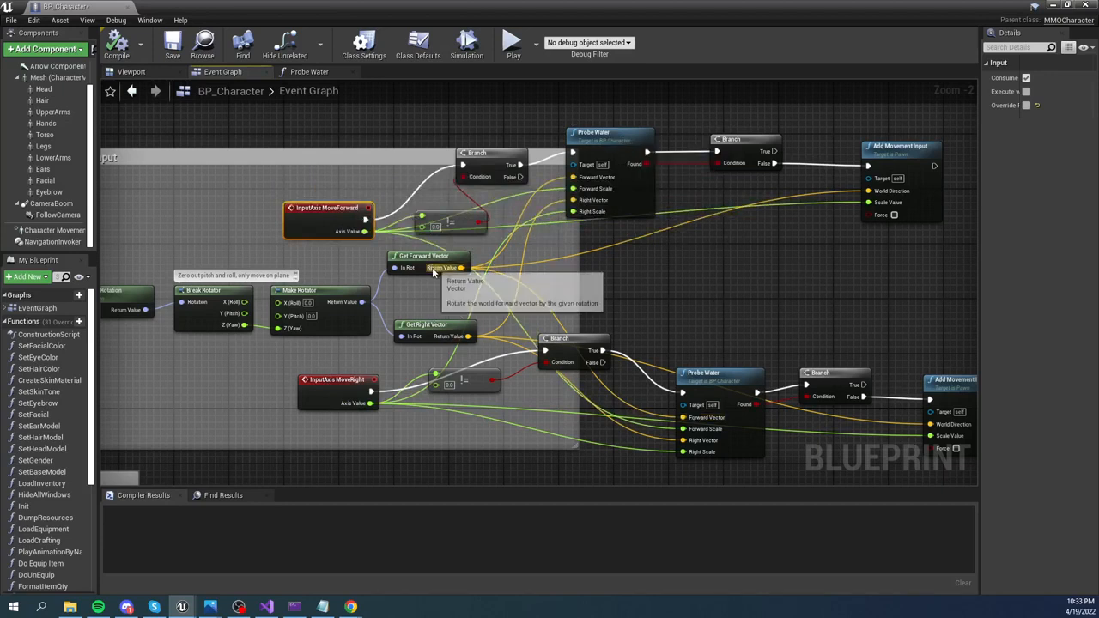
mouse_move(783, 282)
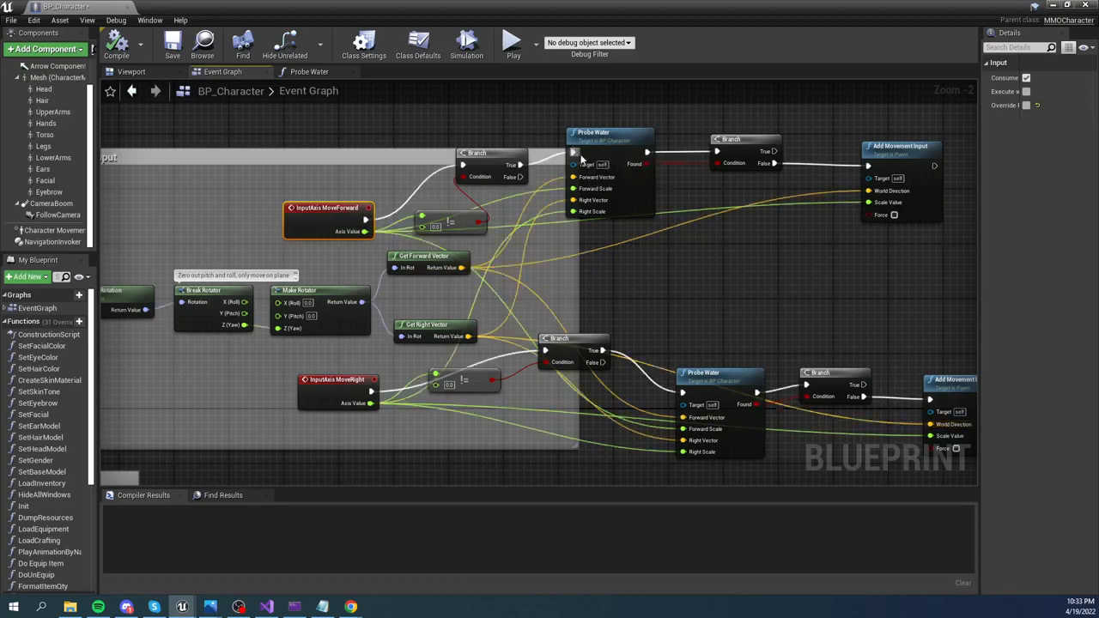
mouse_move(605, 137)
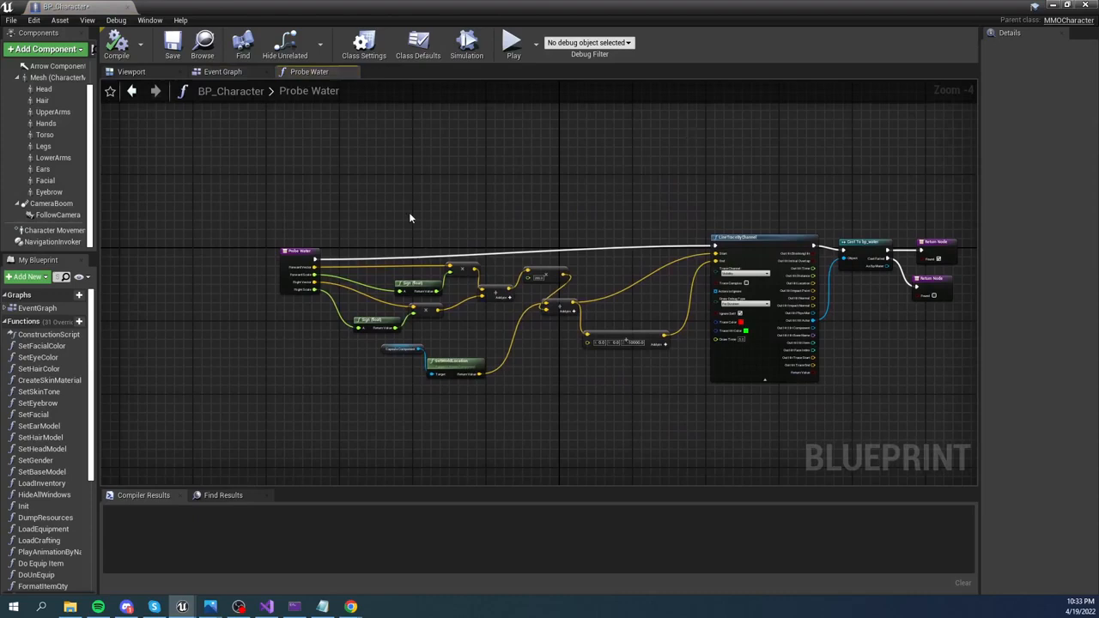
scroll(up, 3)
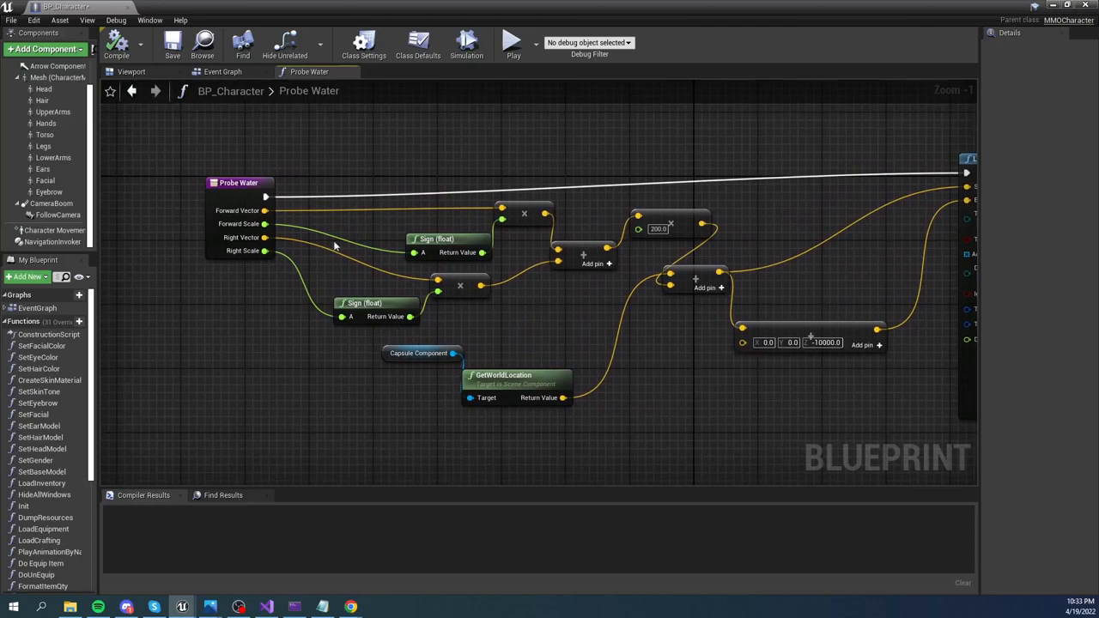
mouse_move(249, 223)
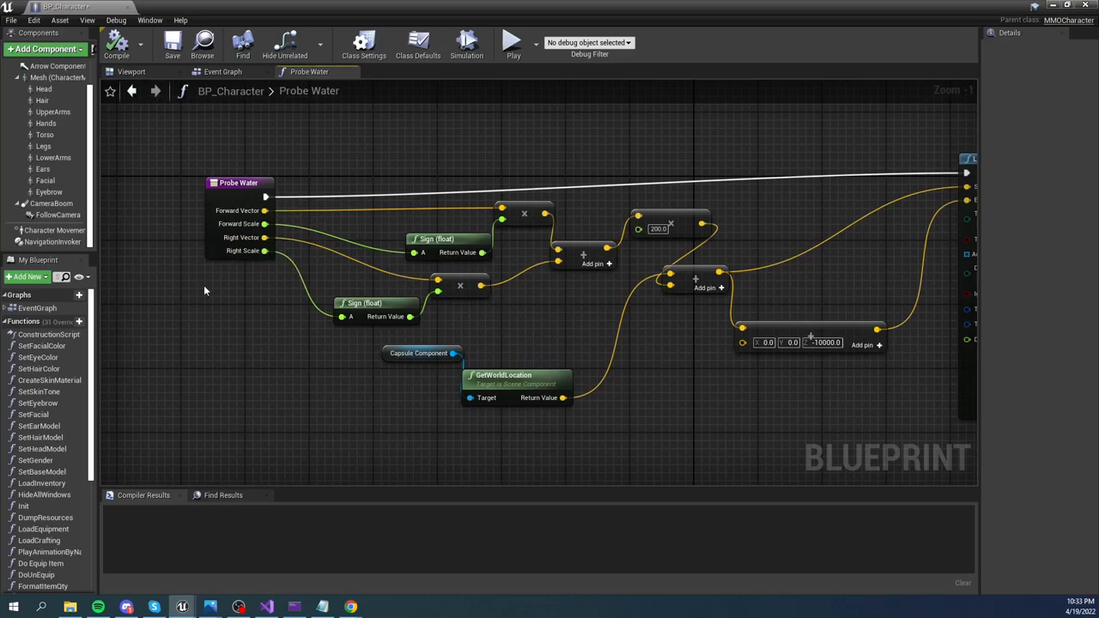
mouse_move(216, 266)
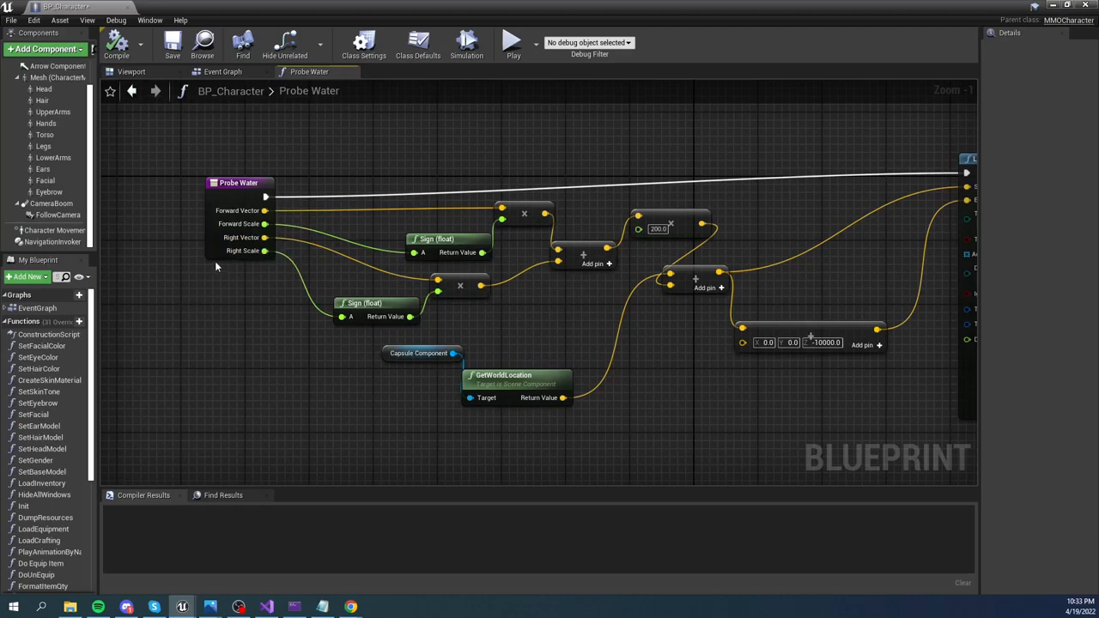
mouse_move(241, 282)
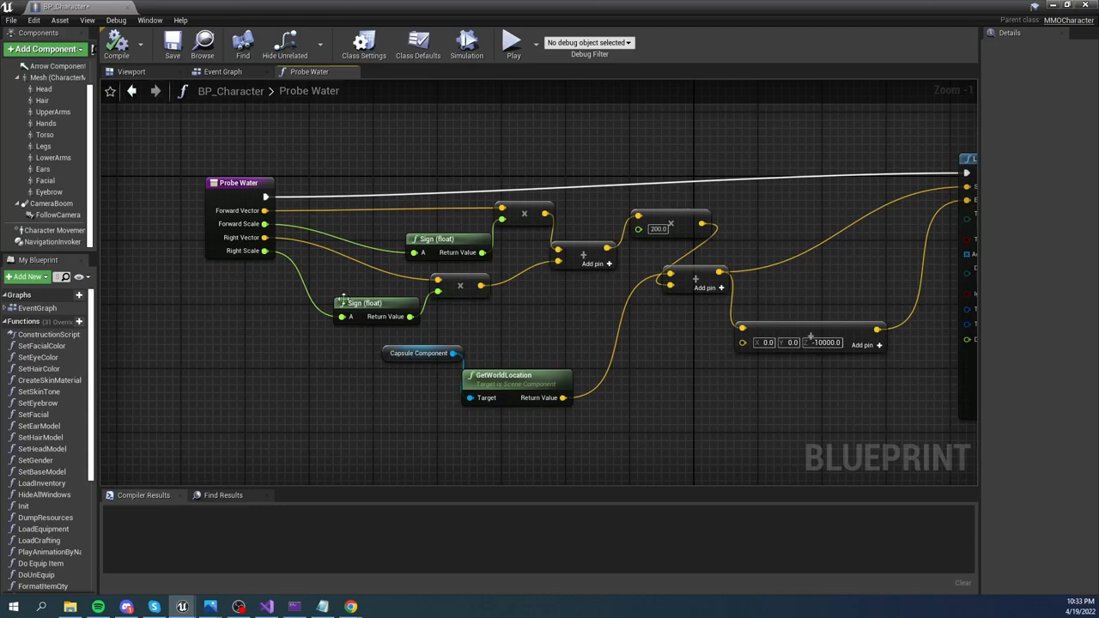
mouse_move(438, 239)
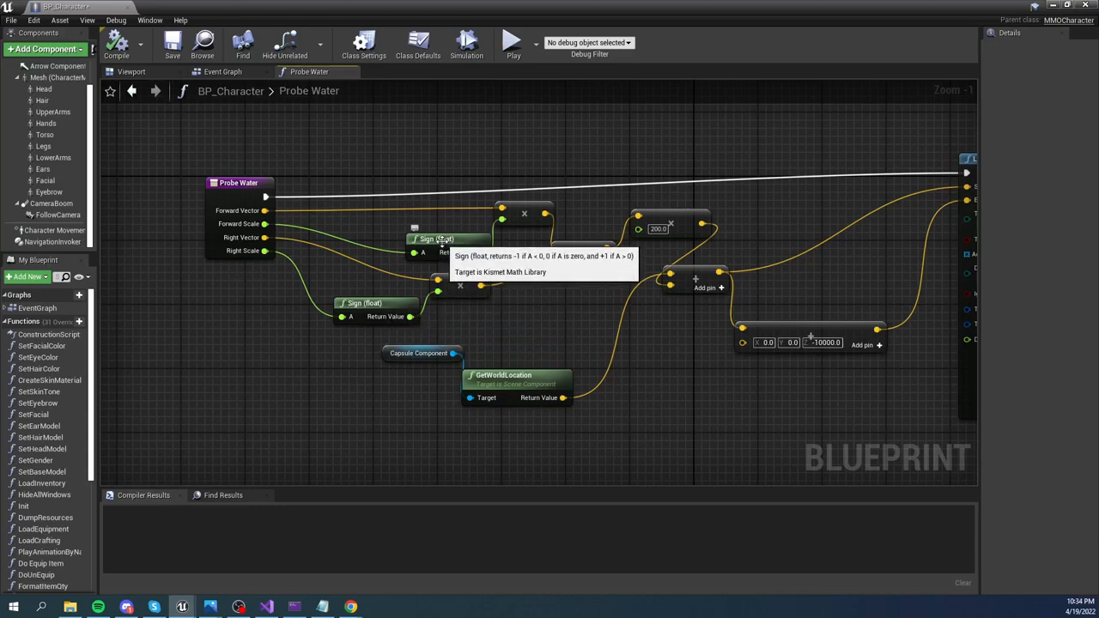
mouse_move(247, 223)
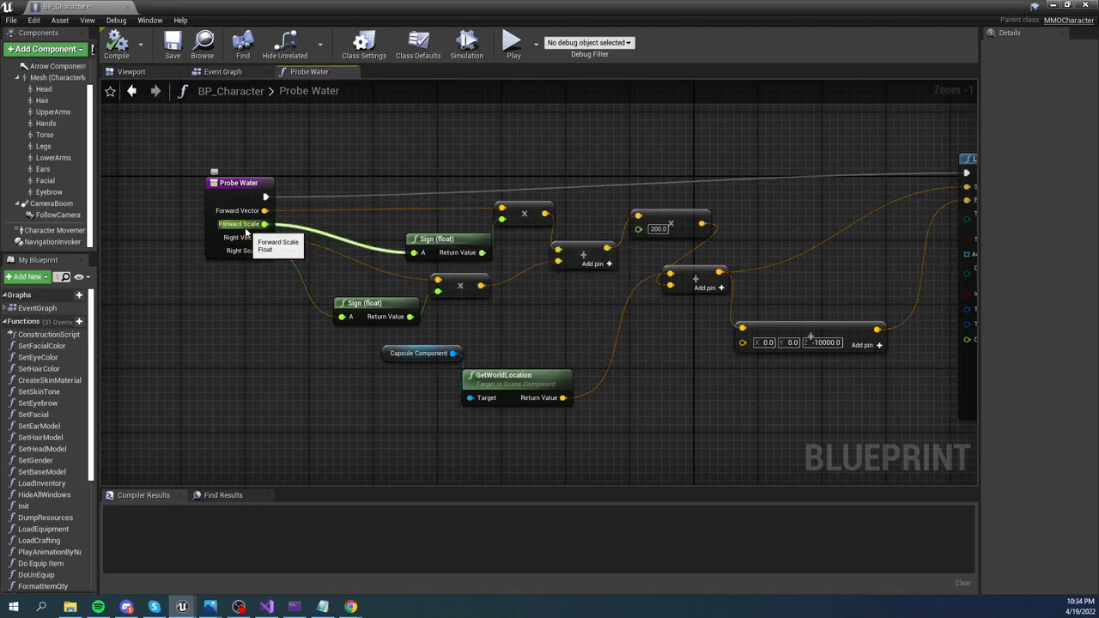
mouse_move(438, 239)
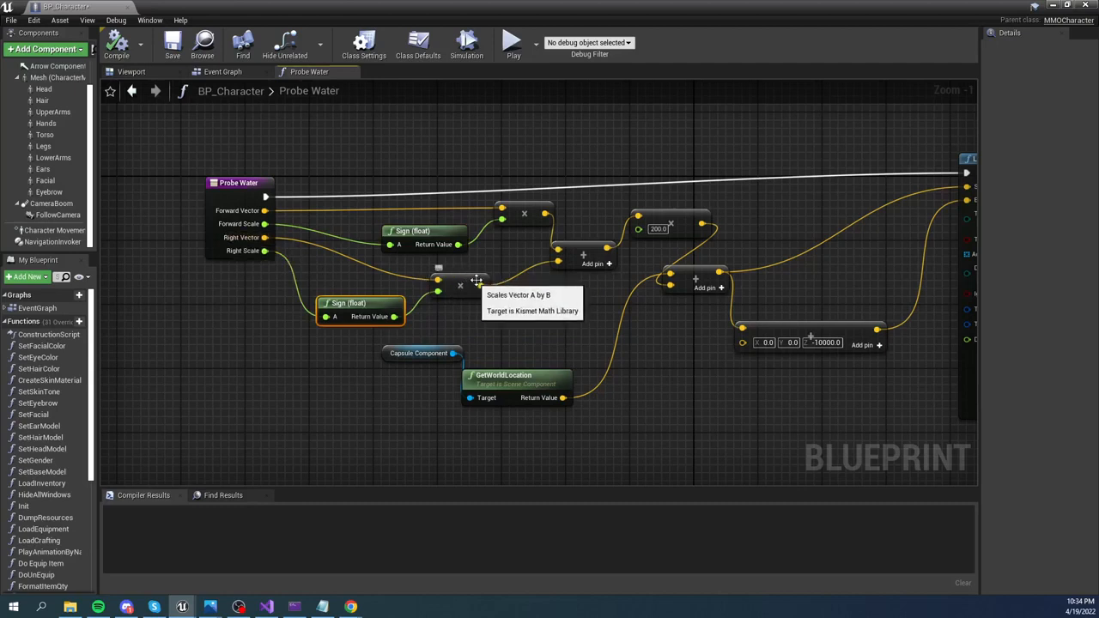
mouse_move(491, 266)
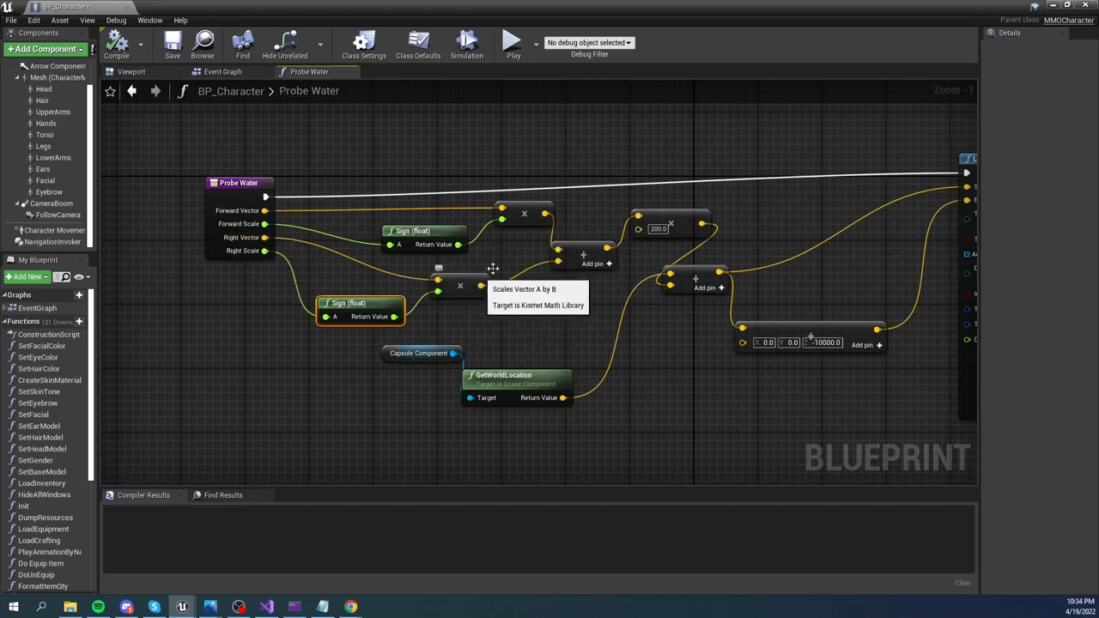
mouse_move(526, 210)
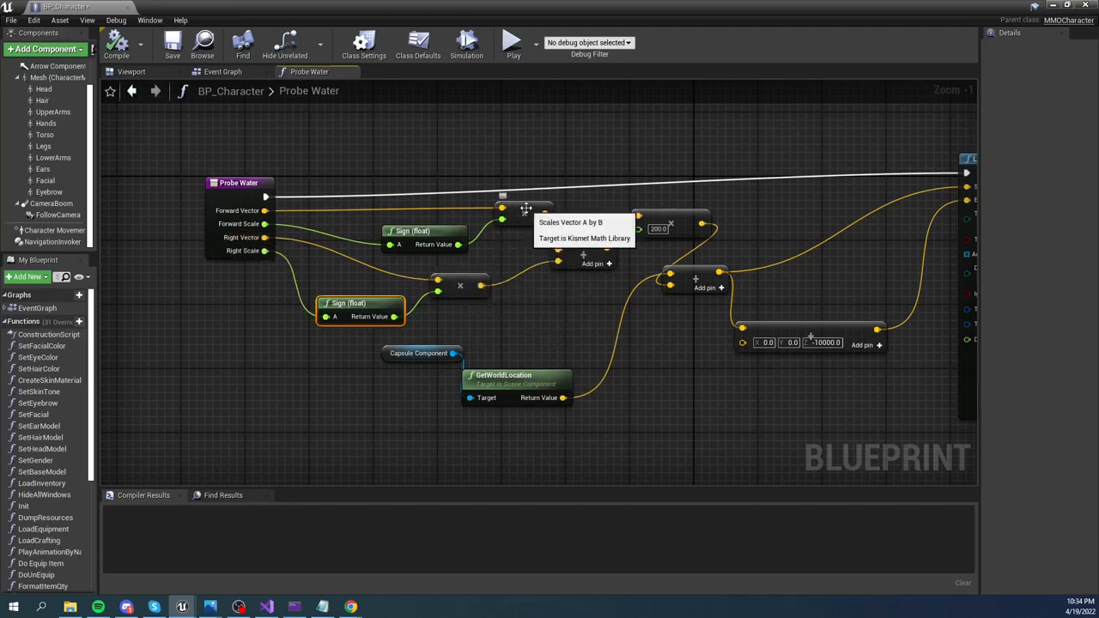
mouse_move(491, 256)
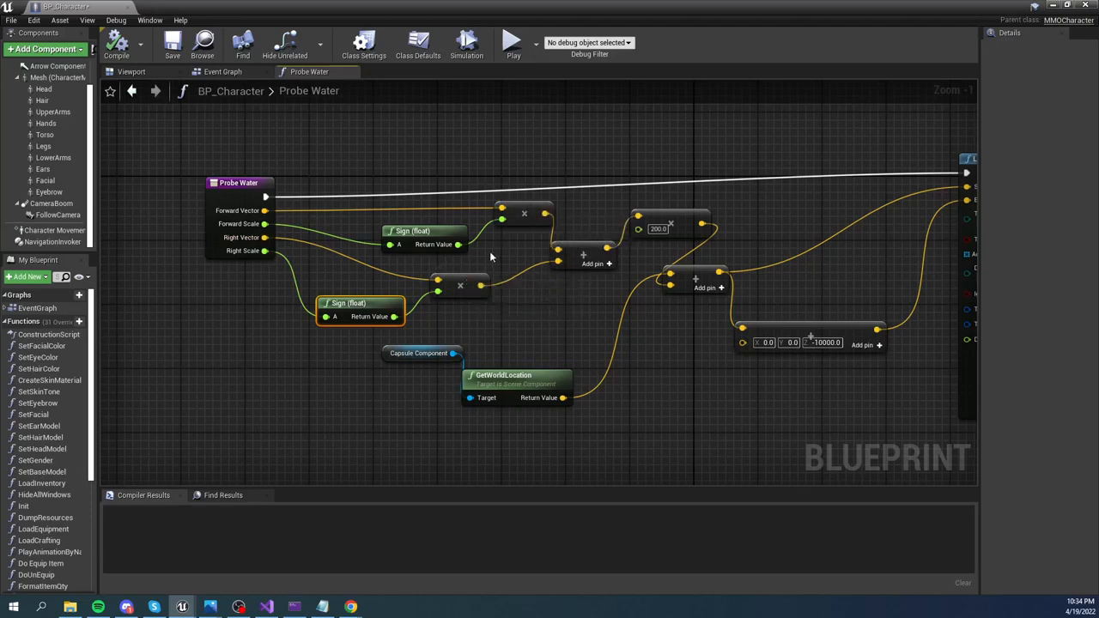
mouse_move(485, 234)
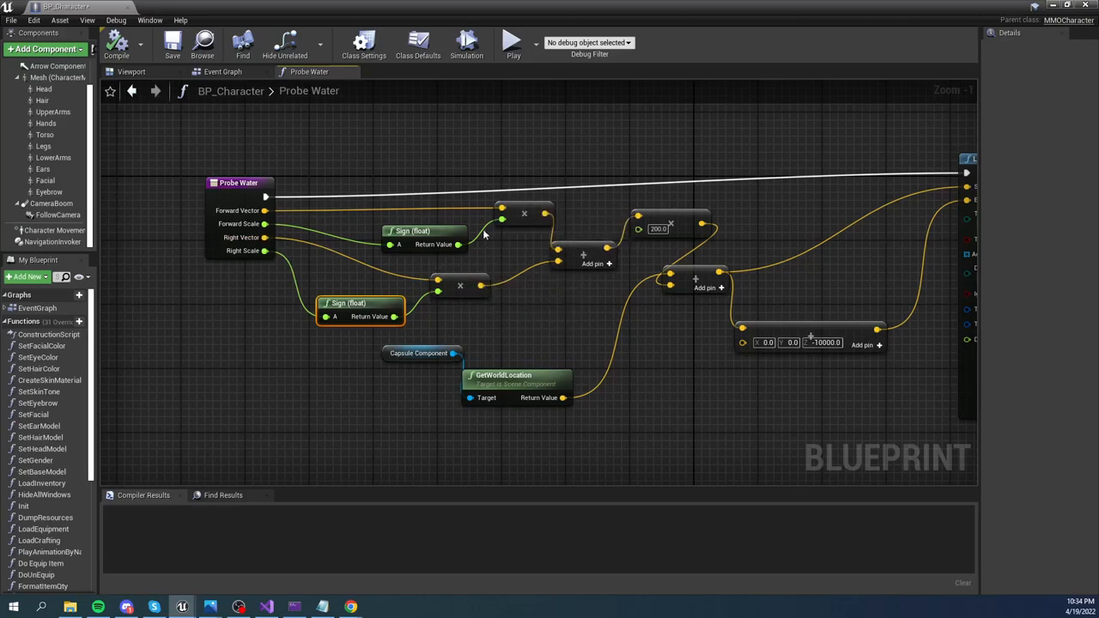
mouse_move(529, 204)
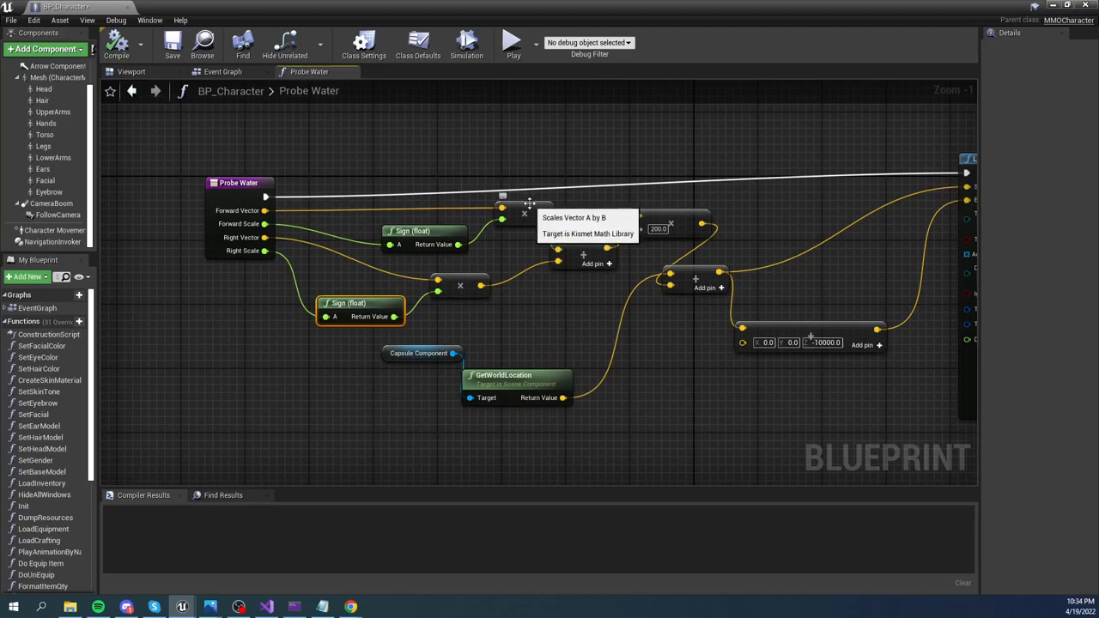
mouse_move(530, 257)
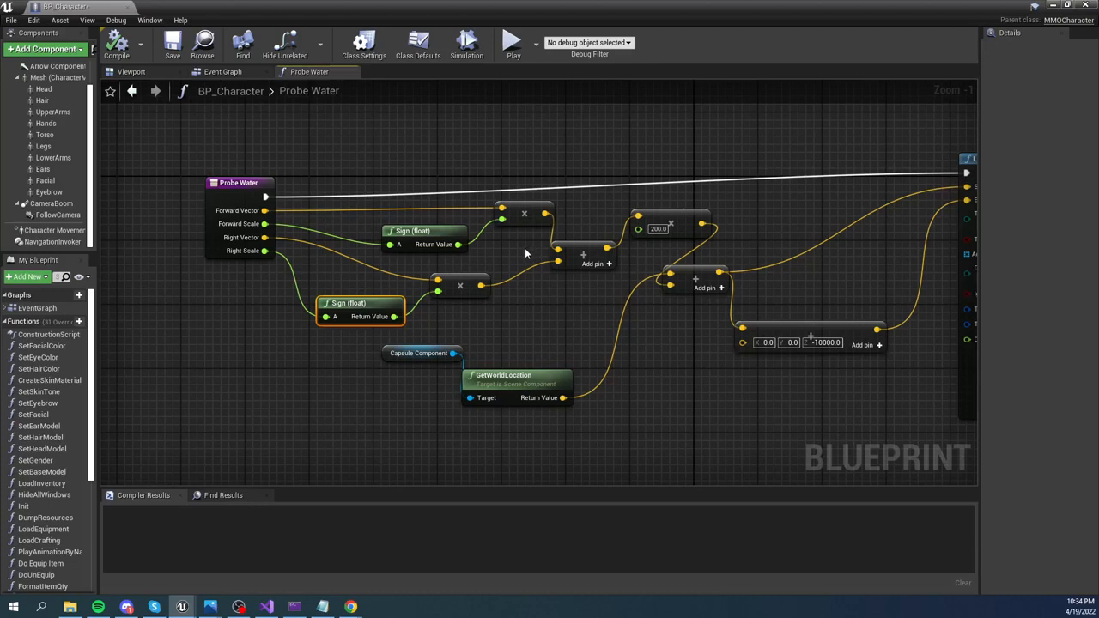
mouse_move(437, 303)
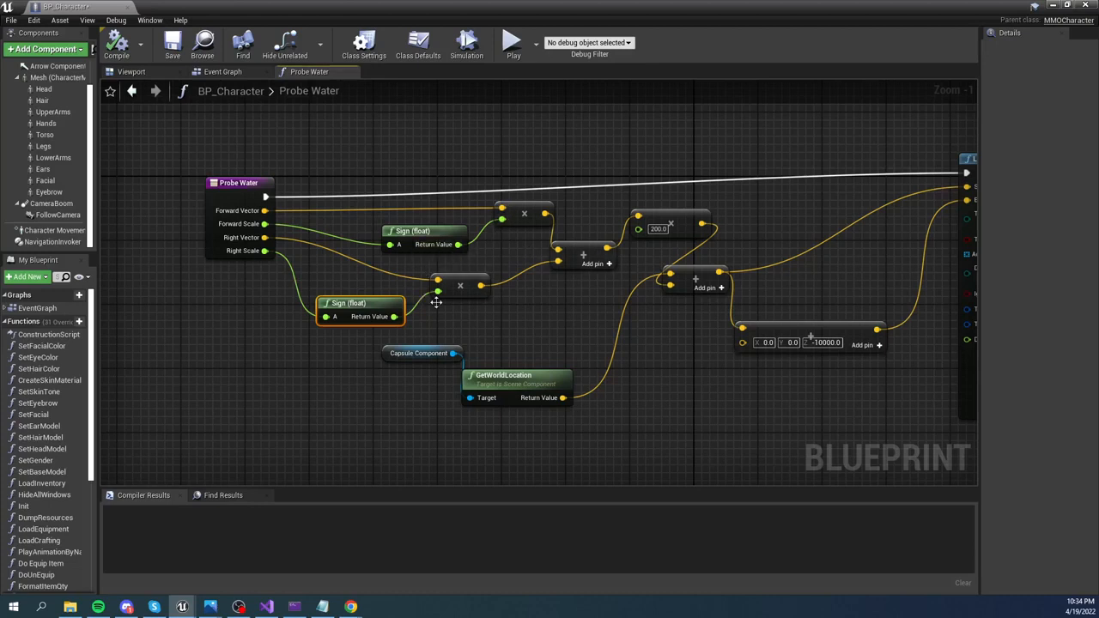
mouse_move(464, 250)
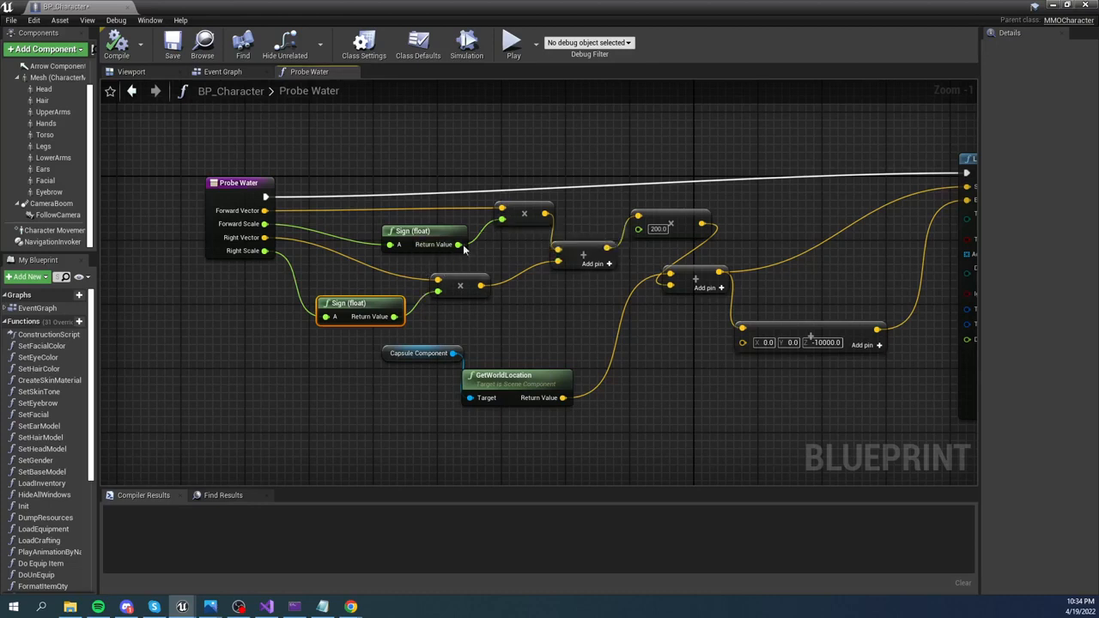
mouse_move(488, 333)
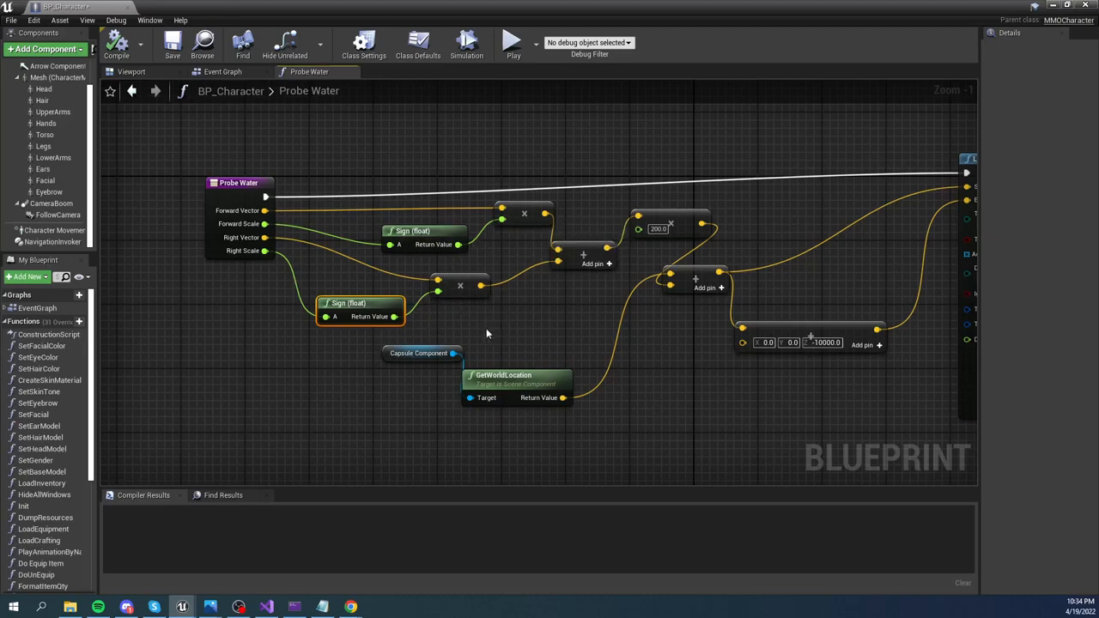
mouse_move(509, 333)
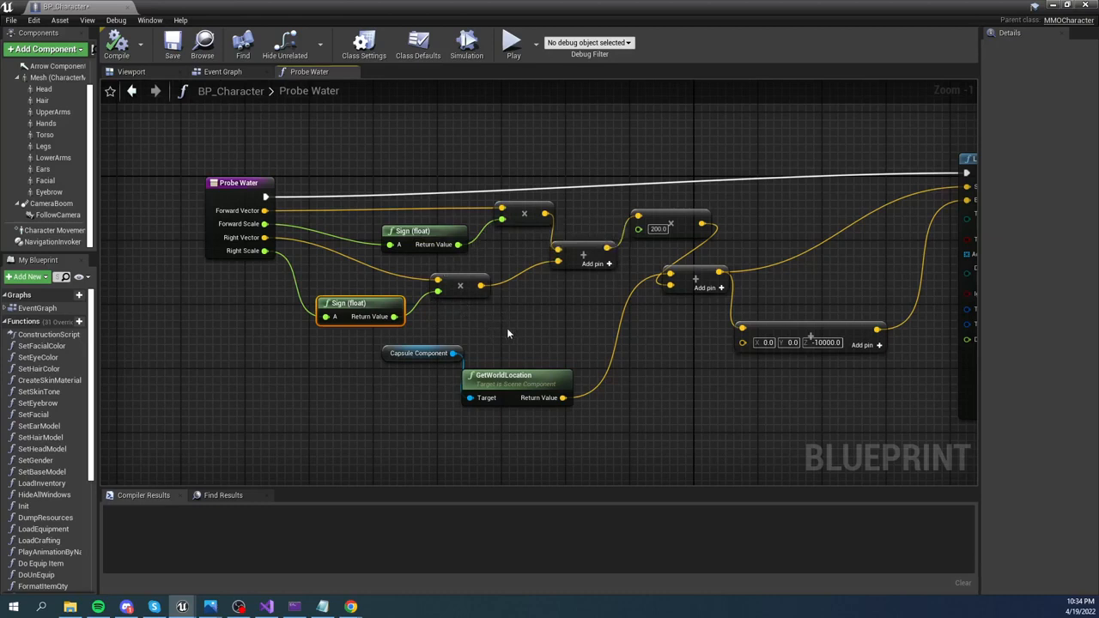
mouse_move(587, 284)
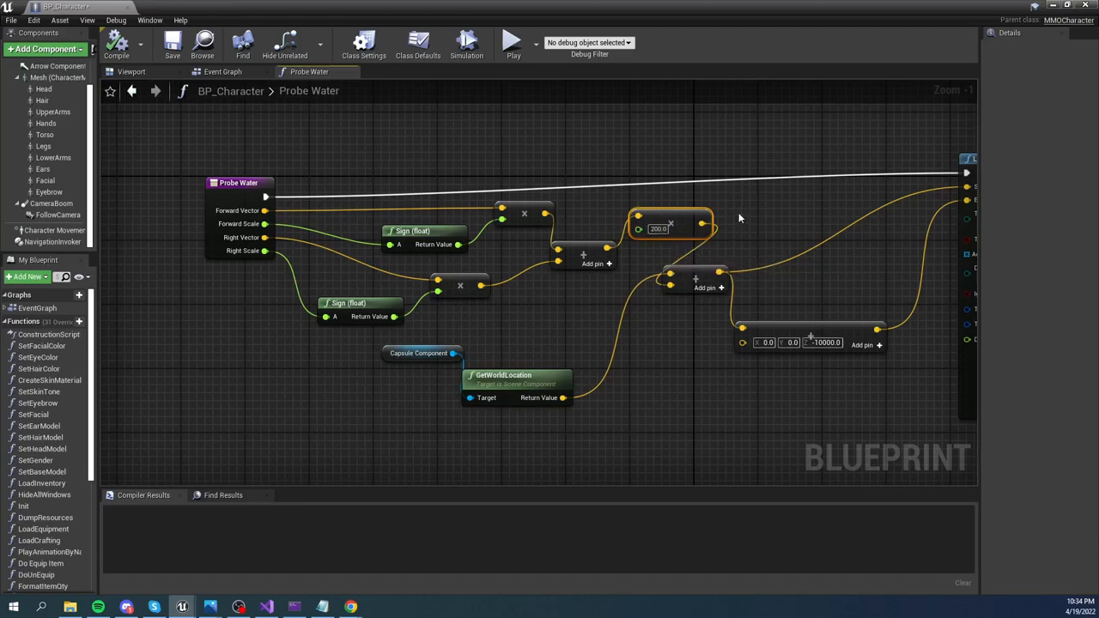
mouse_move(720, 225)
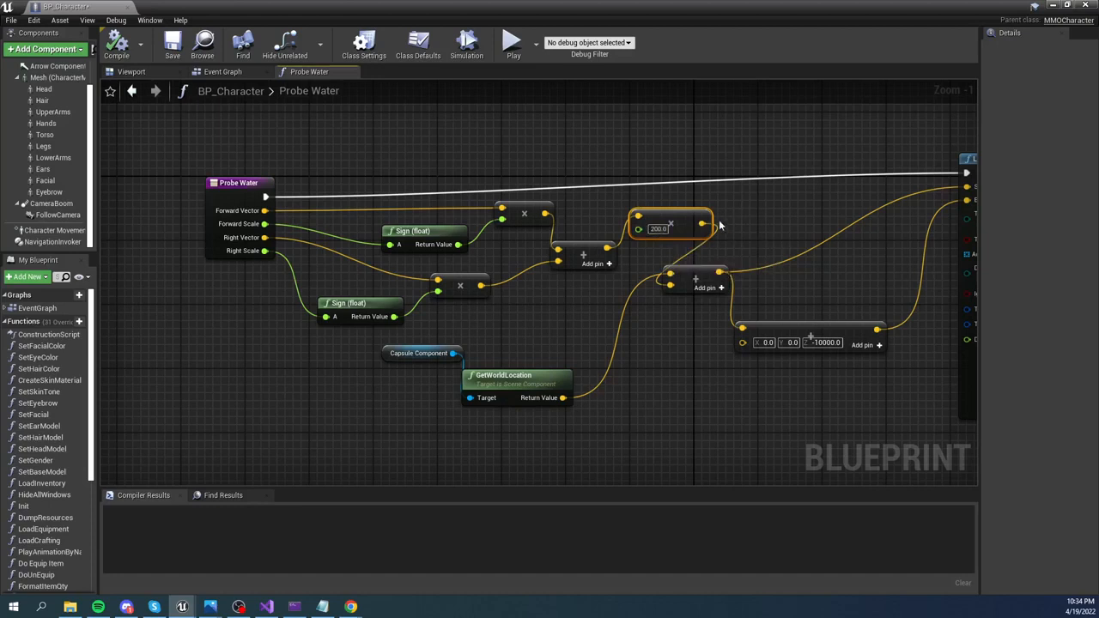
mouse_move(755, 219)
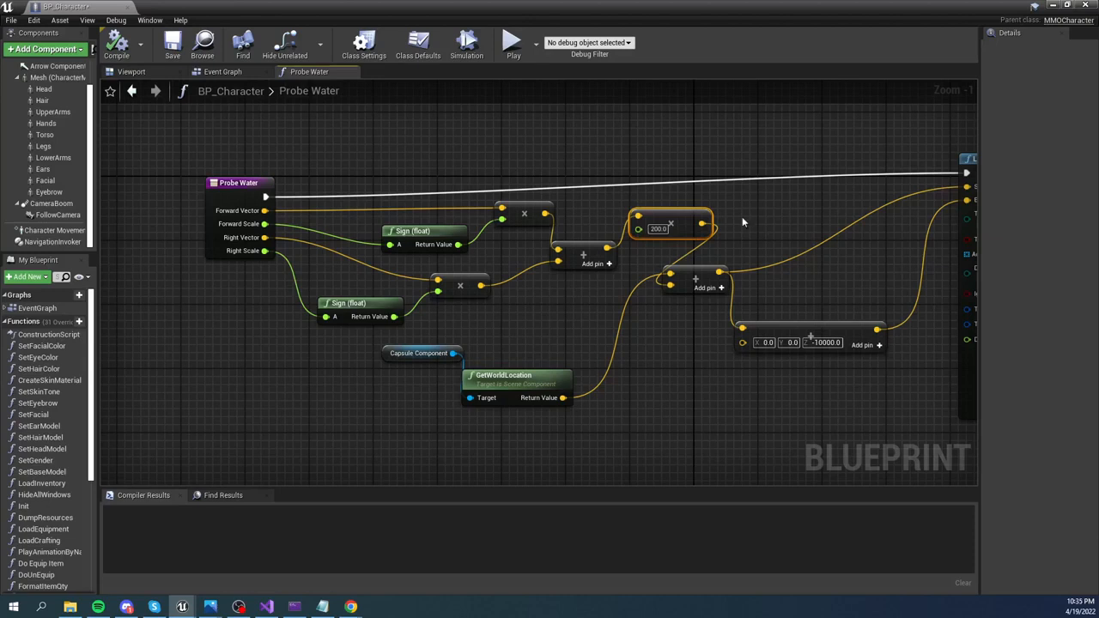
mouse_move(781, 223)
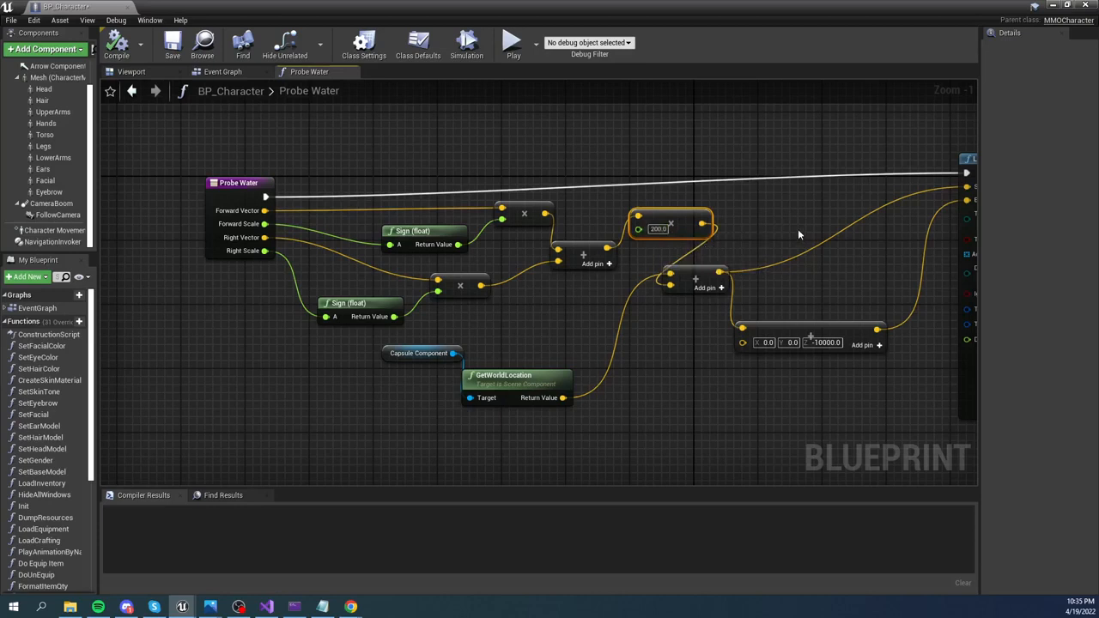
mouse_move(419, 354)
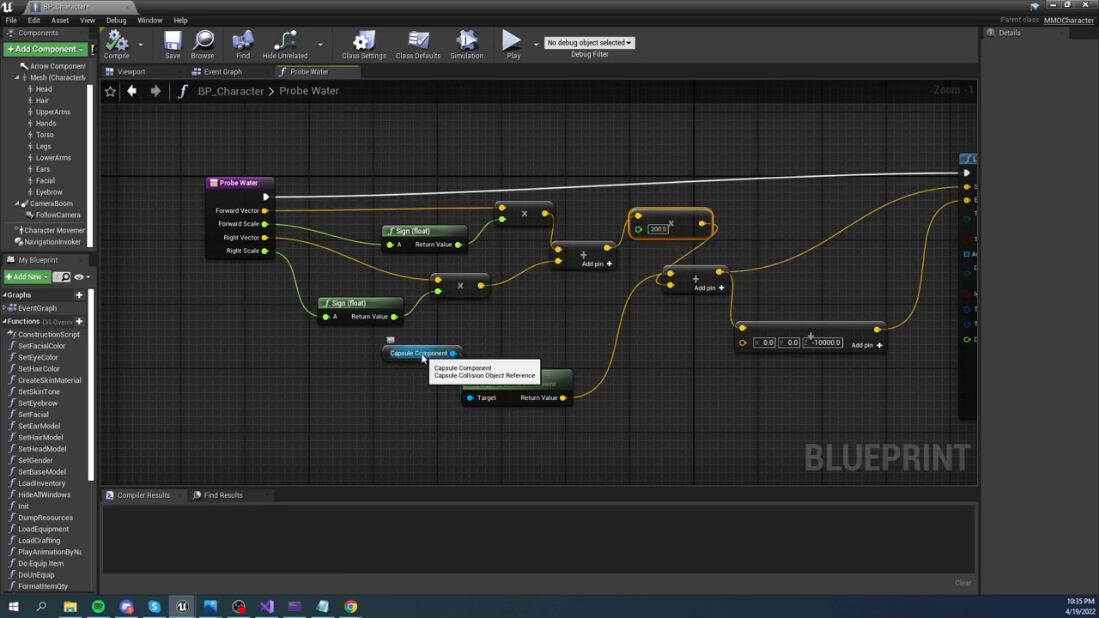
mouse_move(514, 325)
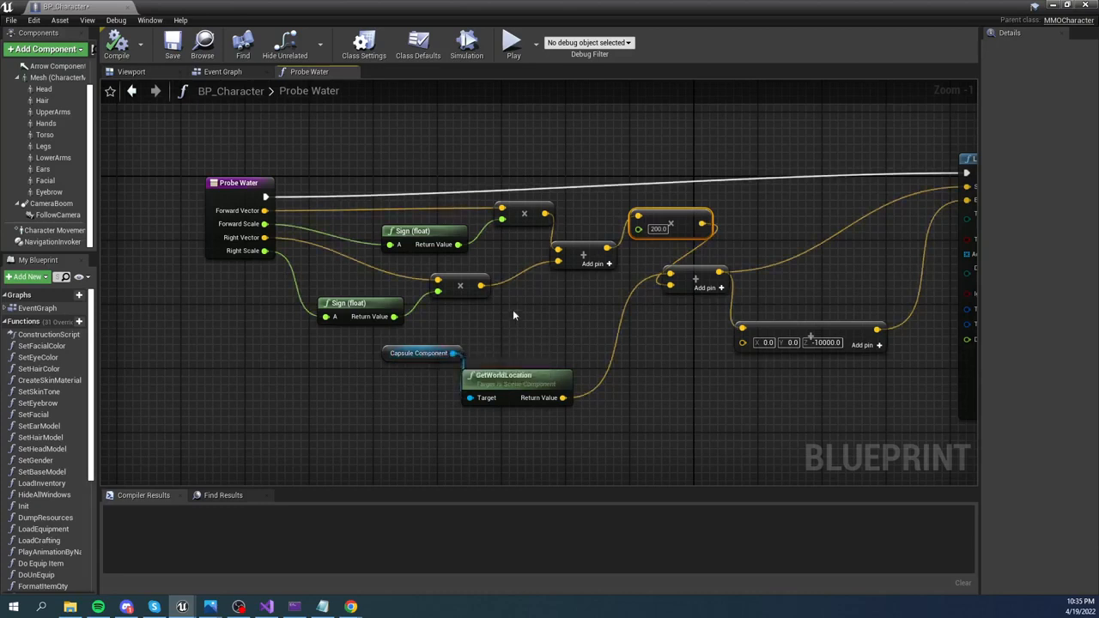
mouse_move(506, 313)
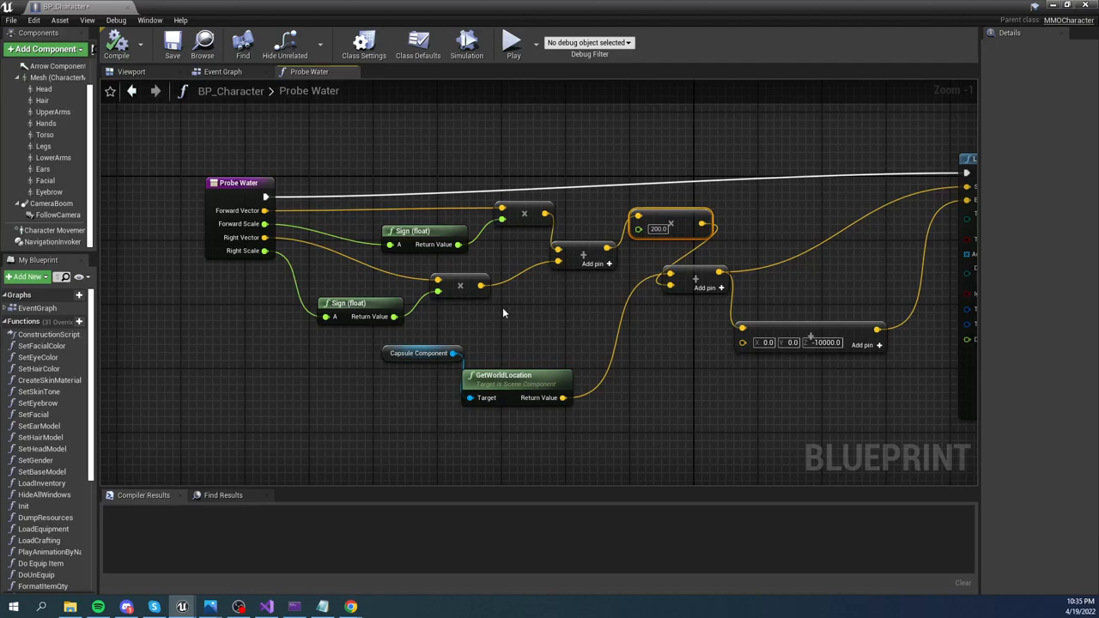
mouse_move(419, 354)
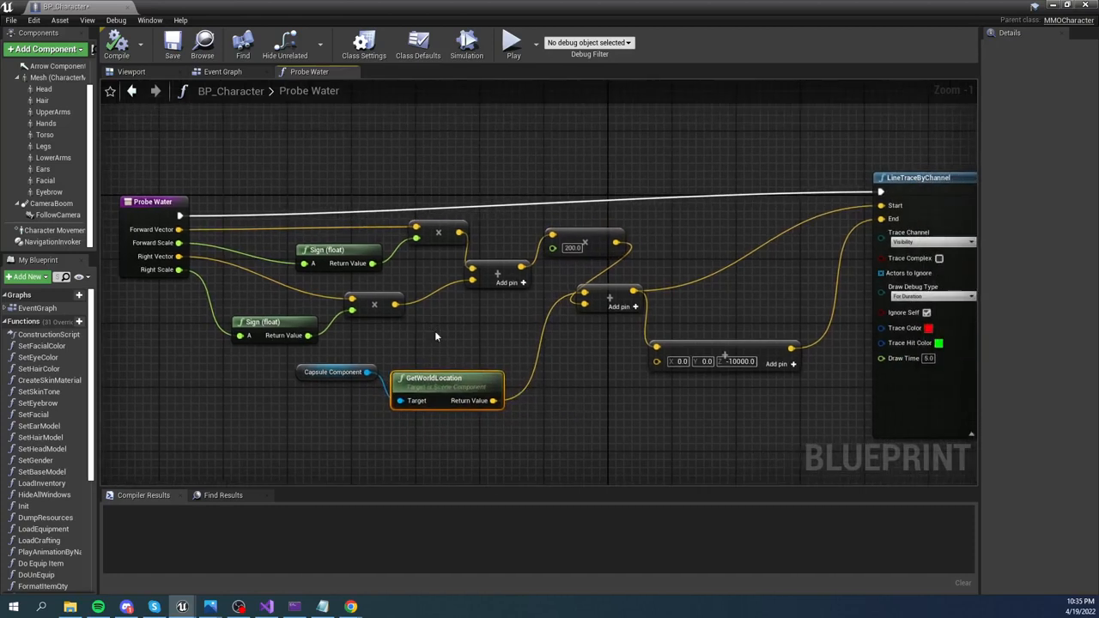
mouse_move(668, 295)
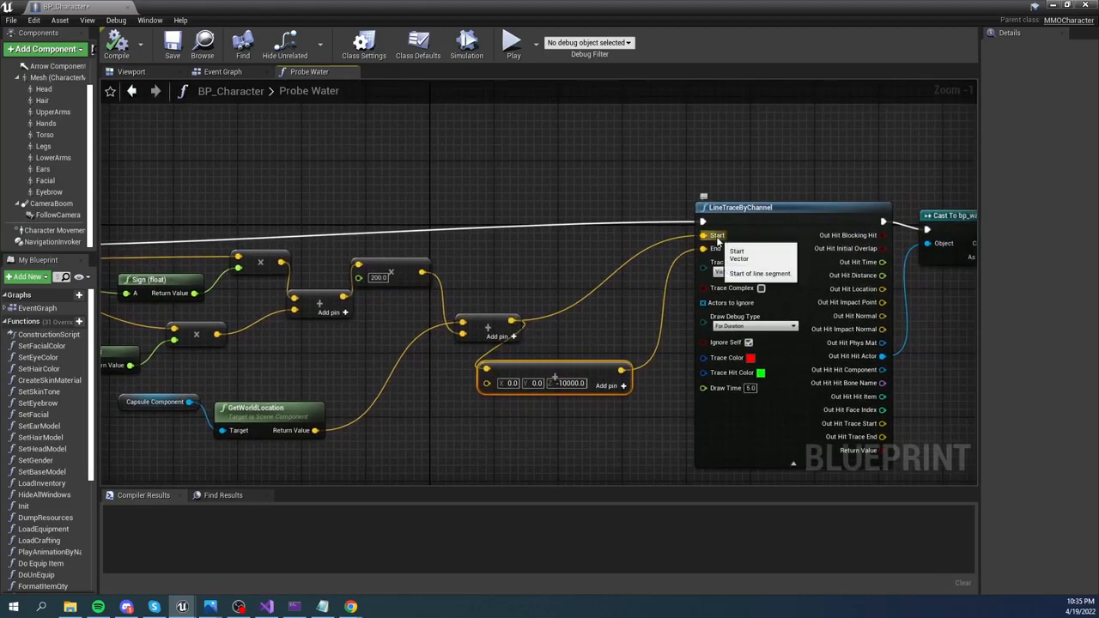
mouse_move(760, 210)
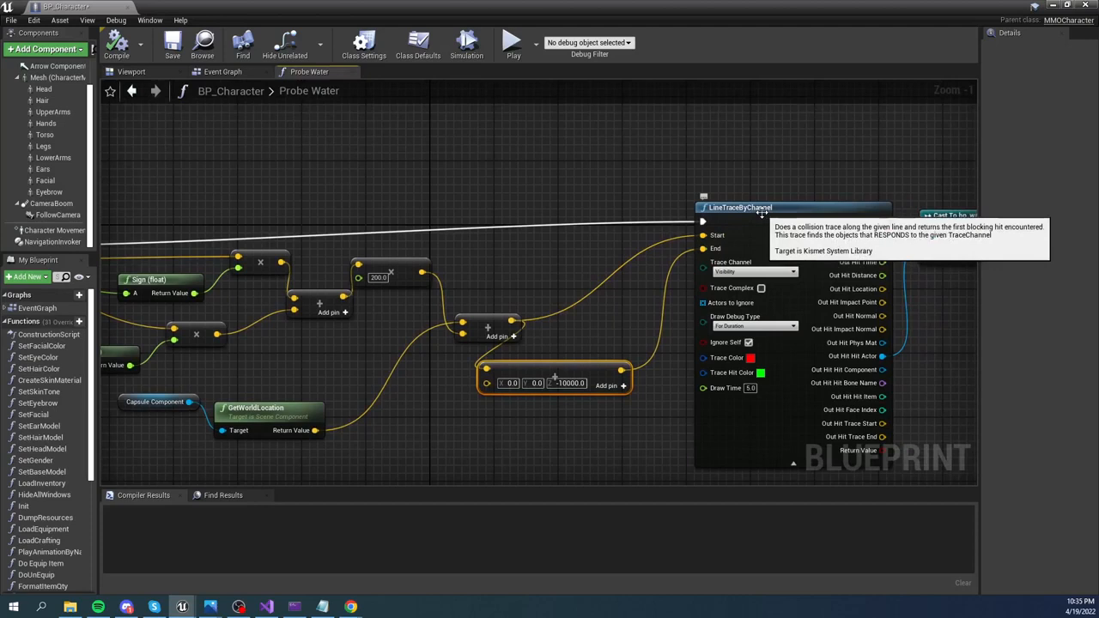
mouse_move(563, 394)
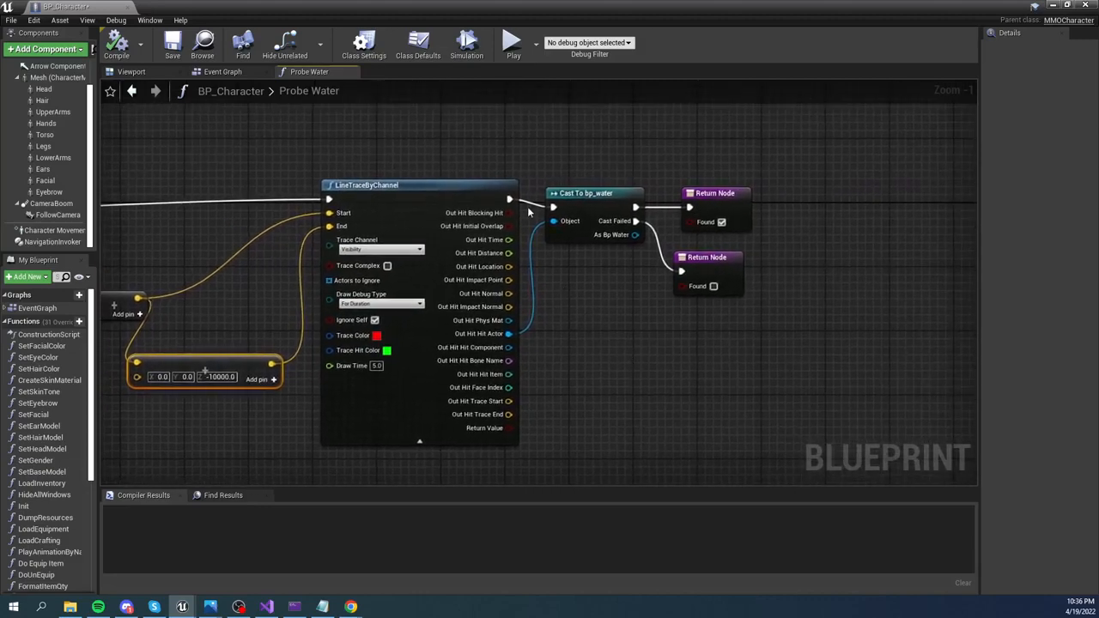
mouse_move(596, 230)
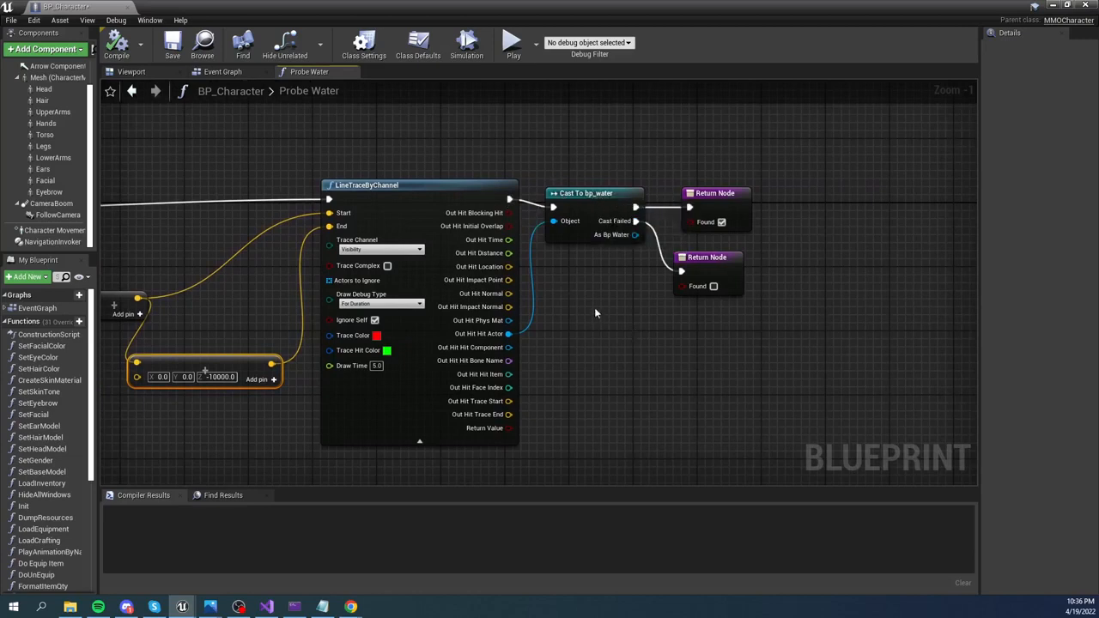
mouse_move(722, 222)
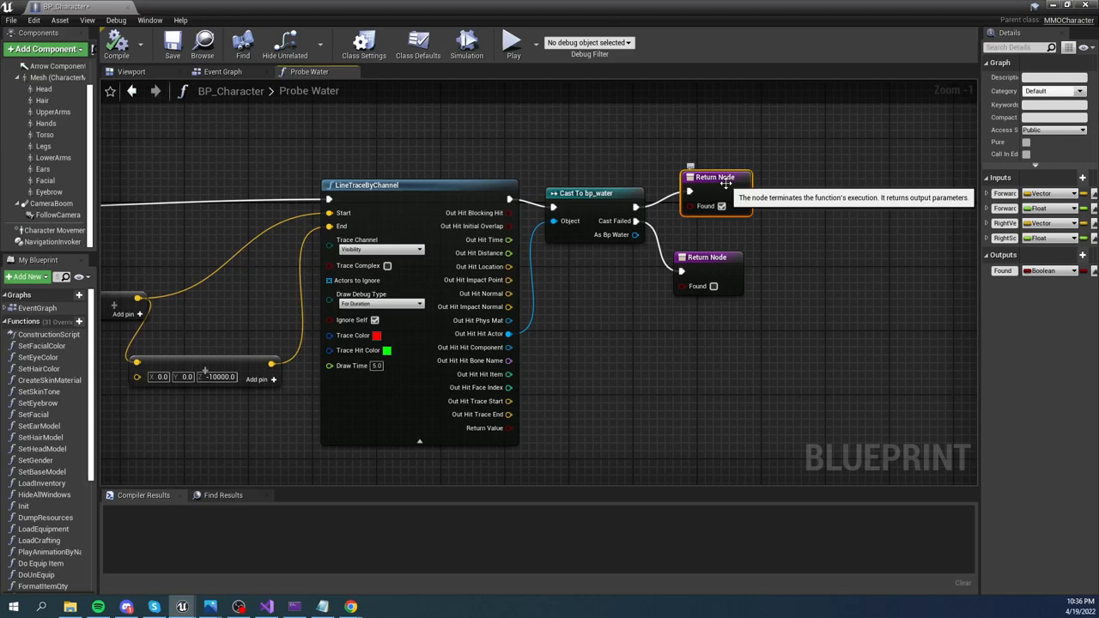
mouse_move(715, 215)
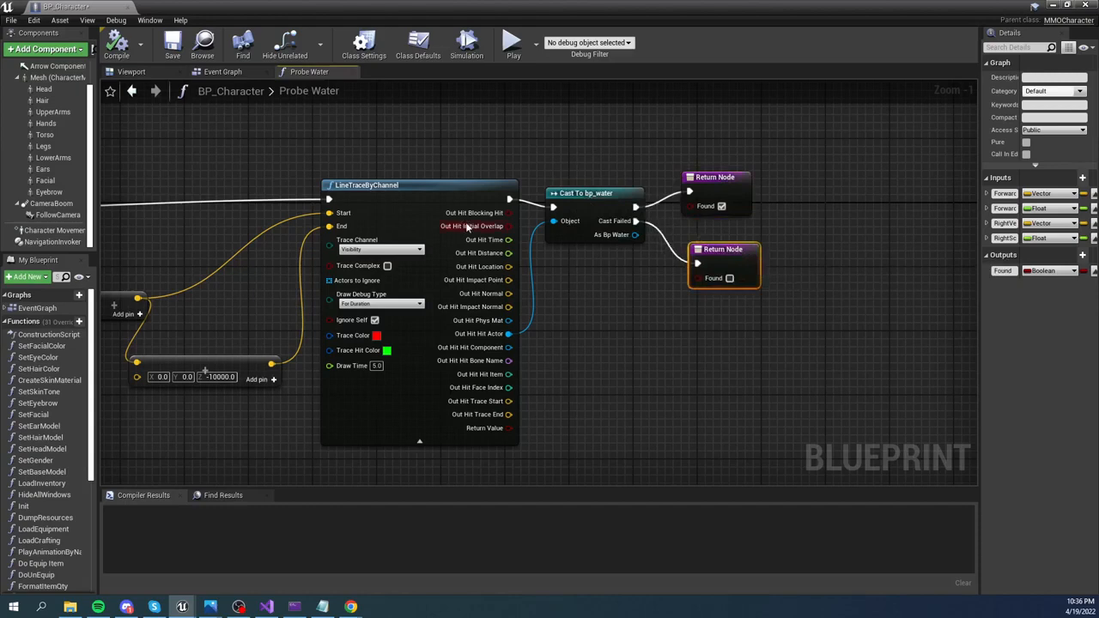
mouse_move(605, 344)
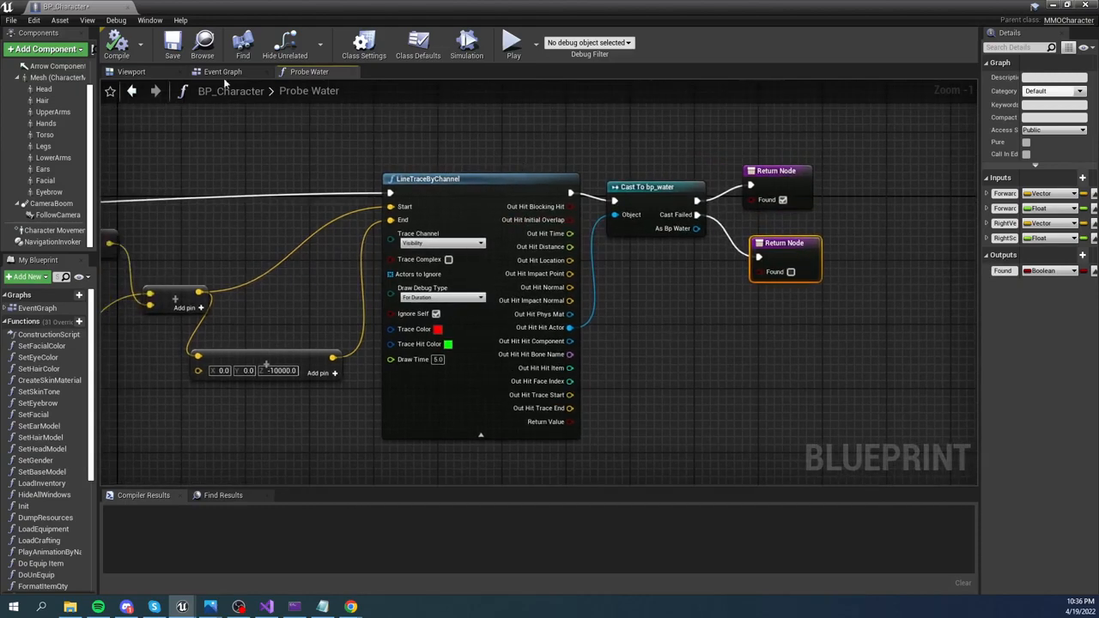
click(223, 72)
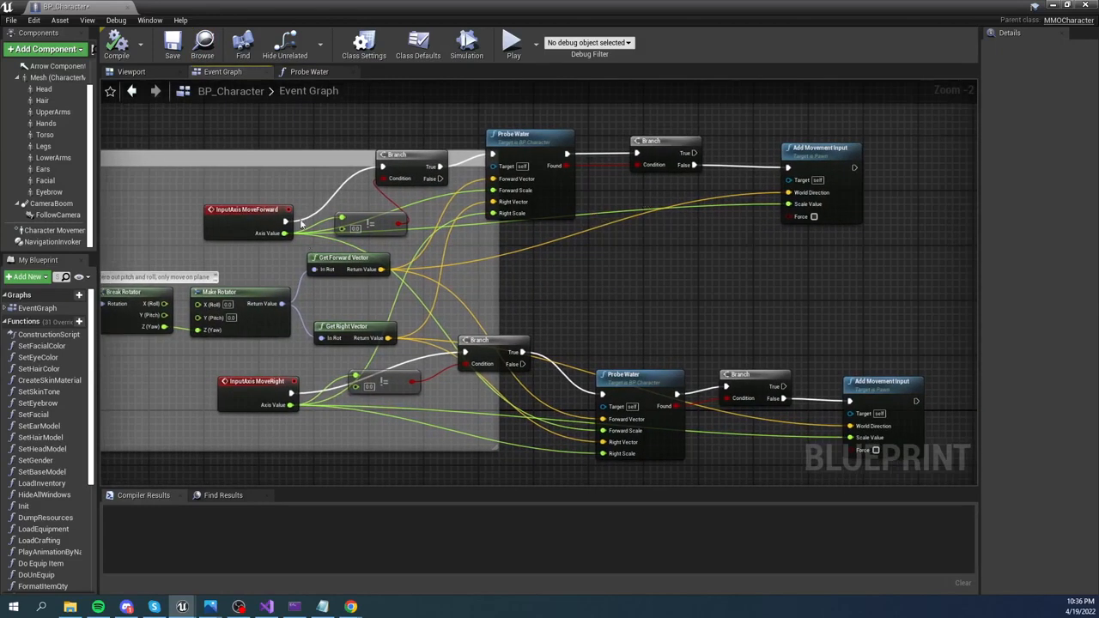
mouse_move(343, 378)
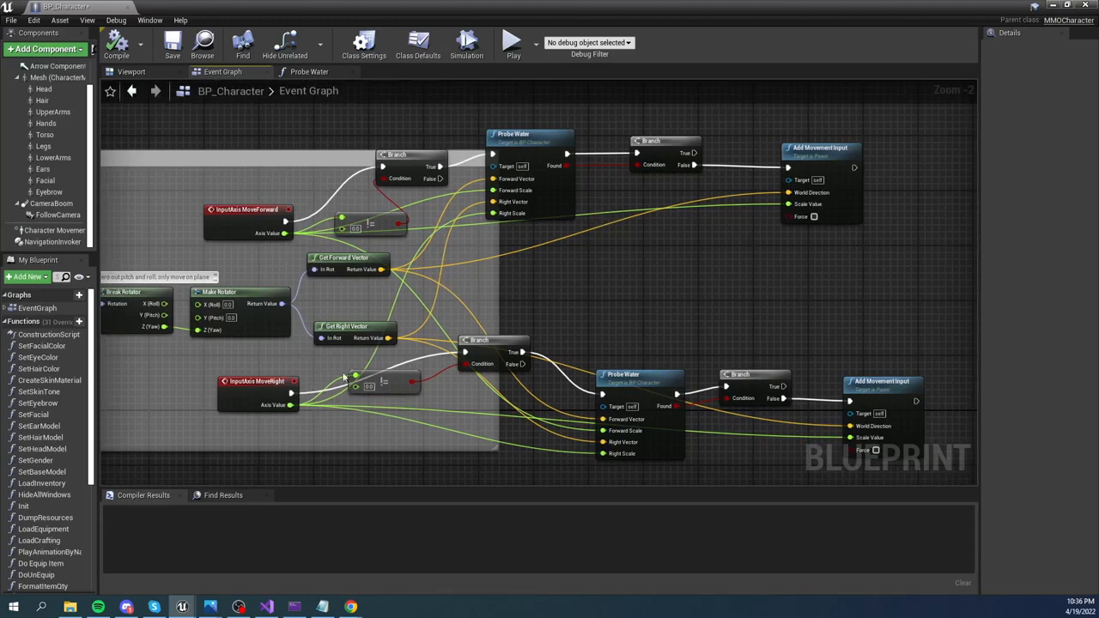
mouse_move(560, 153)
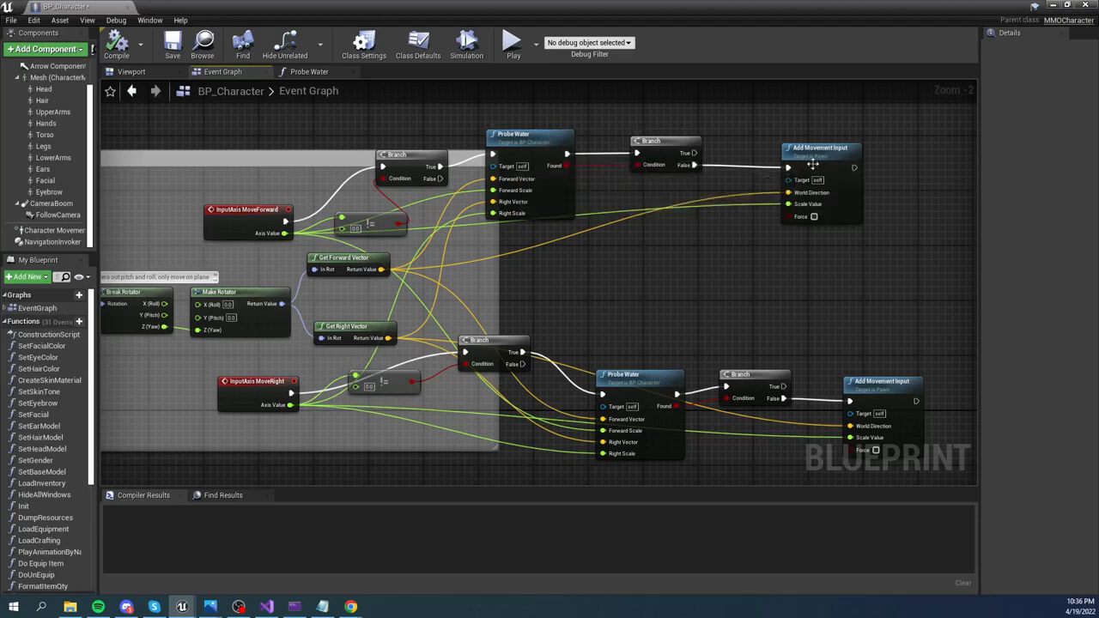
mouse_move(752, 292)
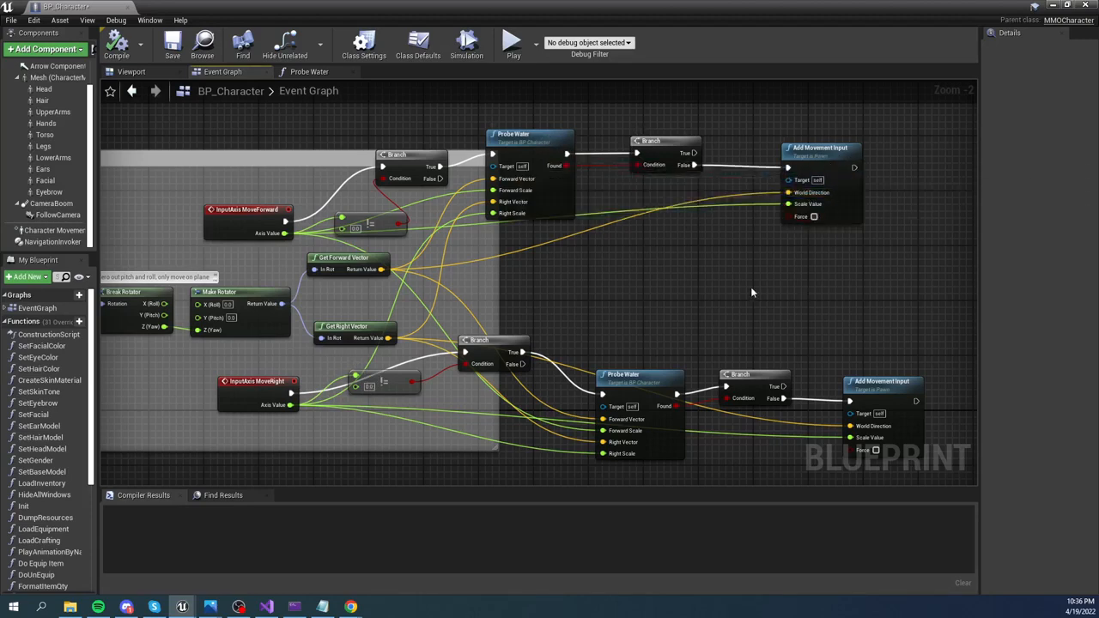
Step: Pan the Event Graph to the Jump input running through Probe Water and Branch
drag(752, 292, 790, 227)
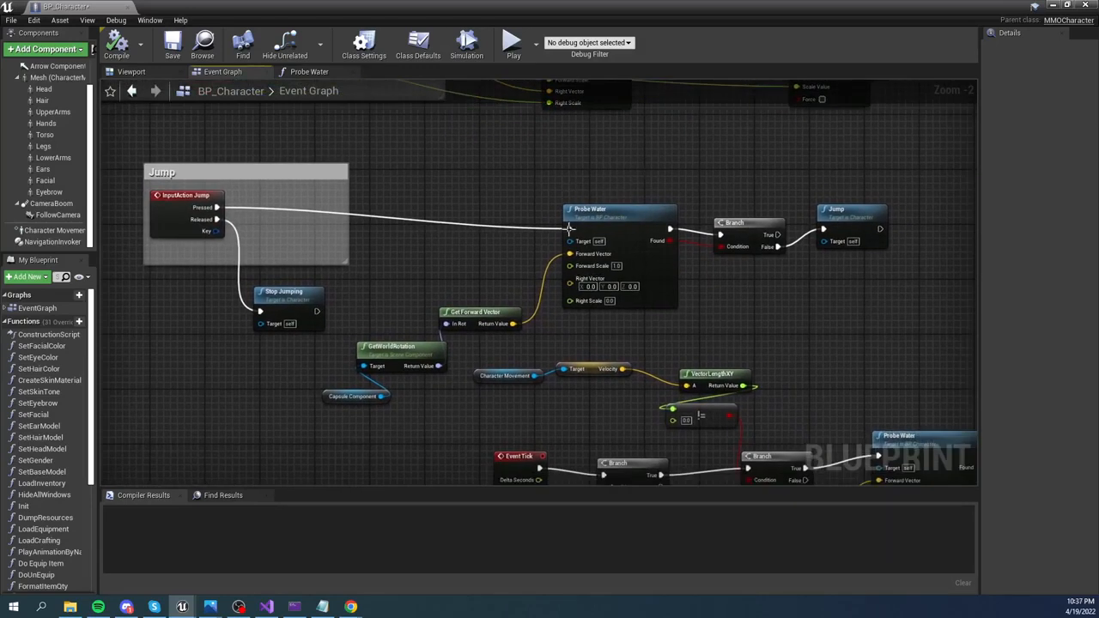
mouse_move(186, 195)
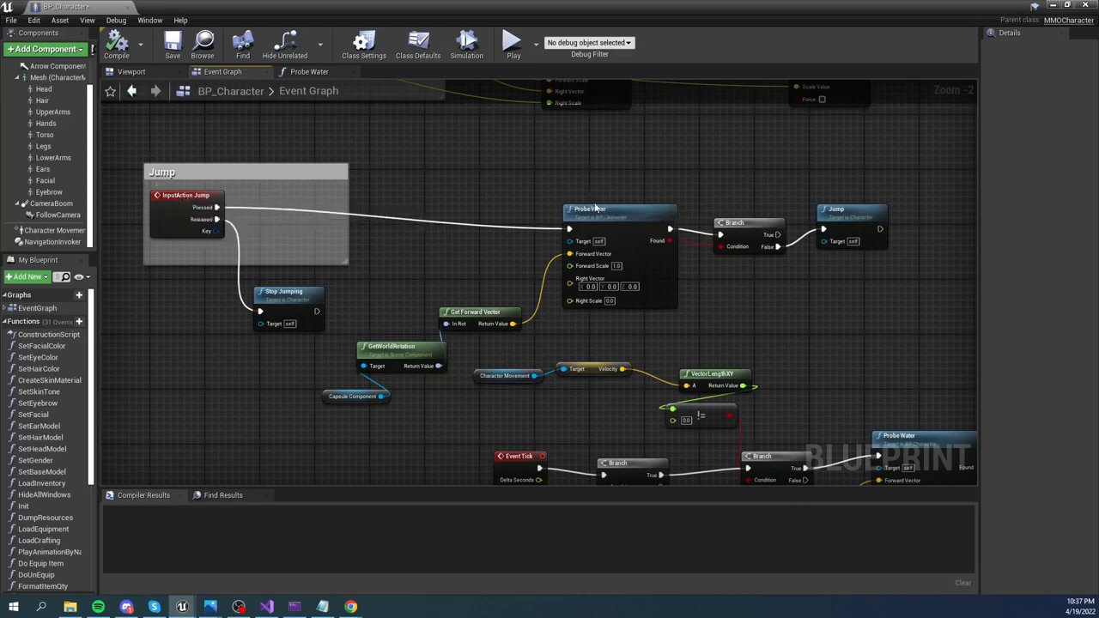
mouse_move(722, 288)
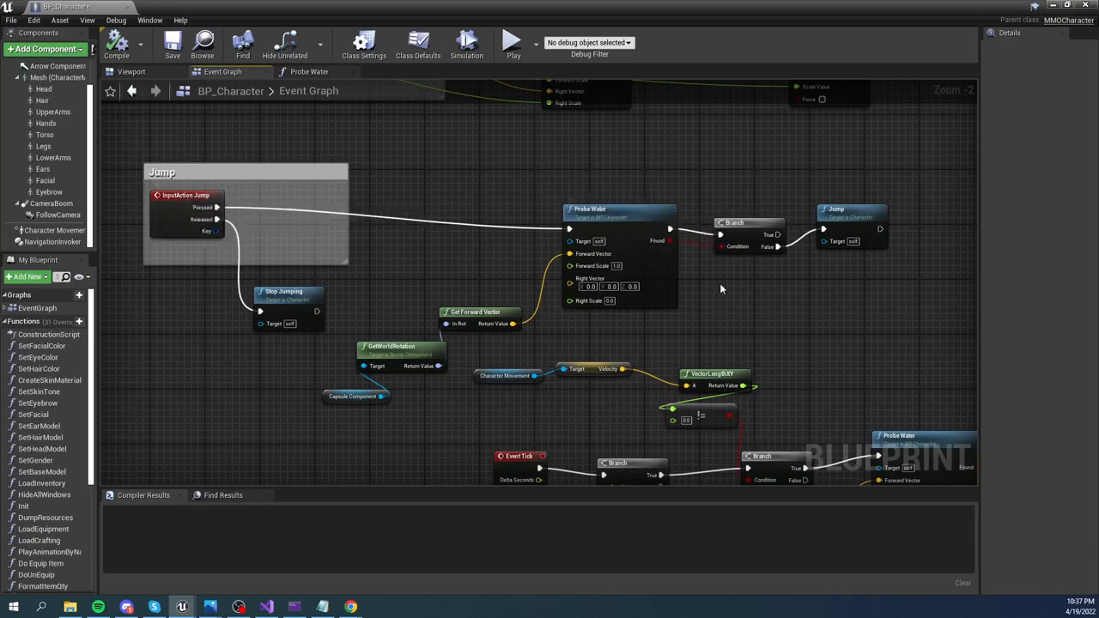
click(354, 395)
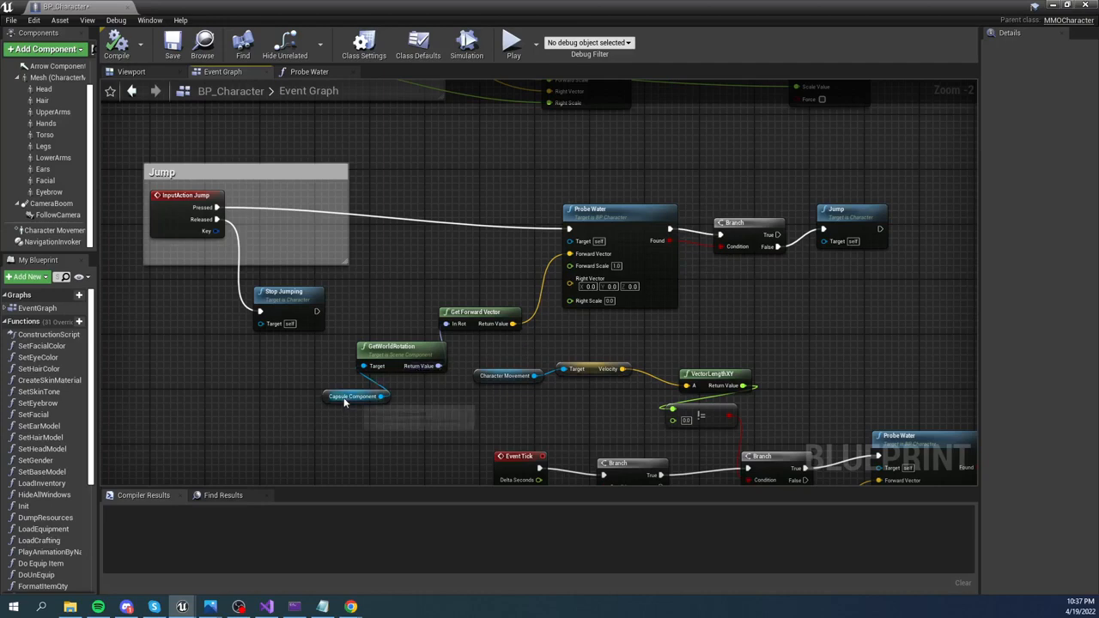
click(343, 395)
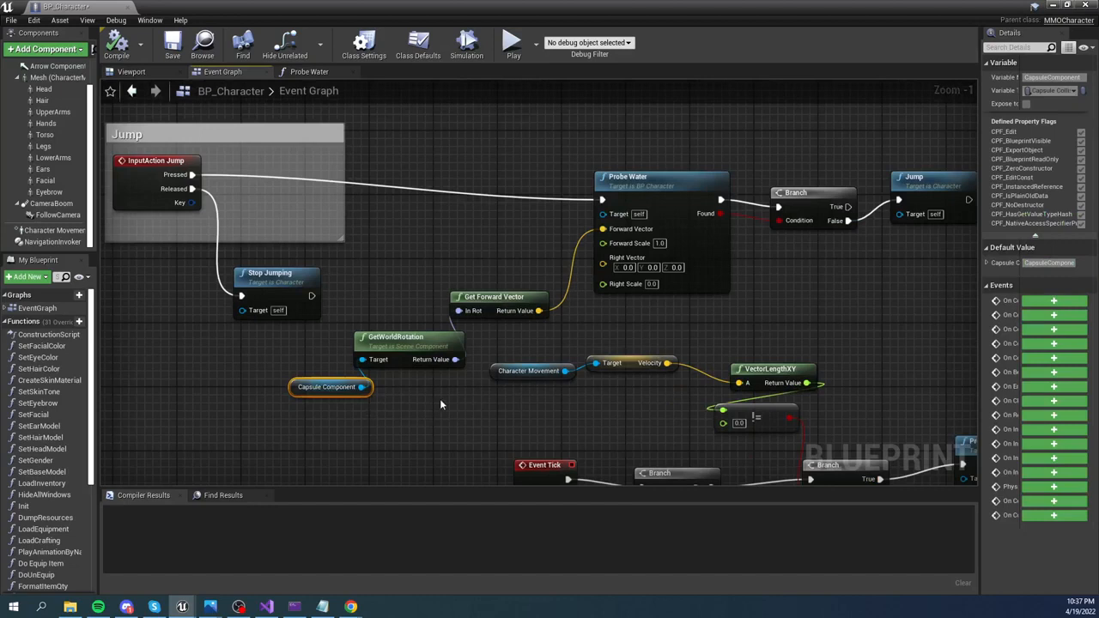
mouse_move(412, 347)
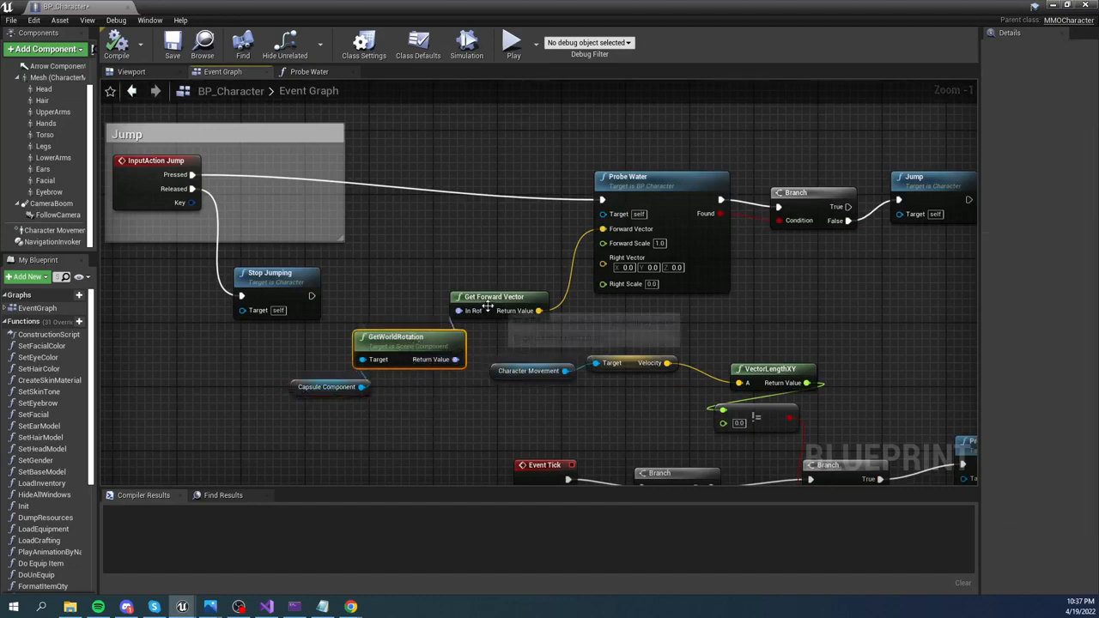
click(512, 295)
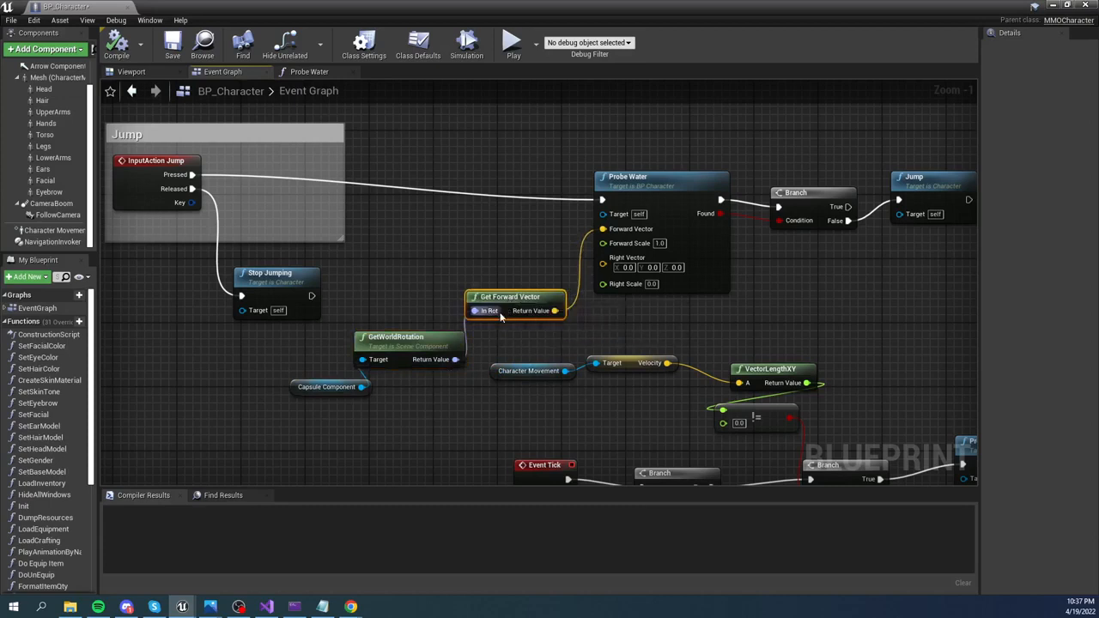
click(650, 268)
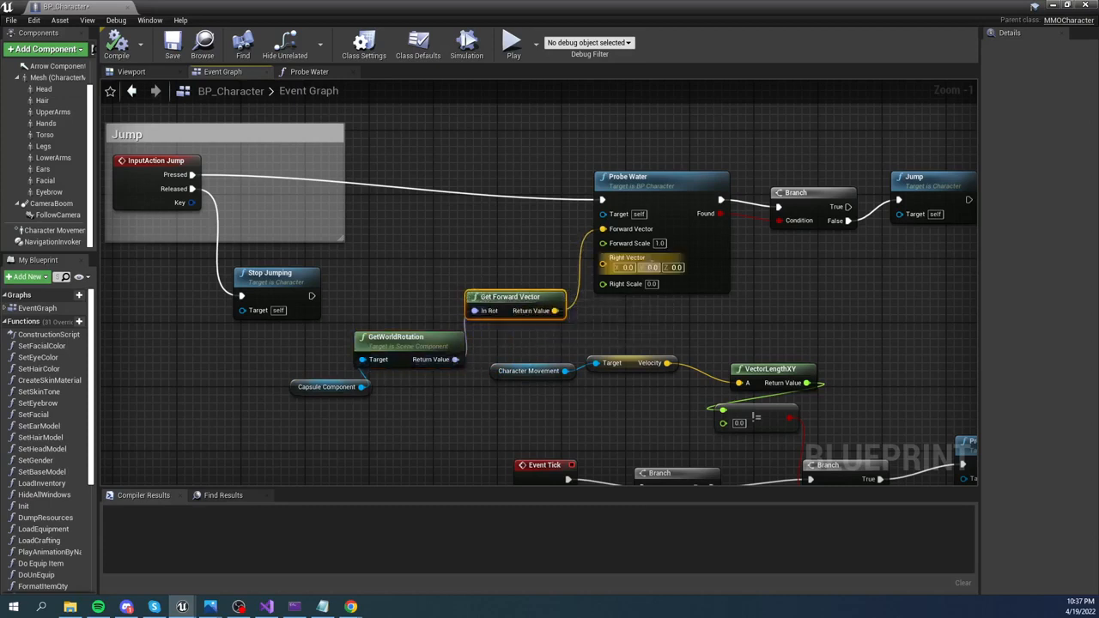
mouse_move(618, 228)
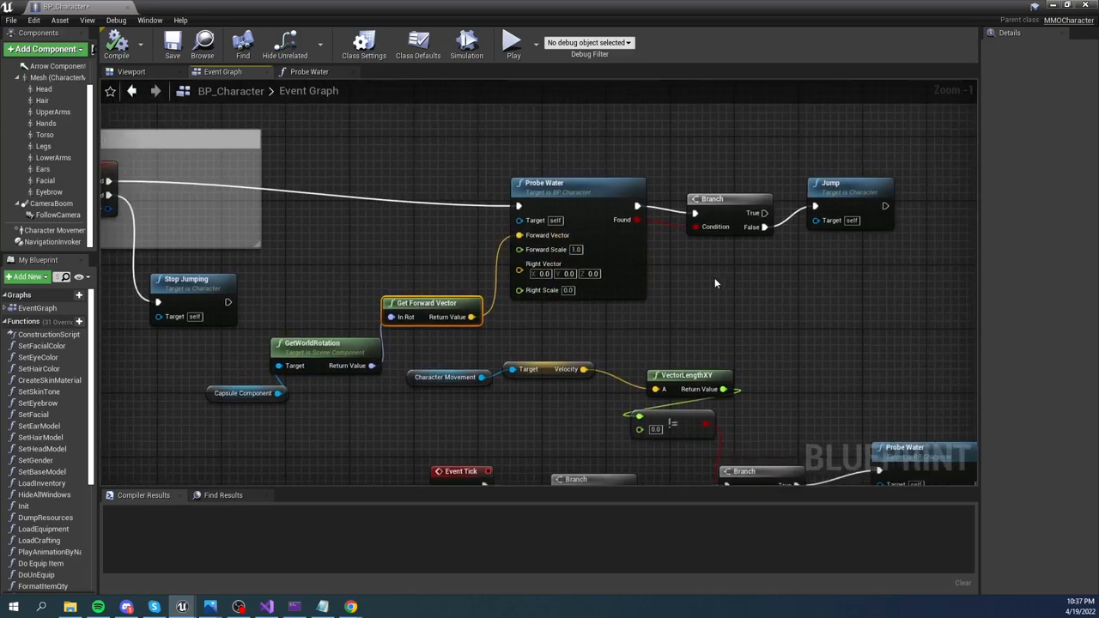
mouse_move(577, 261)
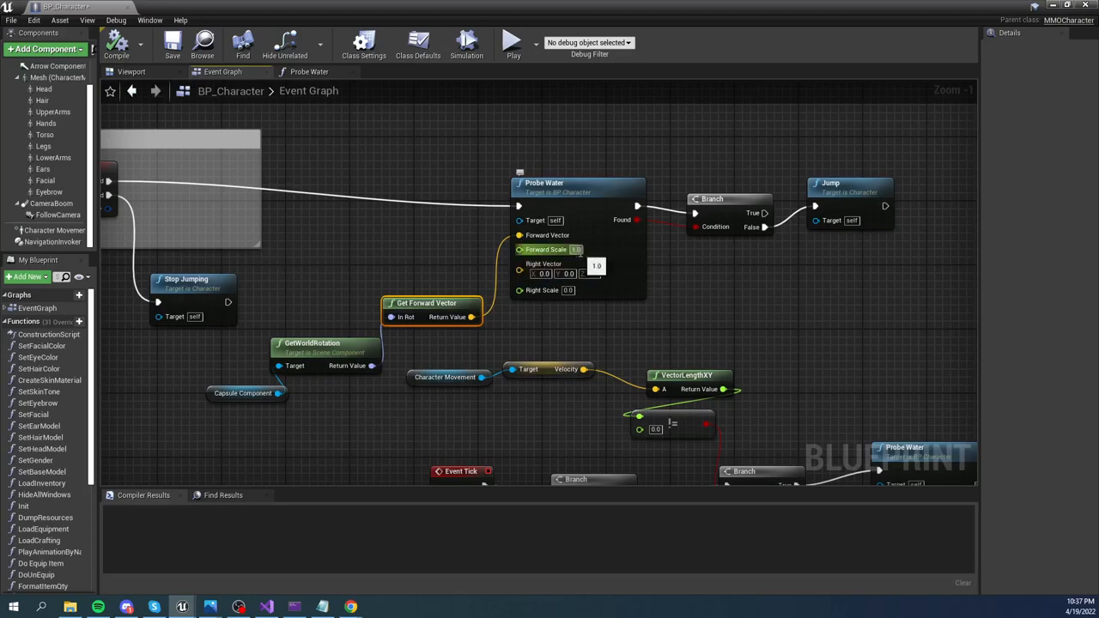
click(542, 265)
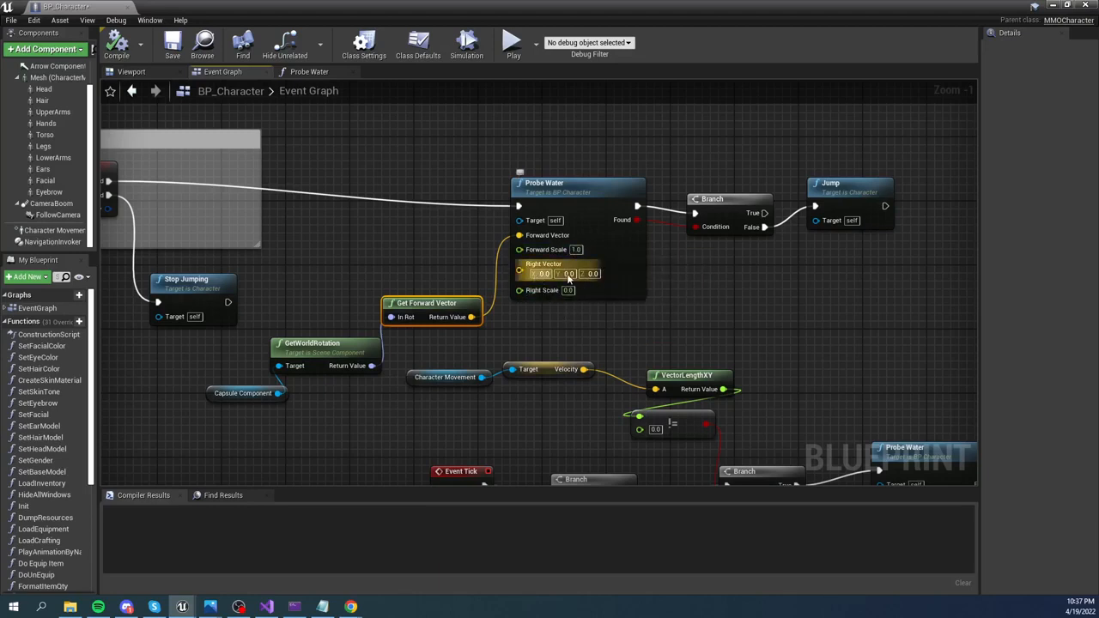
click(566, 290)
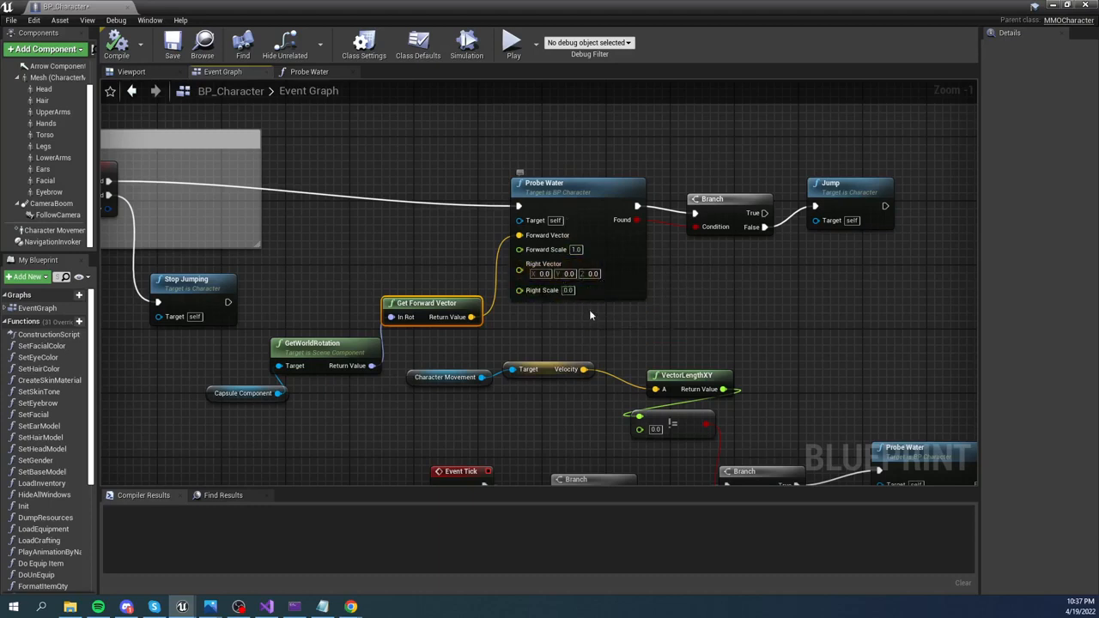
mouse_move(684, 288)
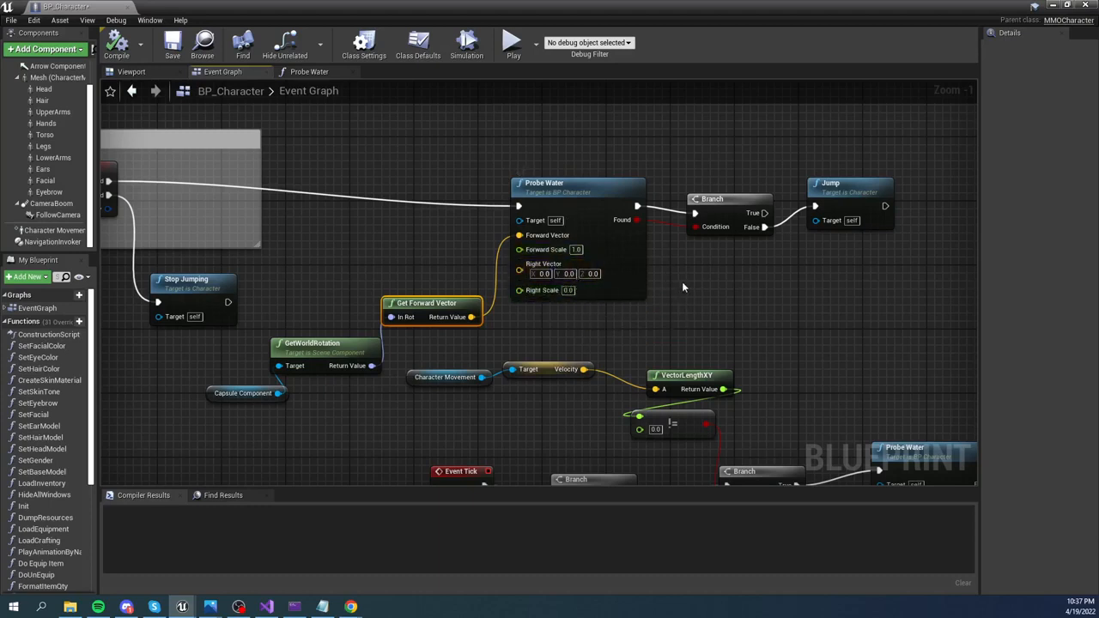
mouse_move(581, 213)
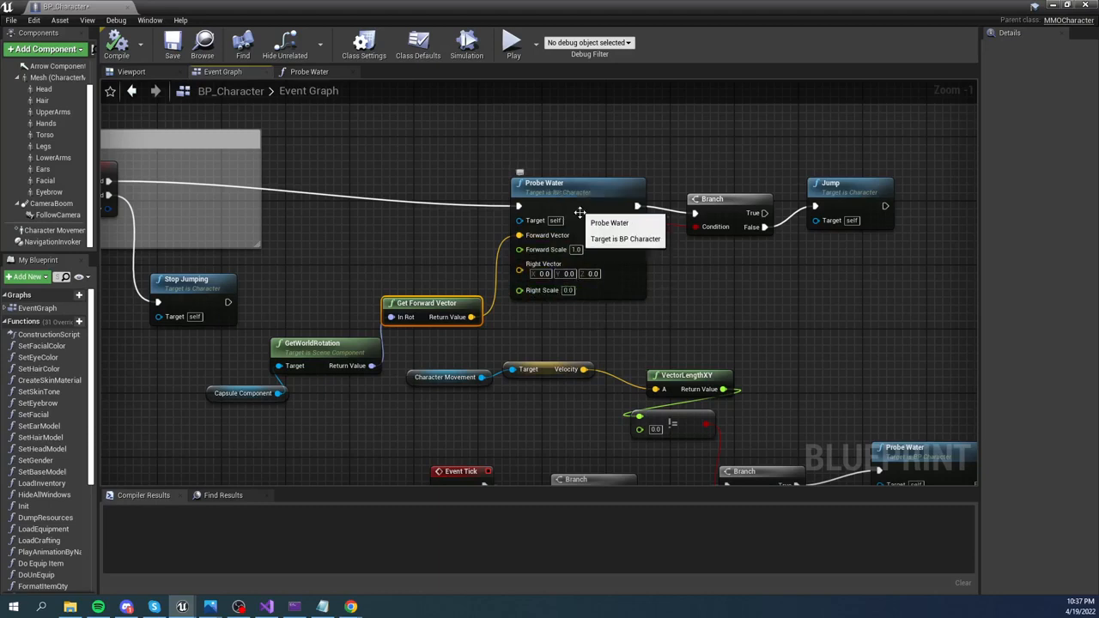
mouse_move(687, 237)
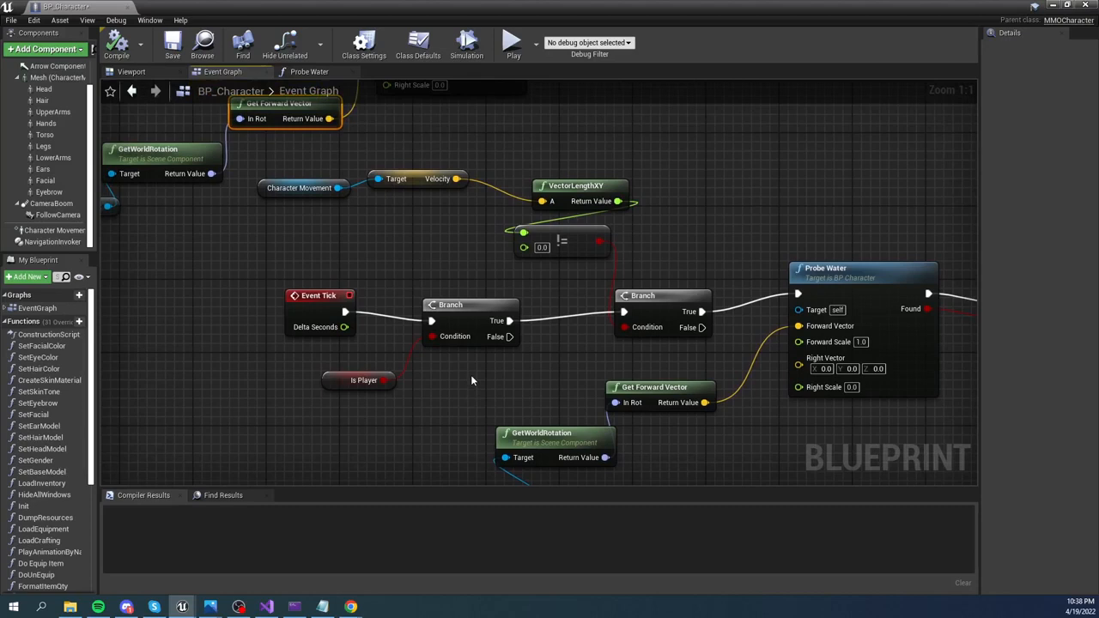
mouse_move(392, 413)
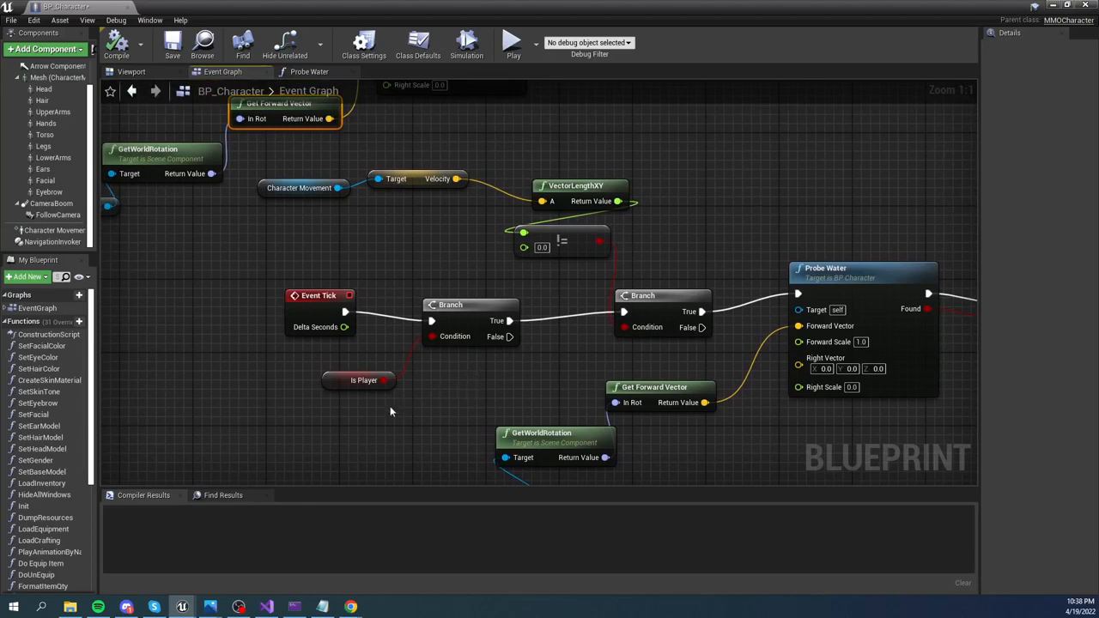
mouse_move(488, 368)
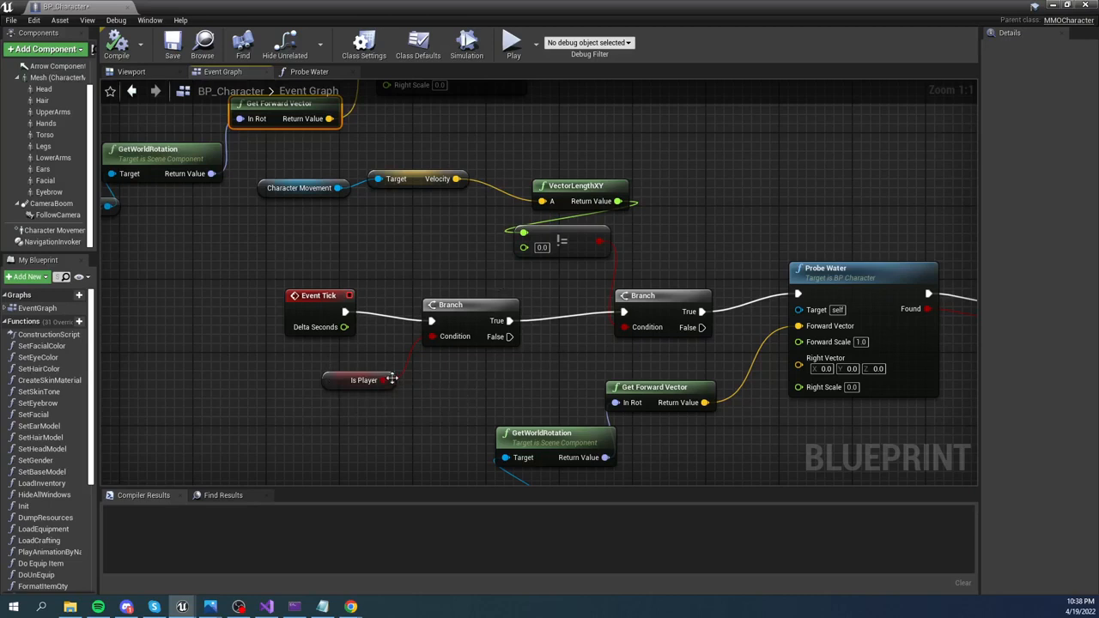
mouse_move(364, 379)
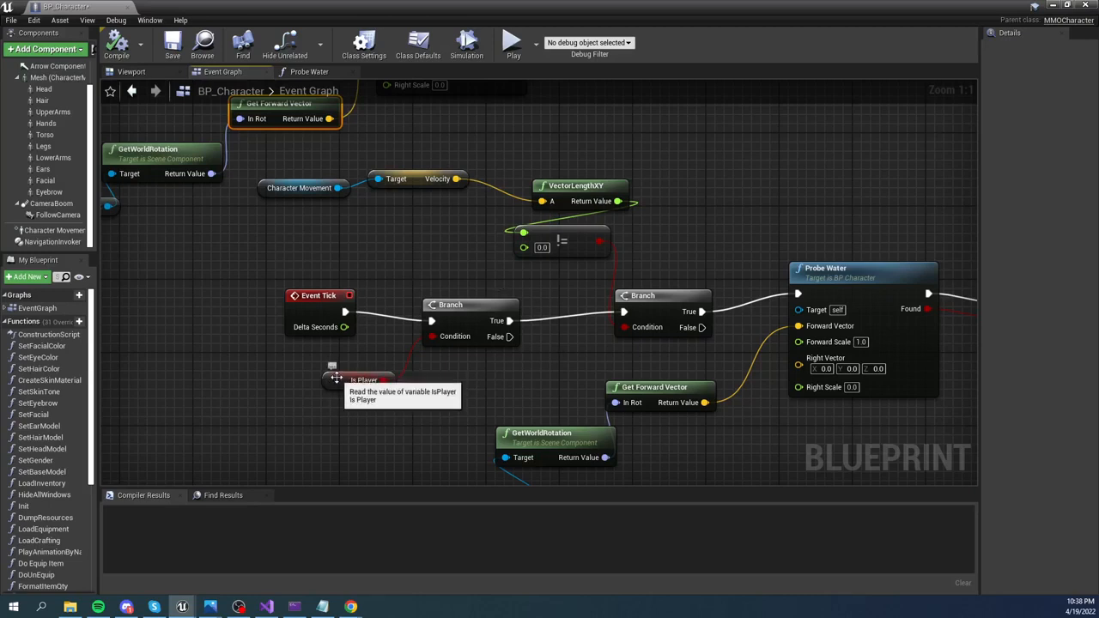
mouse_move(379, 303)
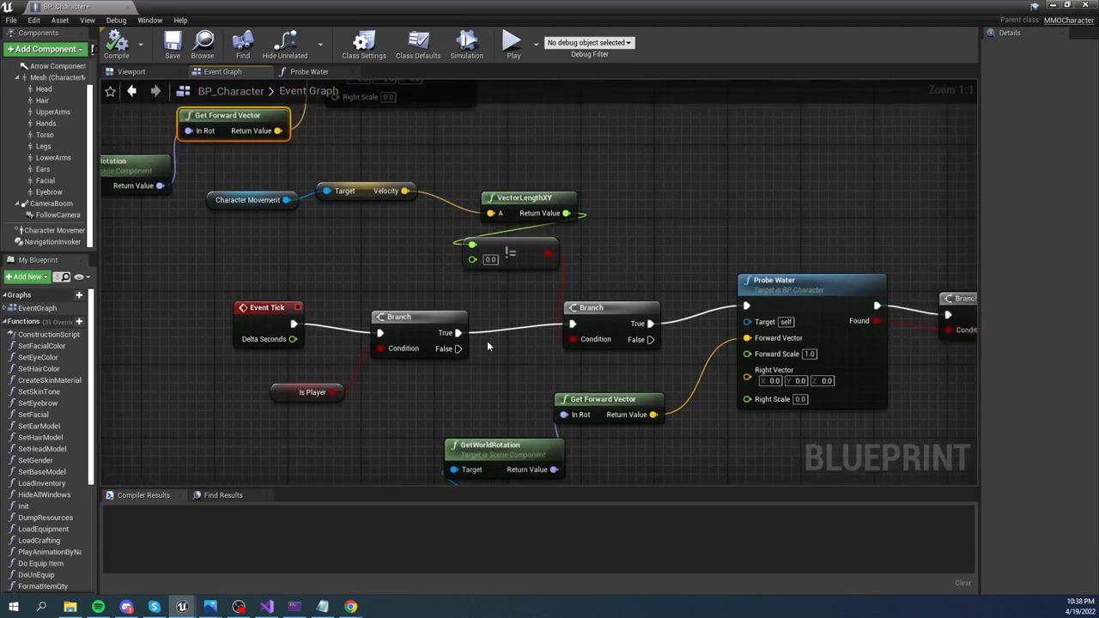
mouse_move(677, 307)
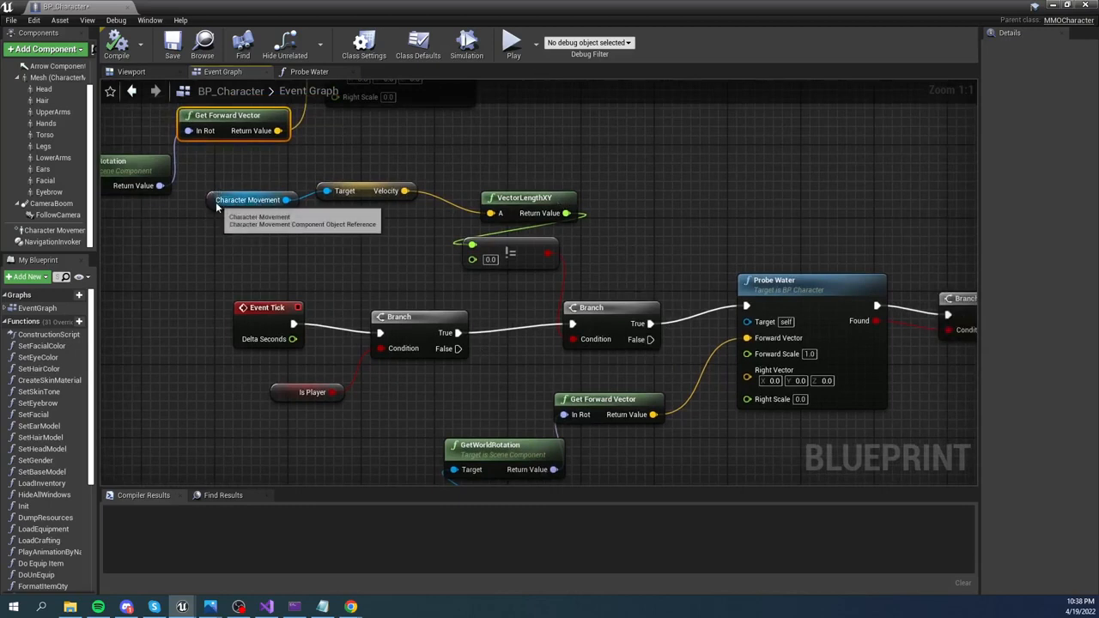
mouse_move(501, 213)
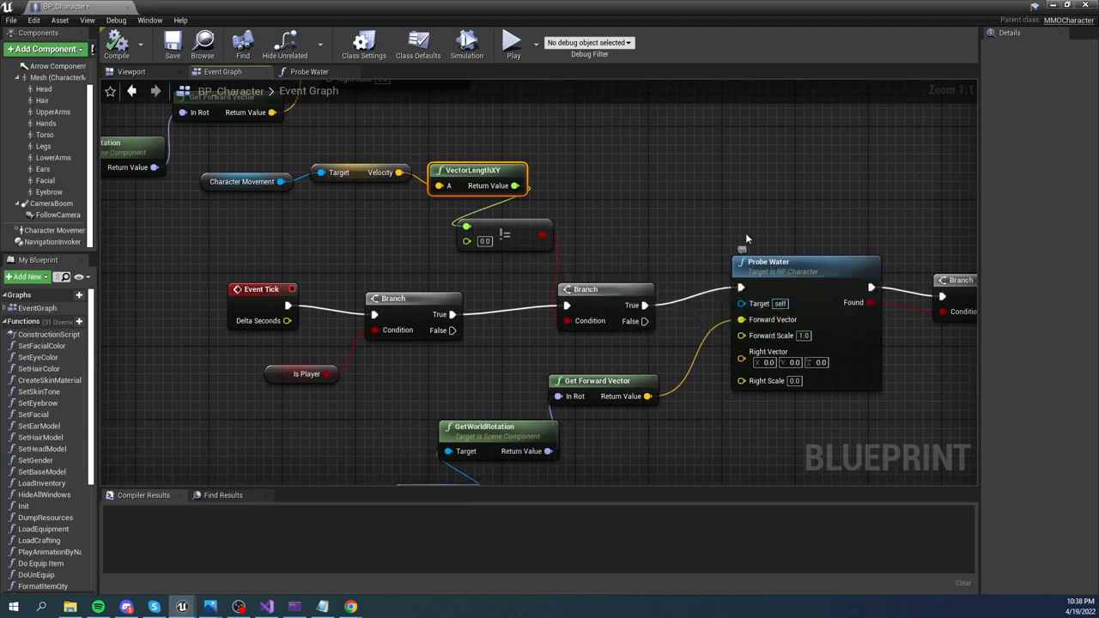
mouse_move(330, 323)
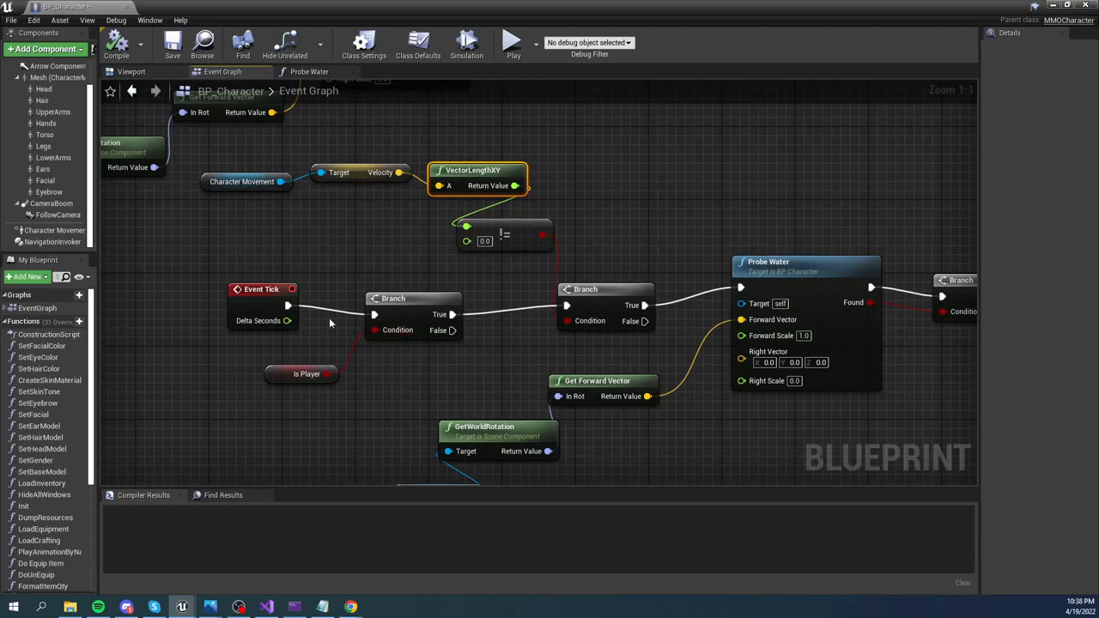
mouse_move(409, 359)
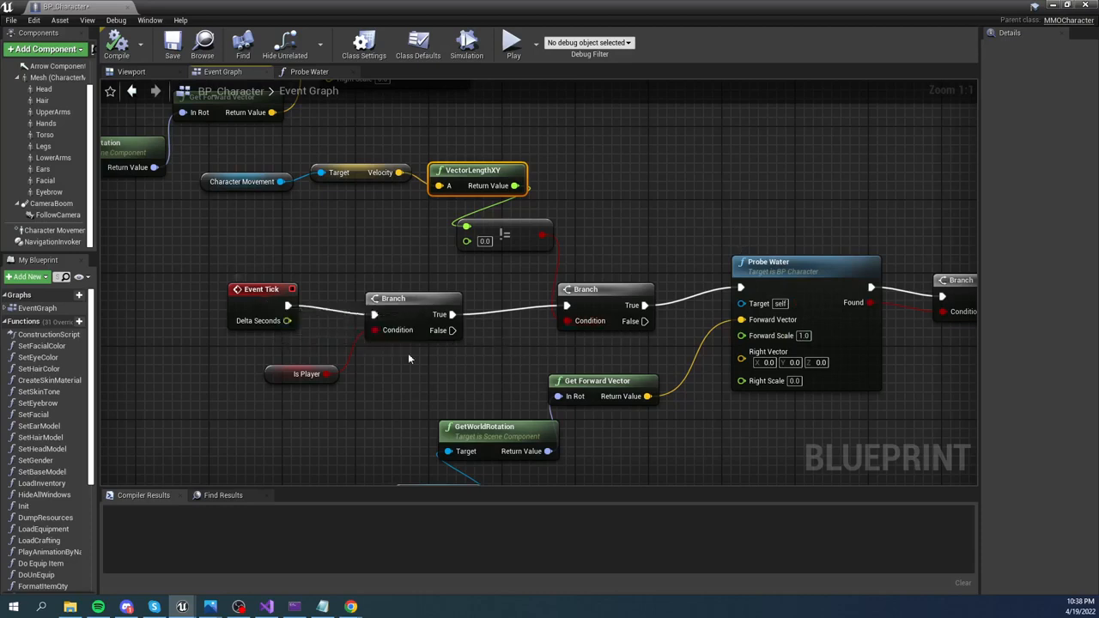
mouse_move(605, 309)
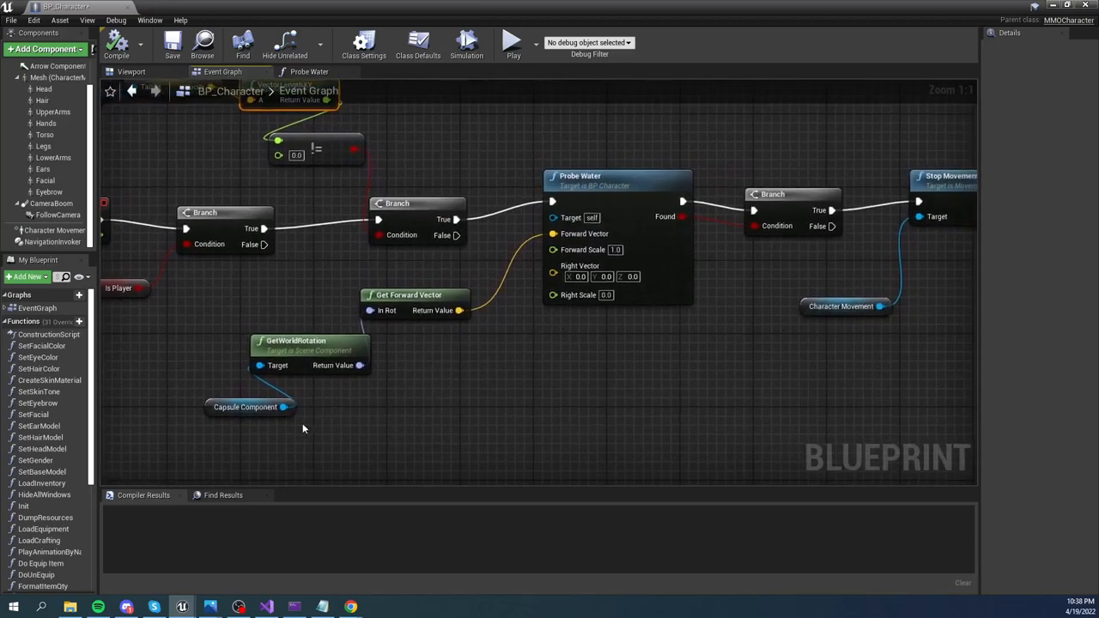
mouse_move(320, 374)
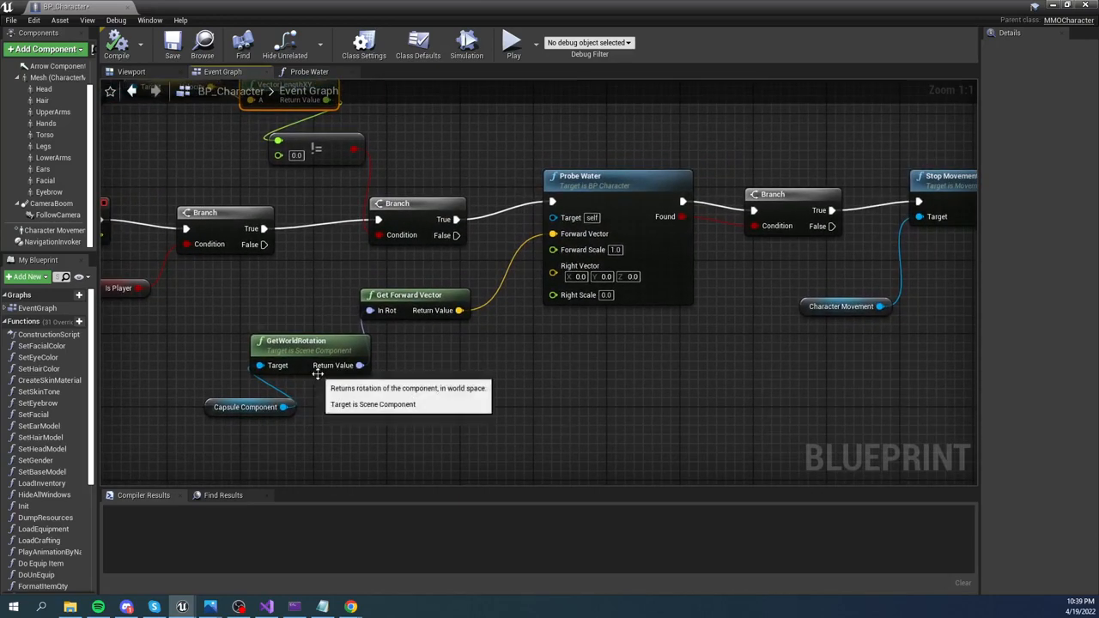
mouse_move(732, 350)
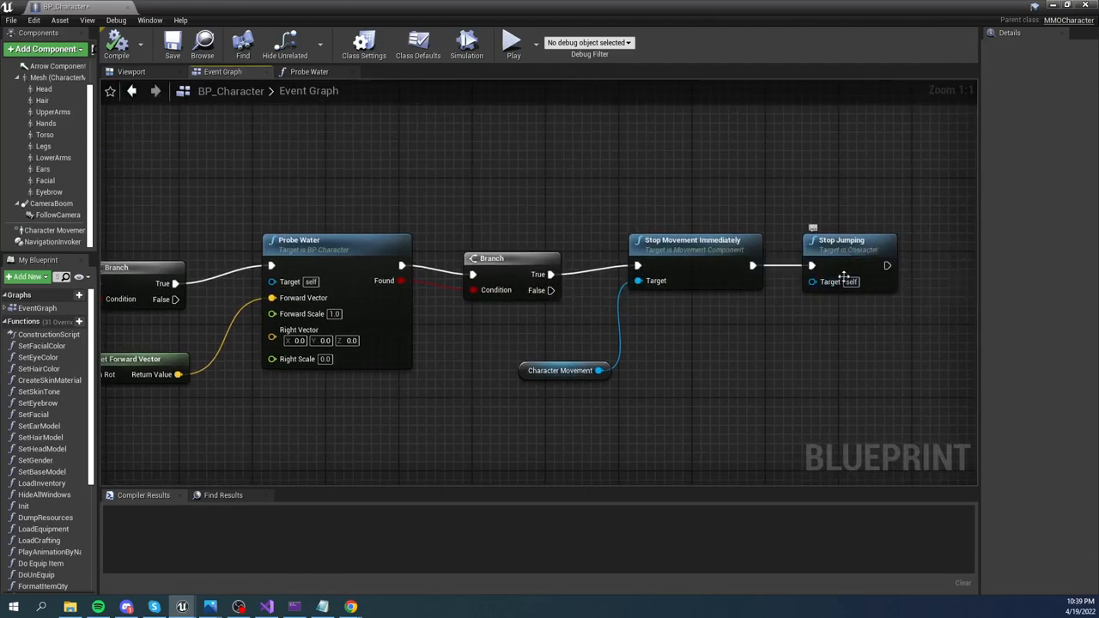
mouse_move(730, 392)
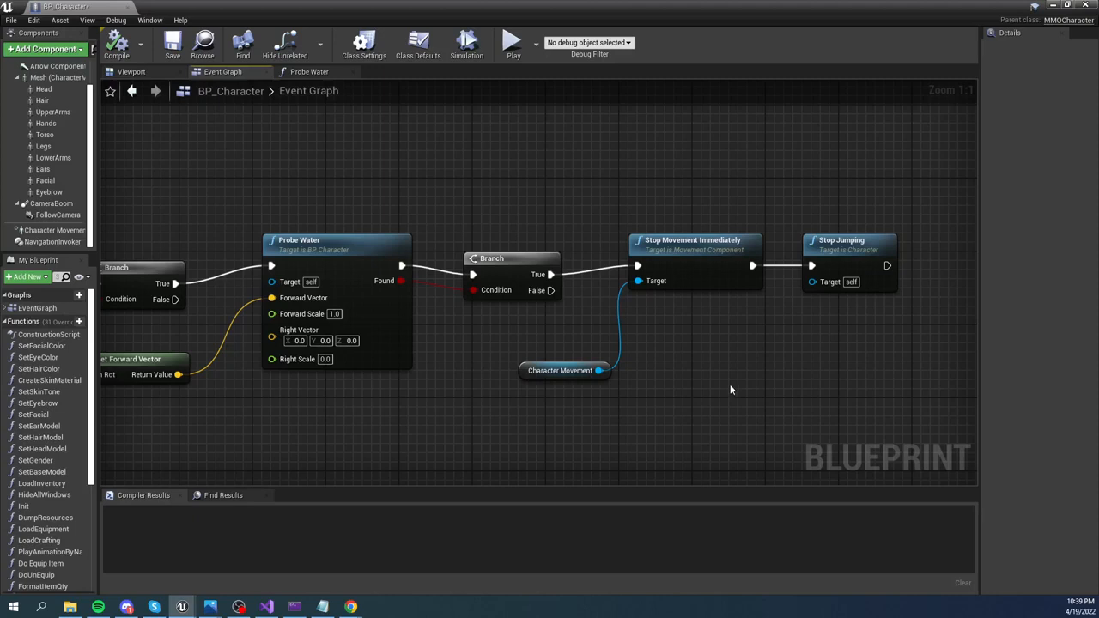
mouse_move(670, 419)
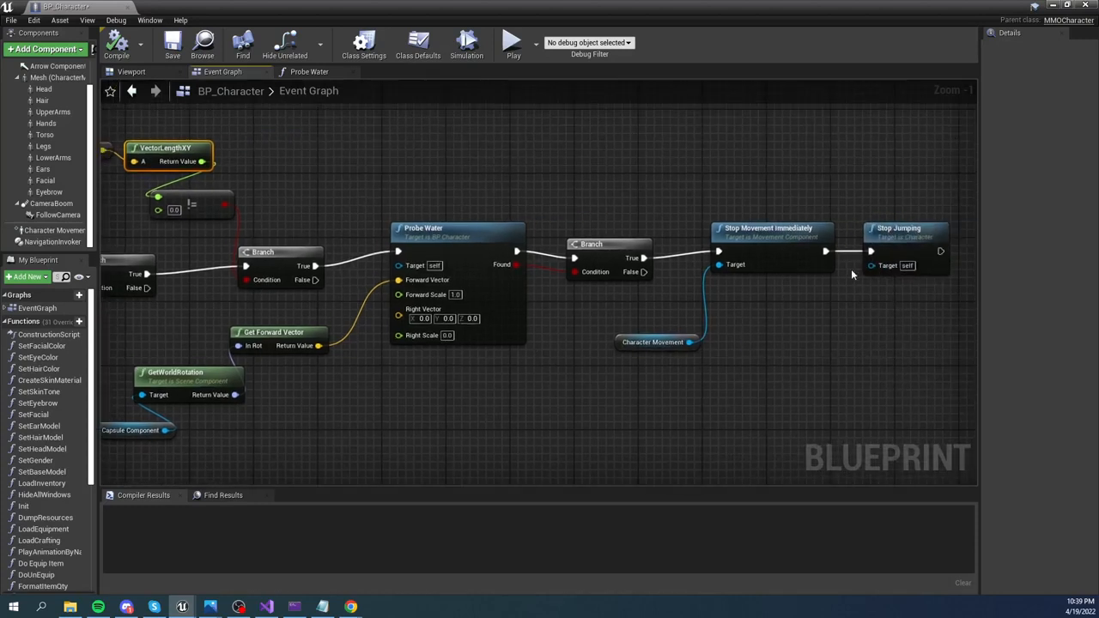
mouse_move(870, 327)
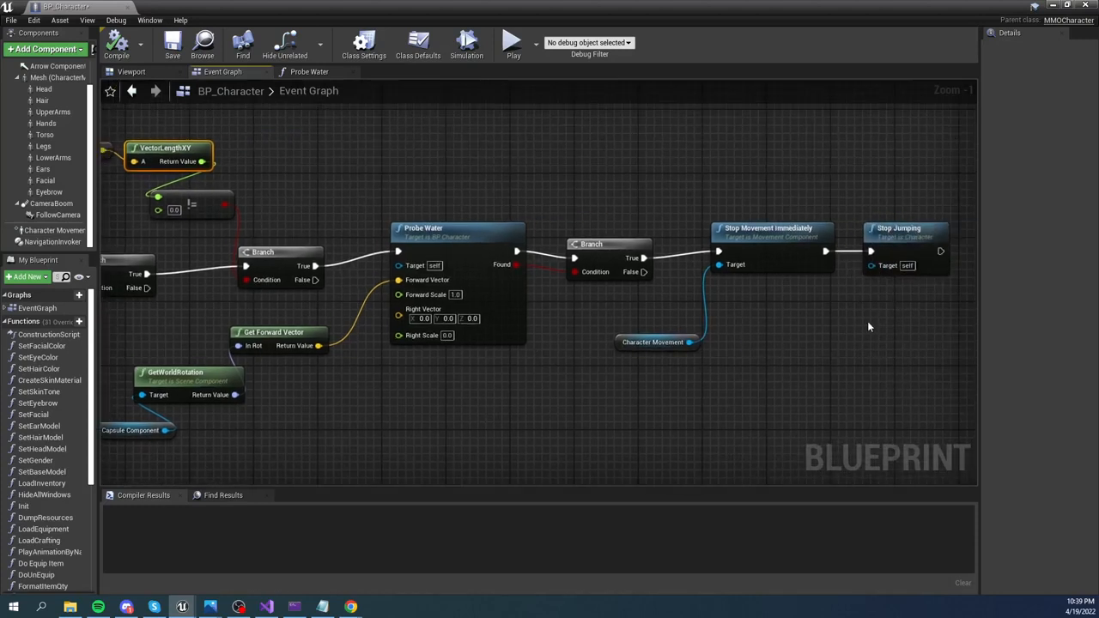
mouse_move(644, 389)
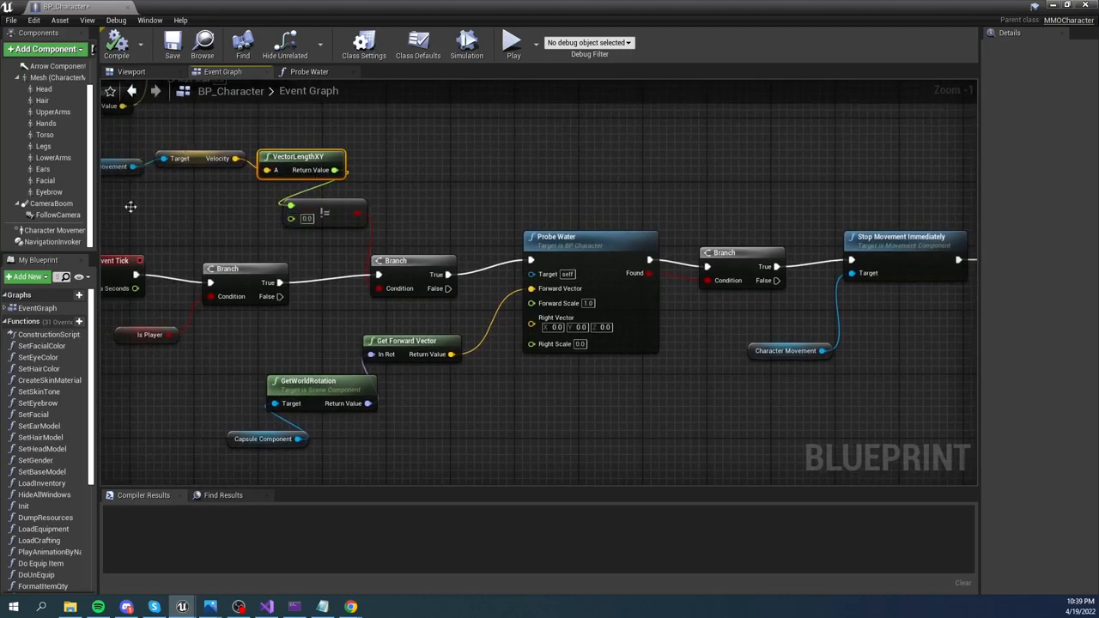
mouse_move(436, 152)
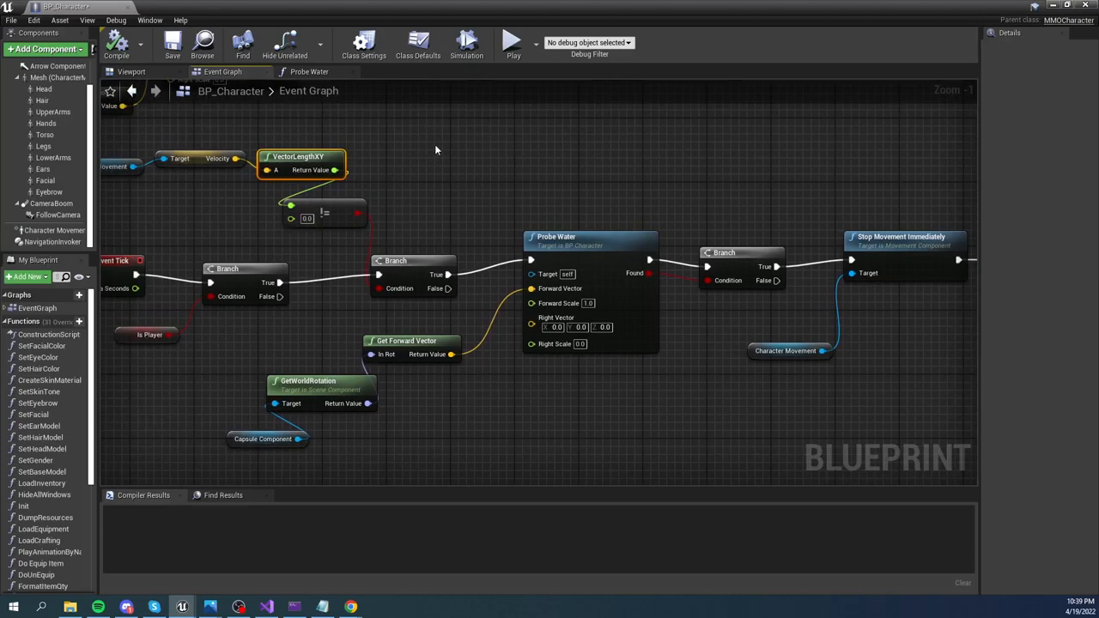
mouse_move(907, 254)
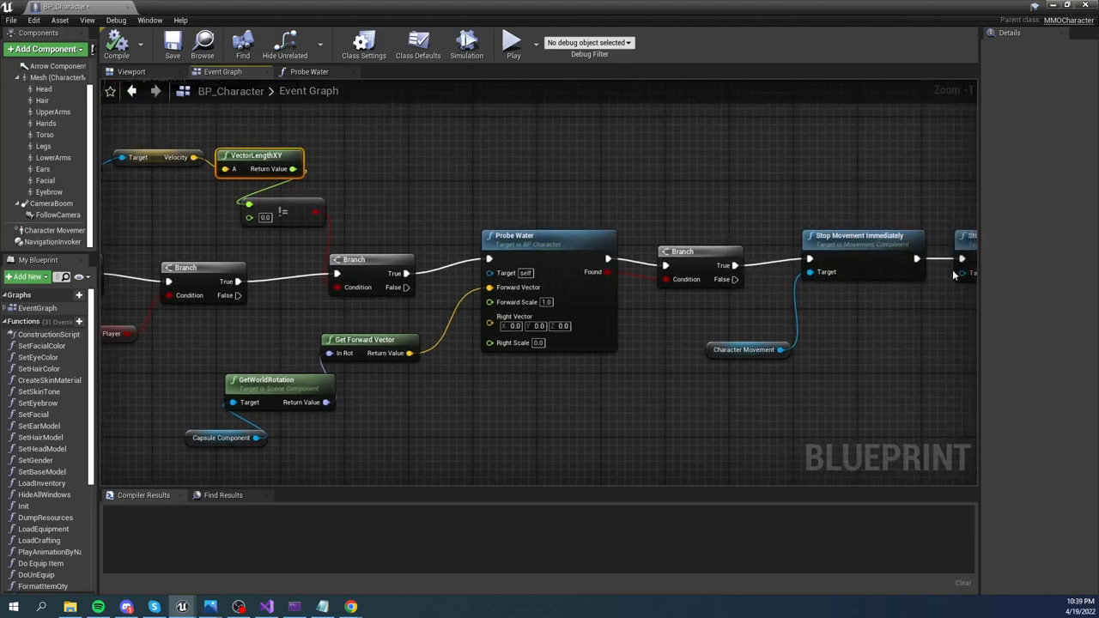
mouse_move(560, 280)
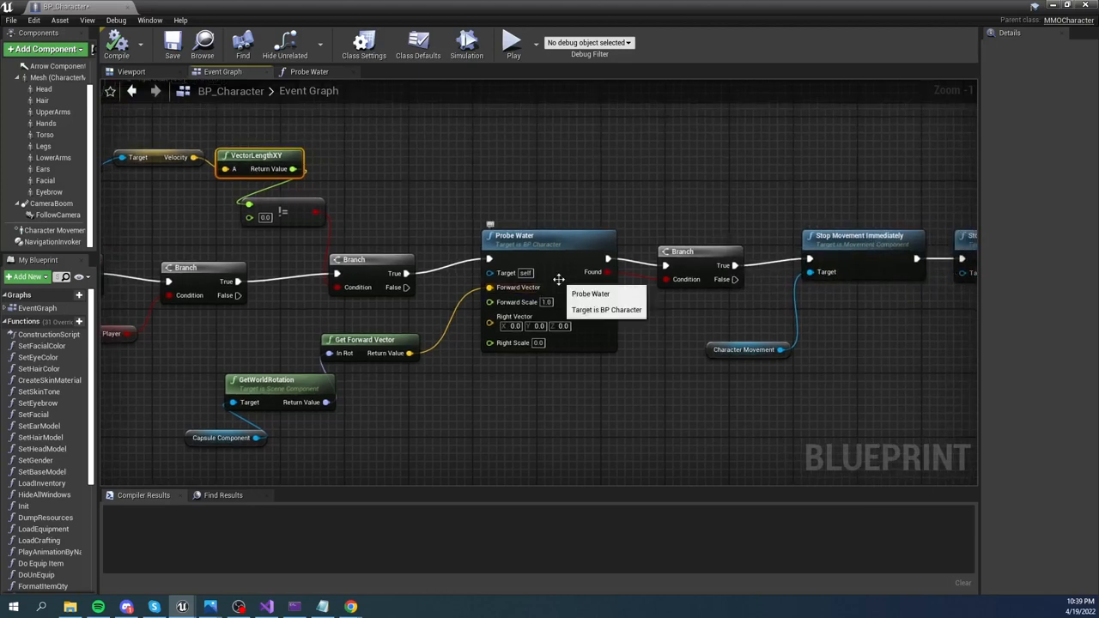
mouse_move(645, 368)
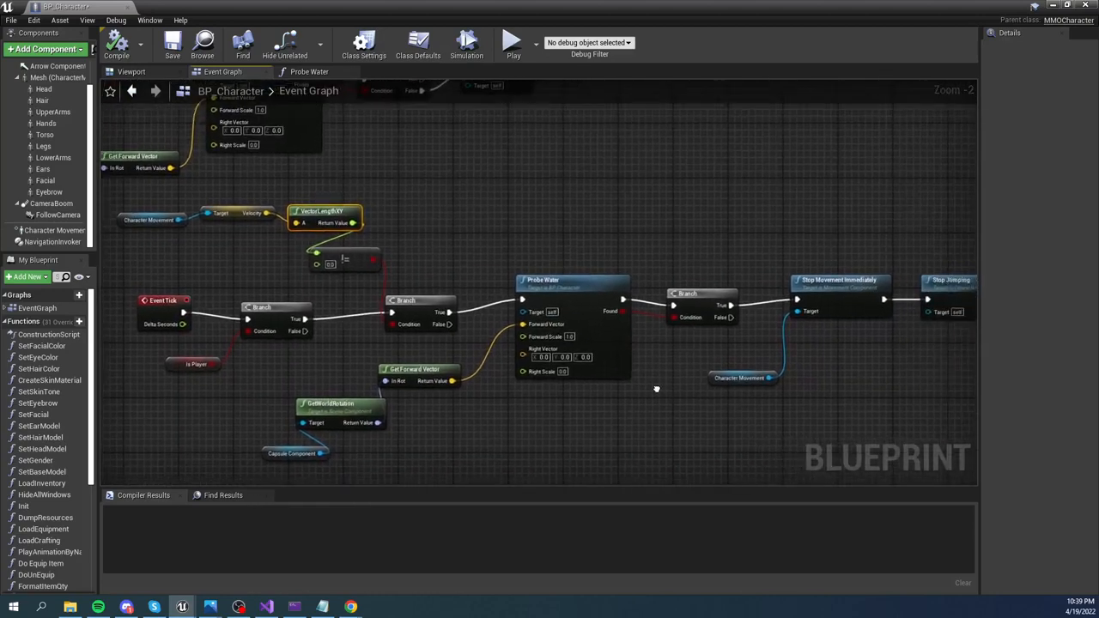
scroll(down, 3)
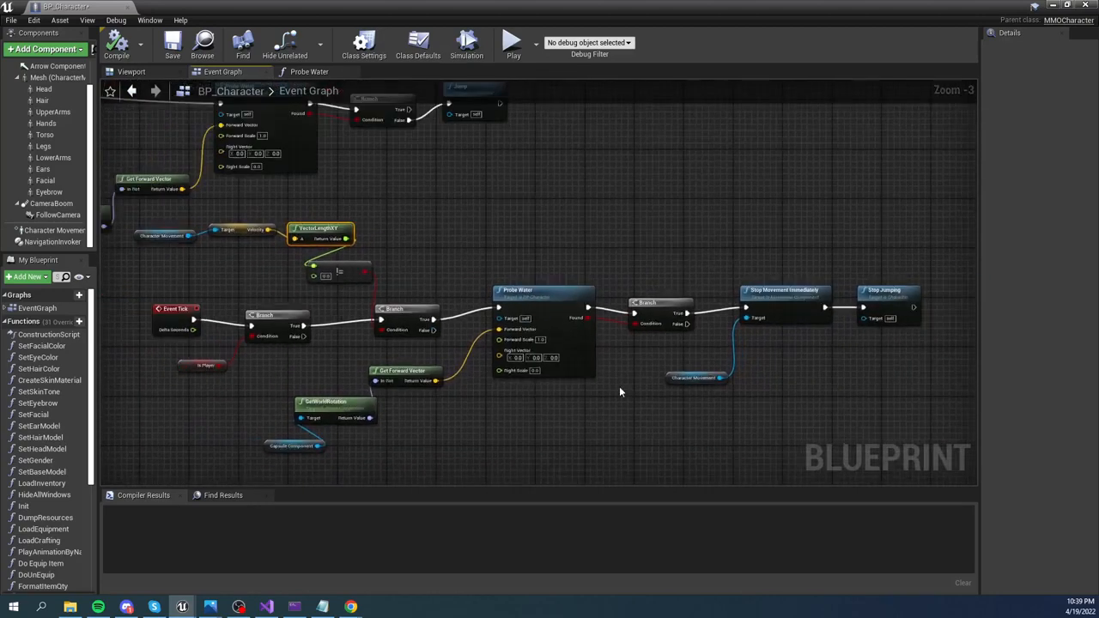